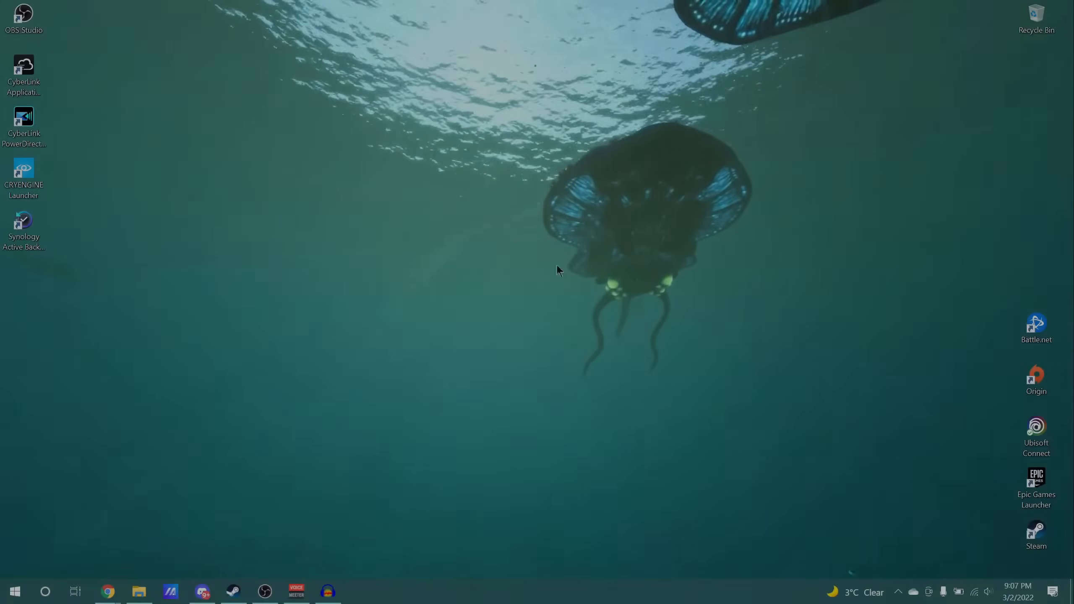
mouse_move(462, 149)
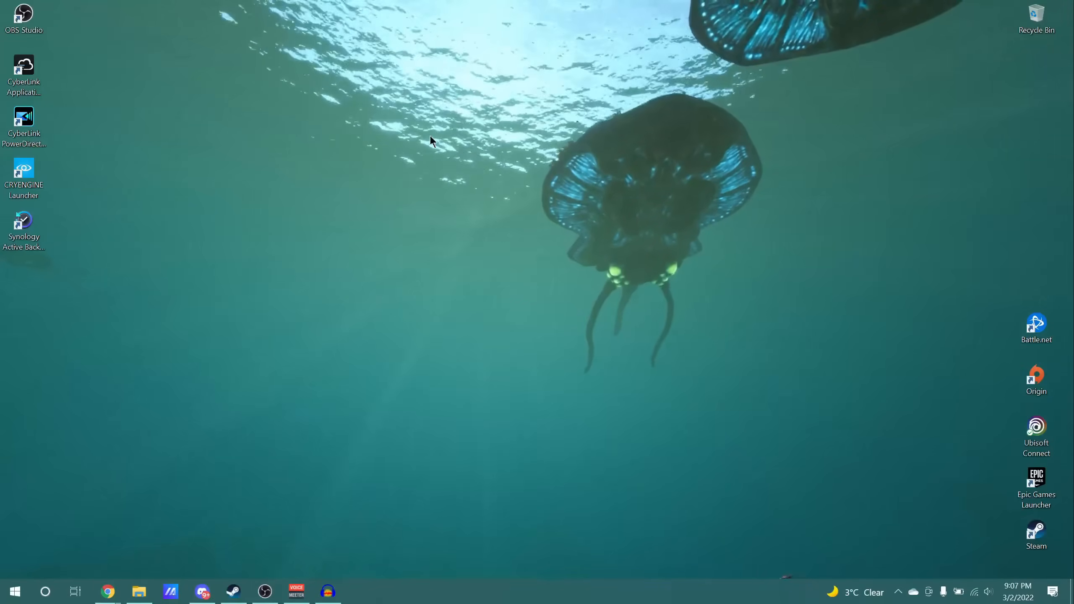
- Launch Chrome from the taskbar so the Nexus Mods homepage loads
left_click(107, 591)
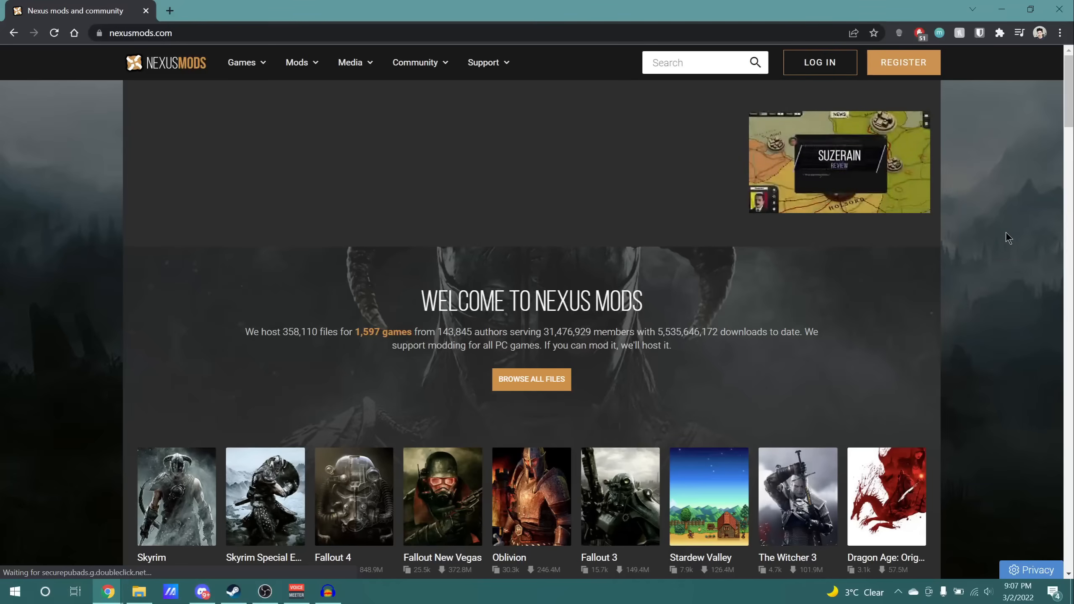
- Scroll the Nexus Mods homepage down to the grid of popular games
scroll("down", 3)
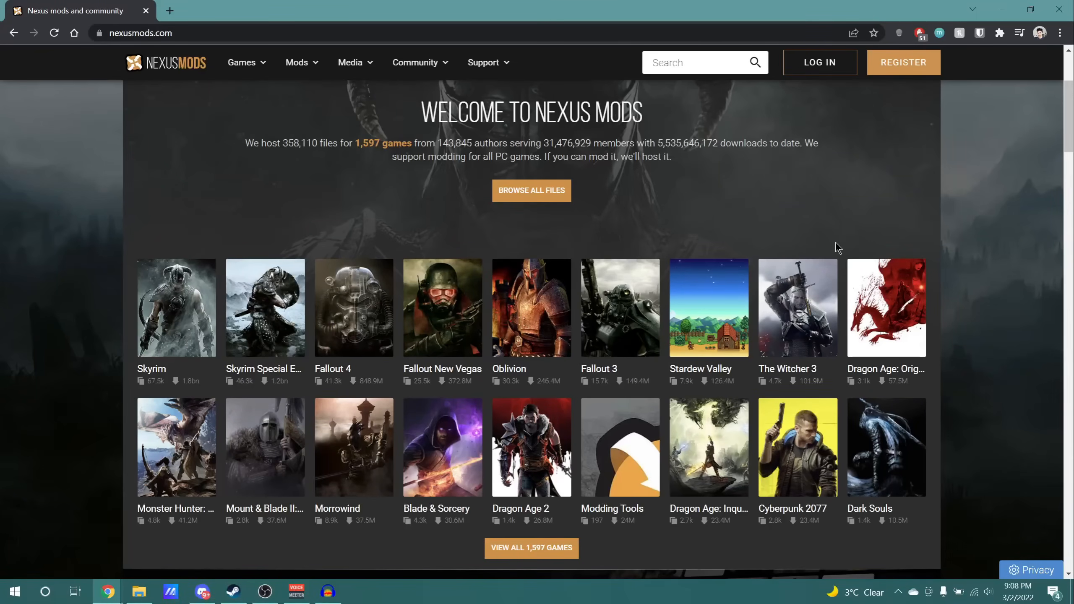
mouse_move(834, 247)
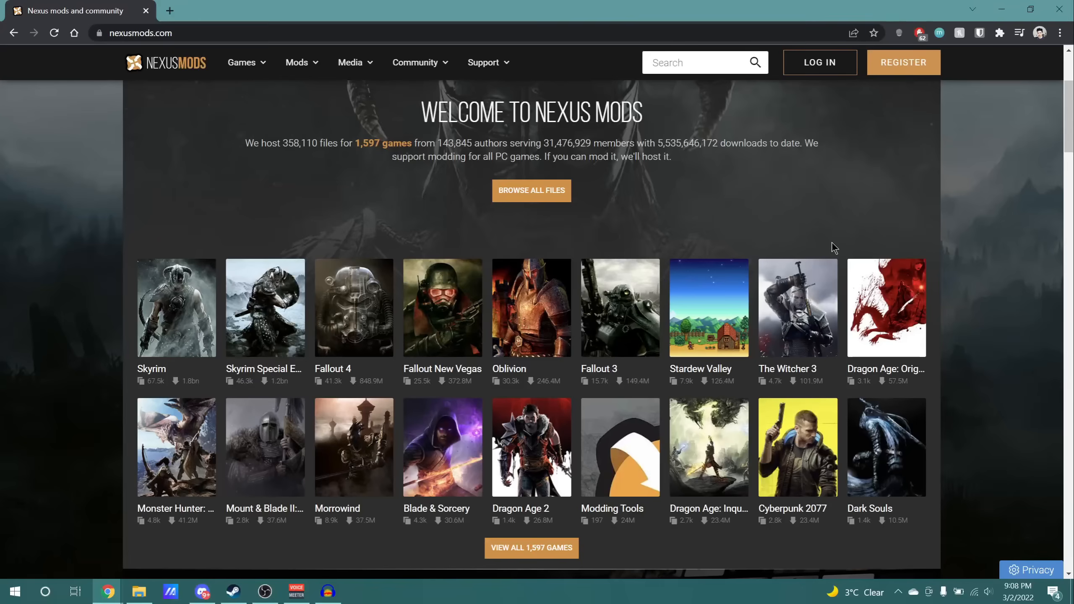
mouse_move(734, 241)
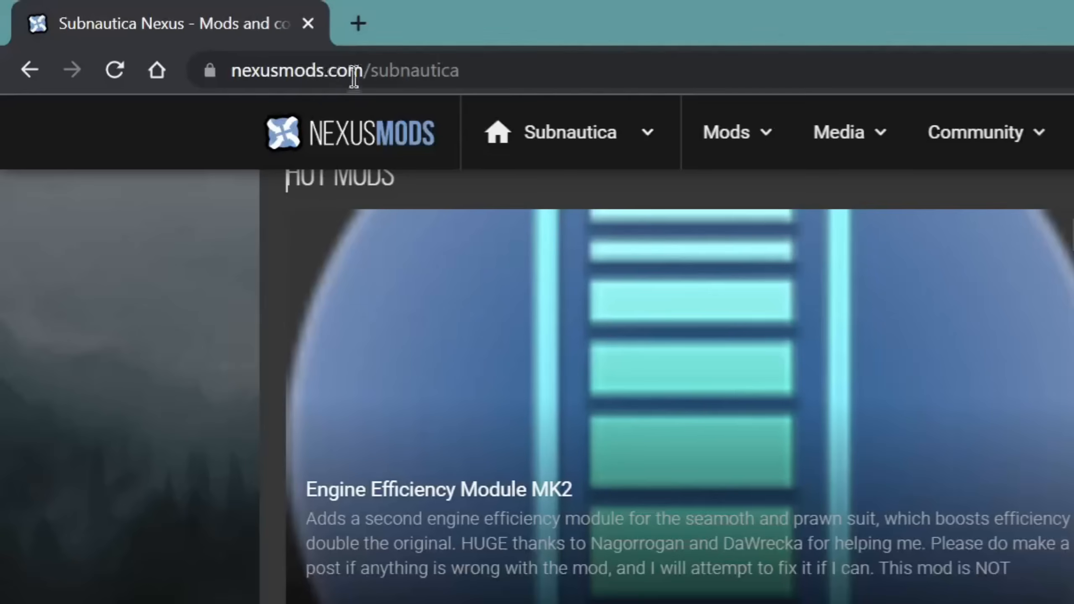
- Show the Popular (All Time) Subnautica mods via Mods > Top files
scroll("down", 3)
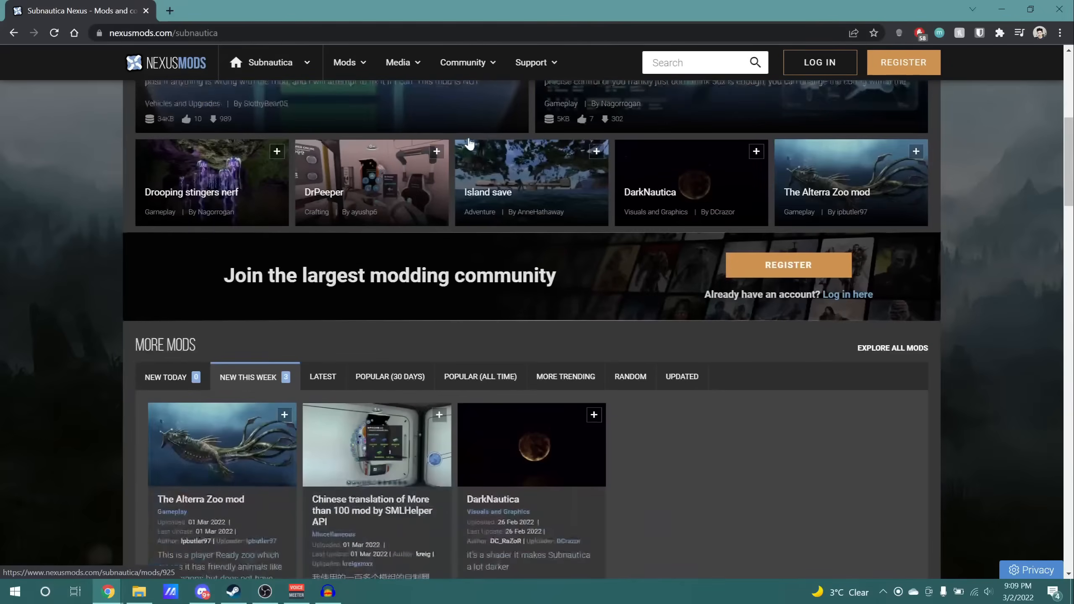
scroll("up", 3)
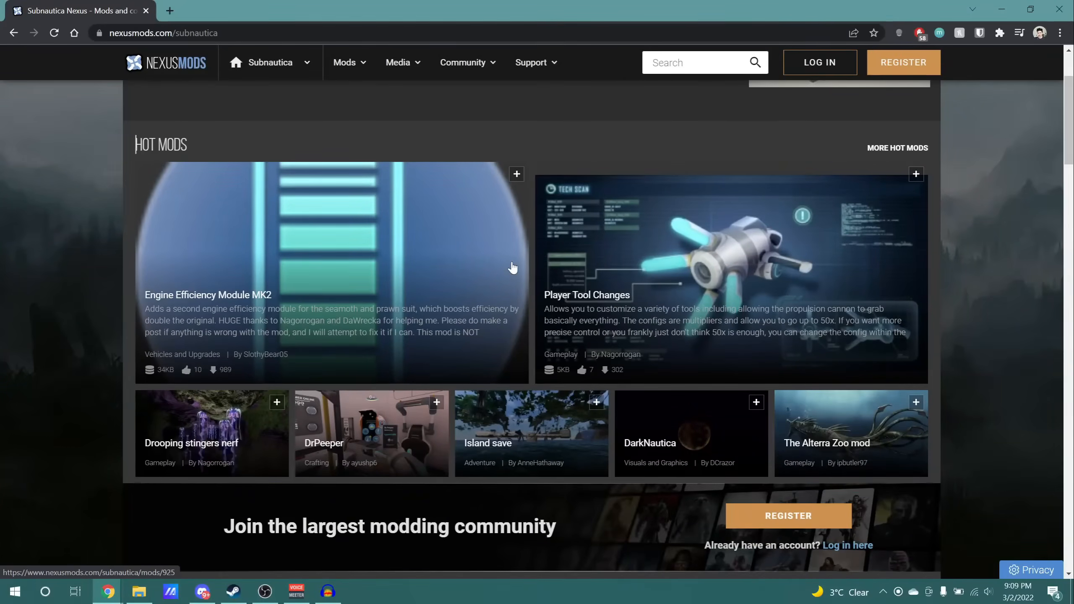
left_click(345, 62)
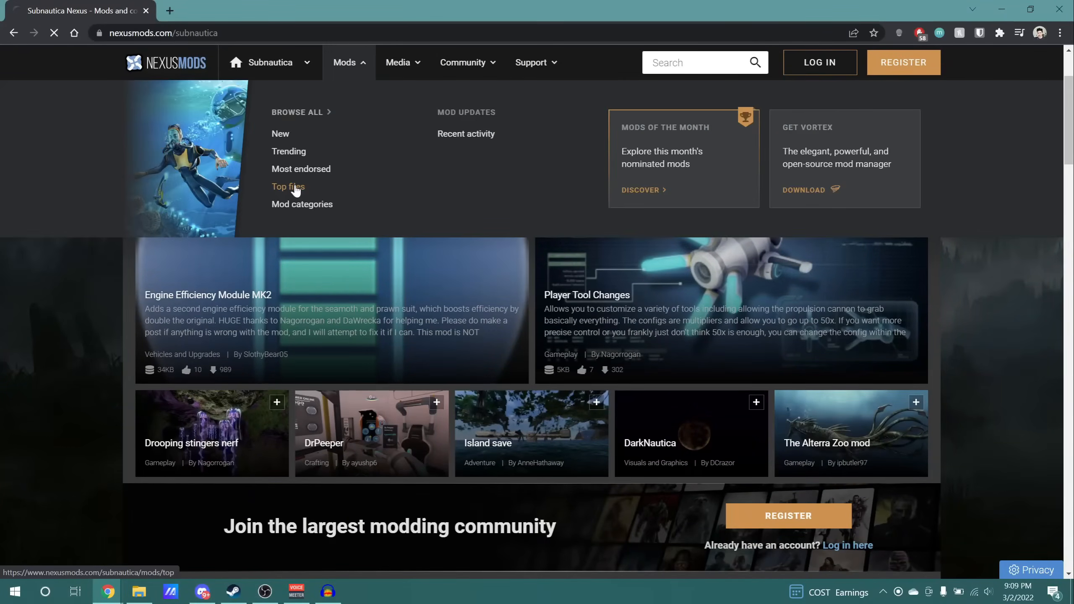
left_click(288, 186)
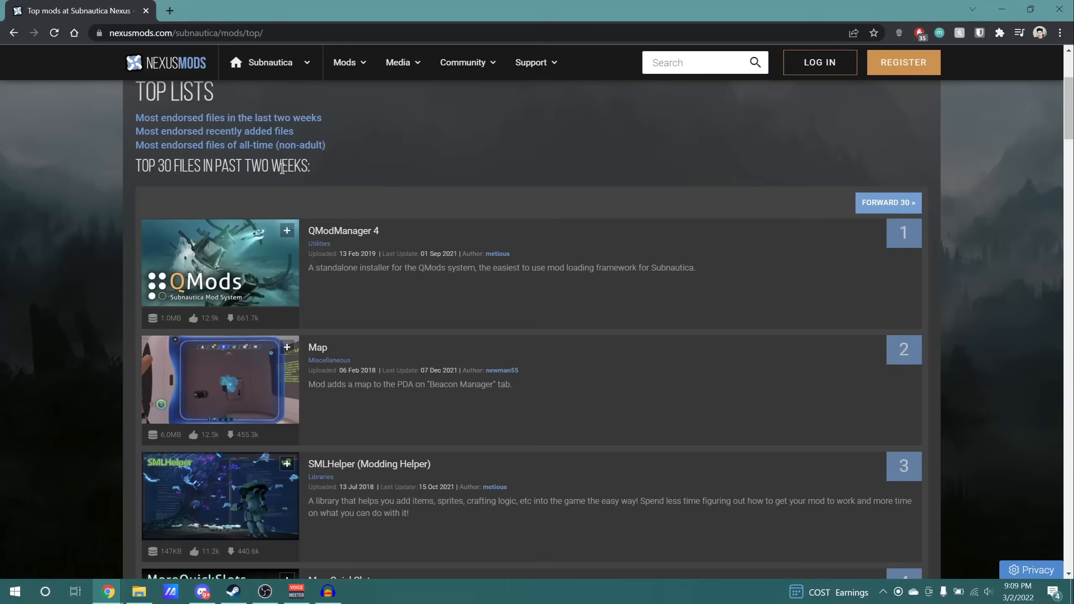
left_click(481, 187)
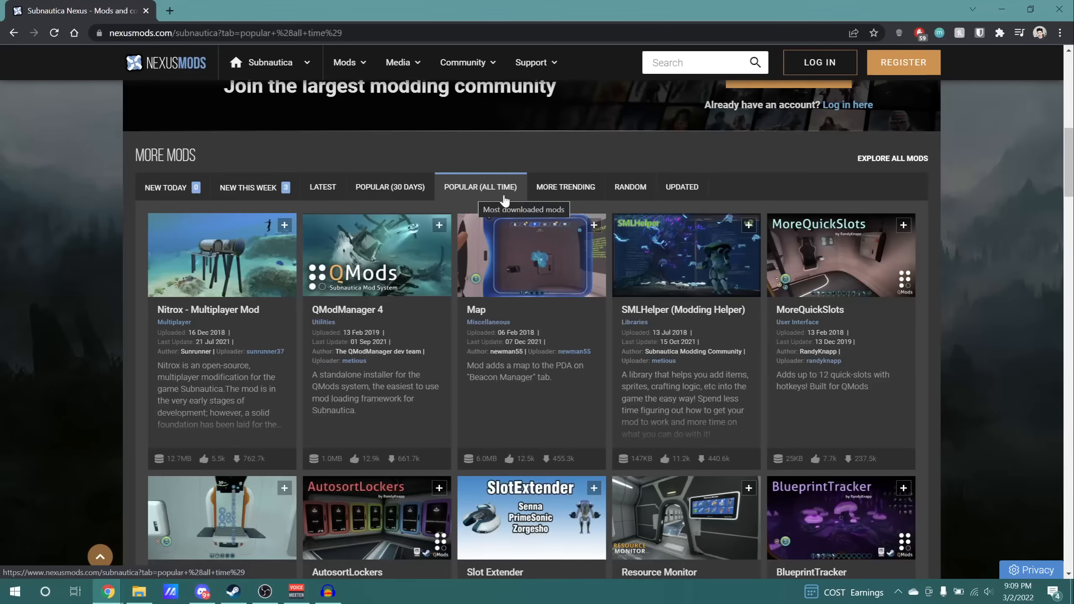
mouse_move(293, 267)
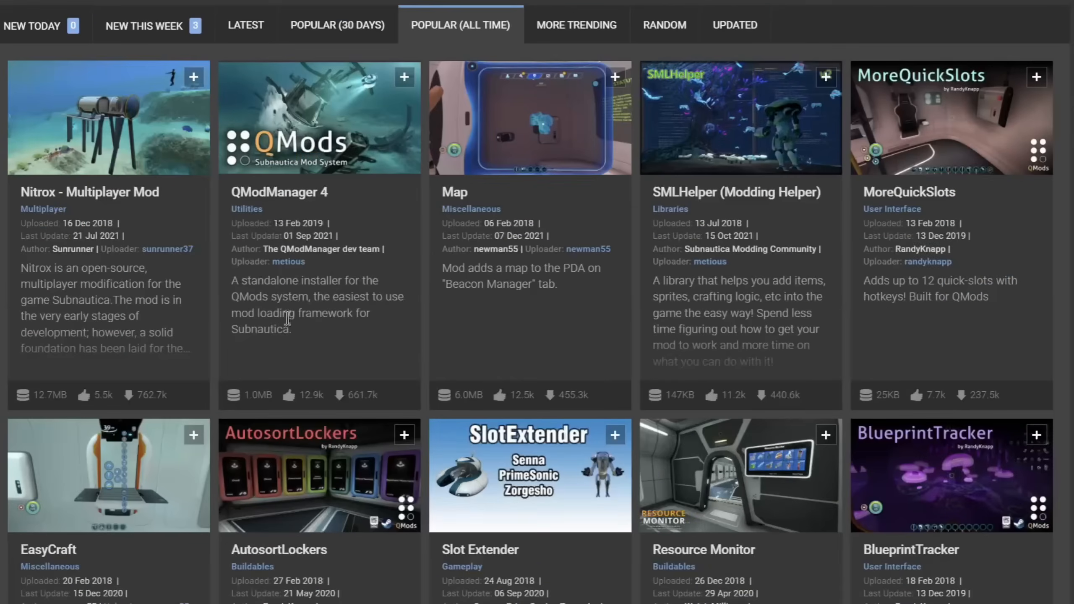
mouse_move(351, 347)
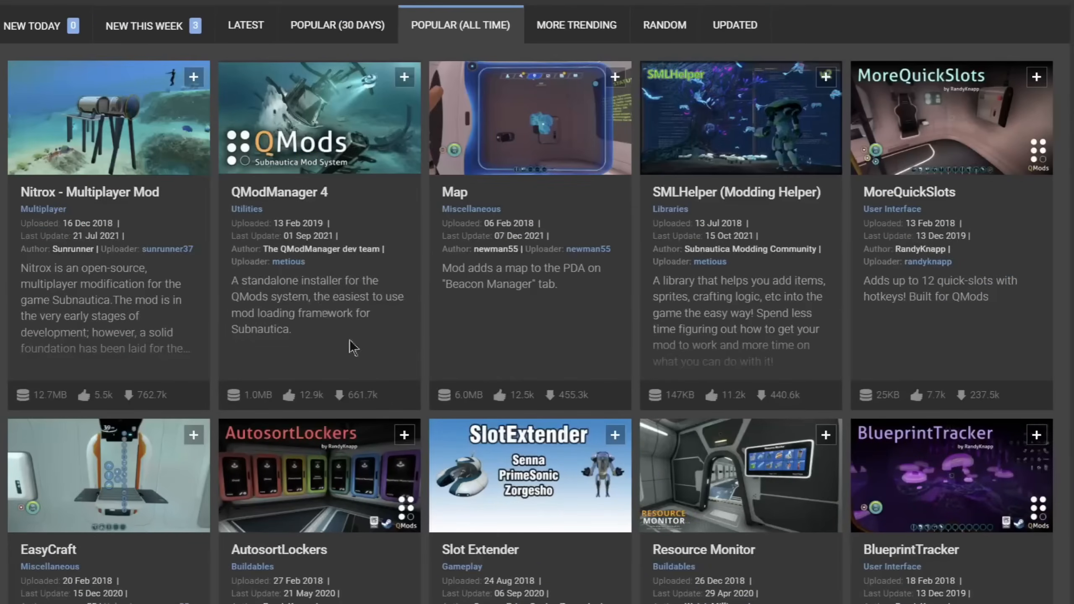
mouse_move(493, 411)
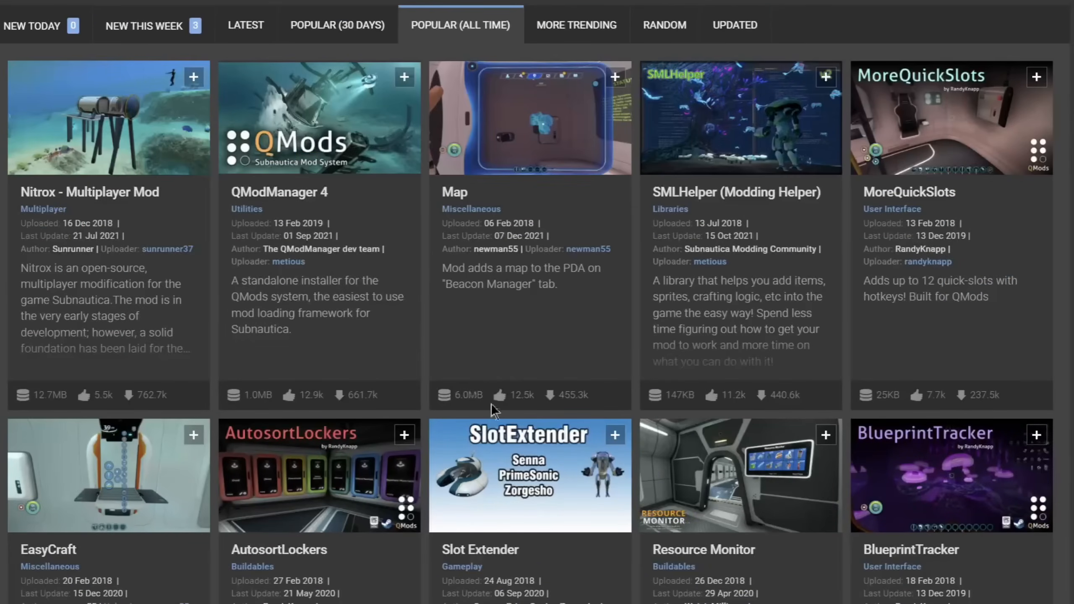
mouse_move(568, 409)
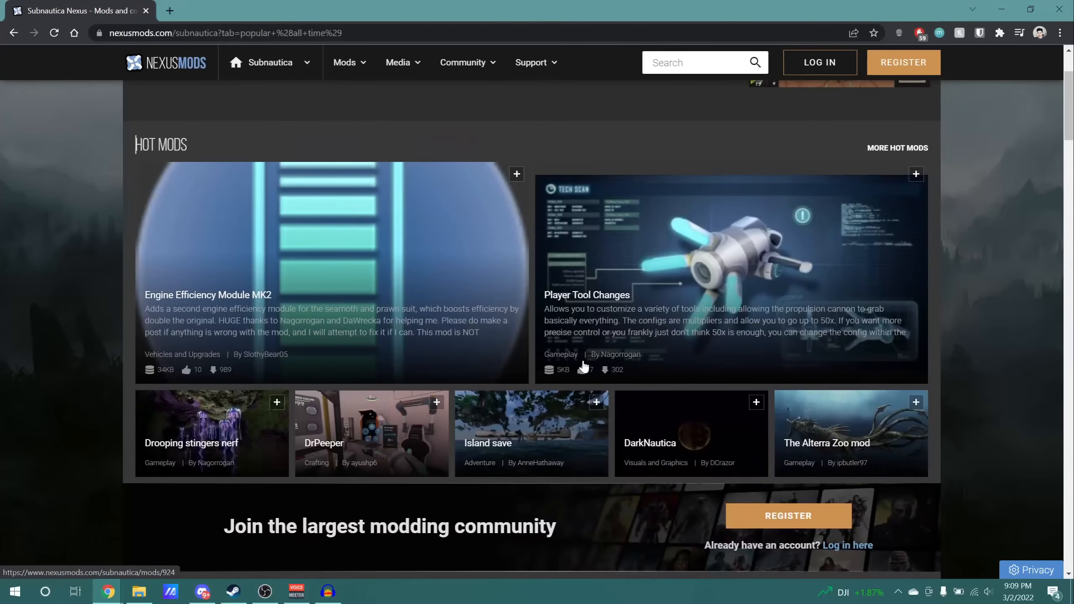
mouse_move(577, 358)
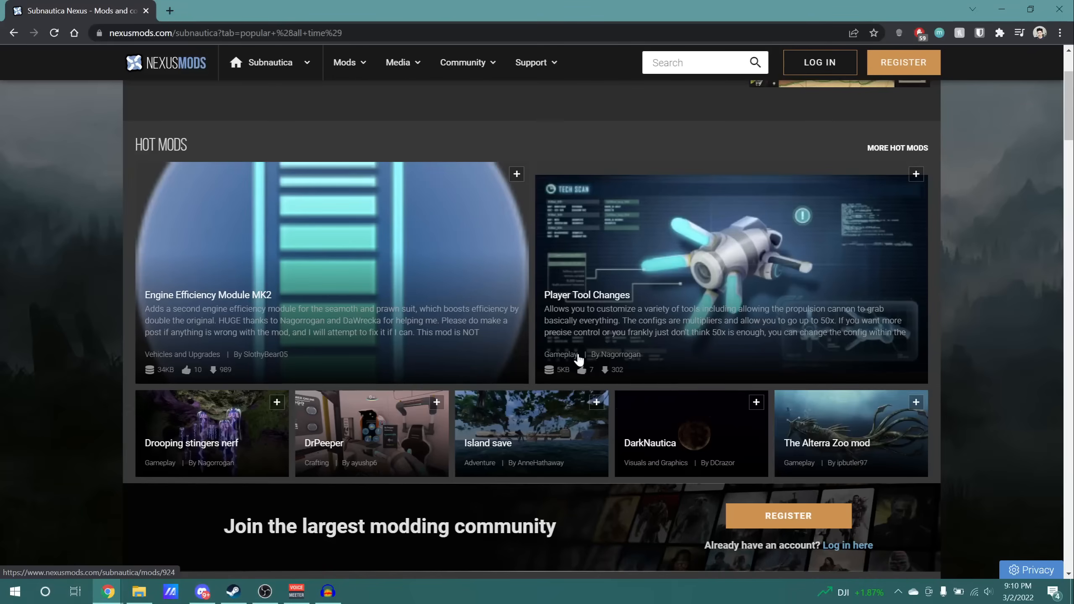
- Scroll through the all-time most popular Subnautica mods list
scroll("down", 3)
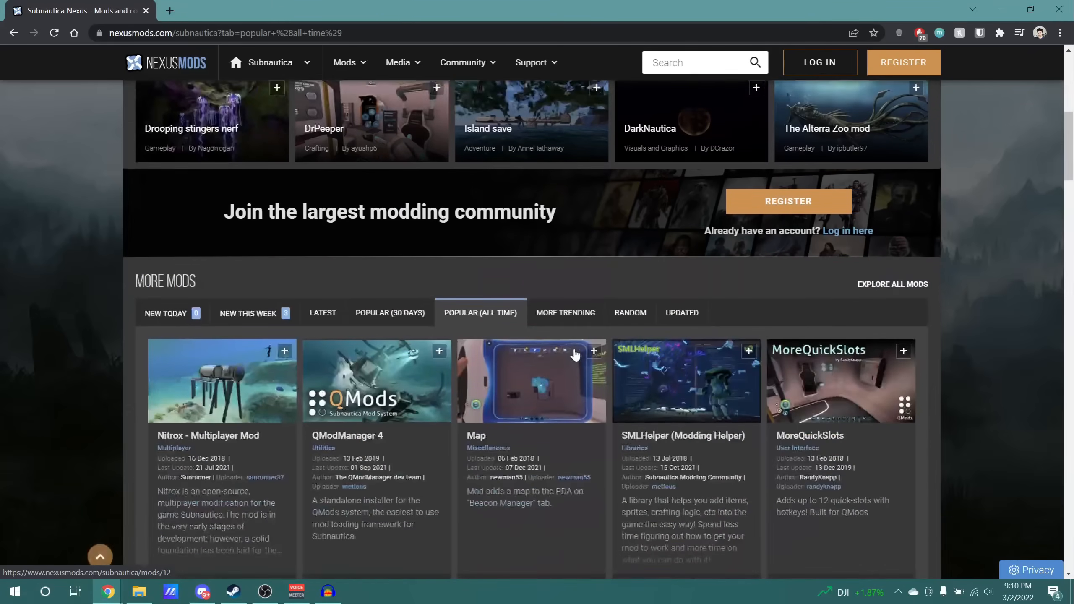
scroll("down", 3)
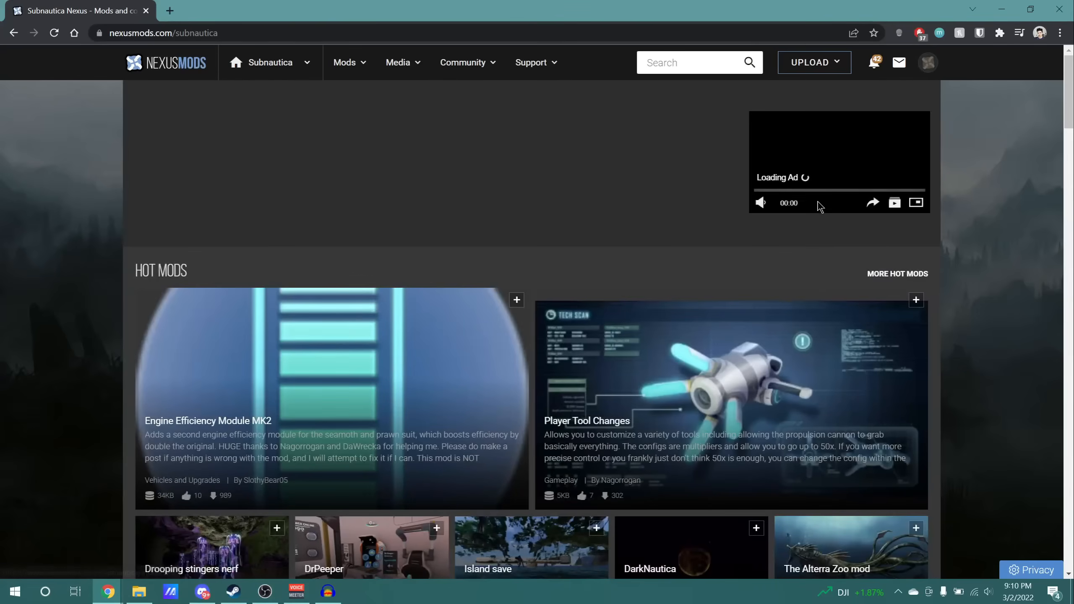
scroll("down", 3)
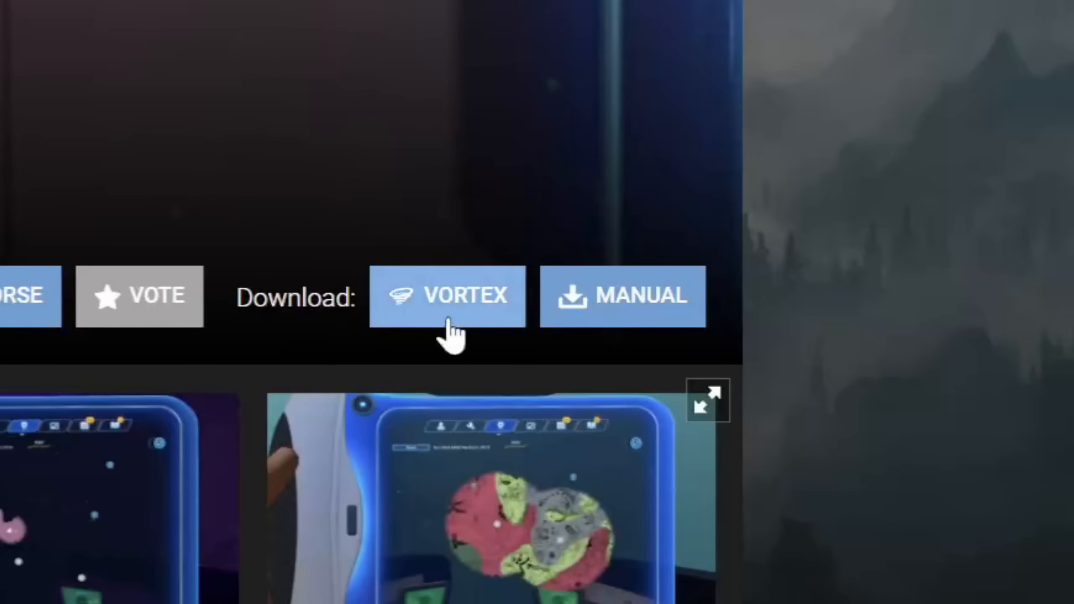
mouse_move(654, 329)
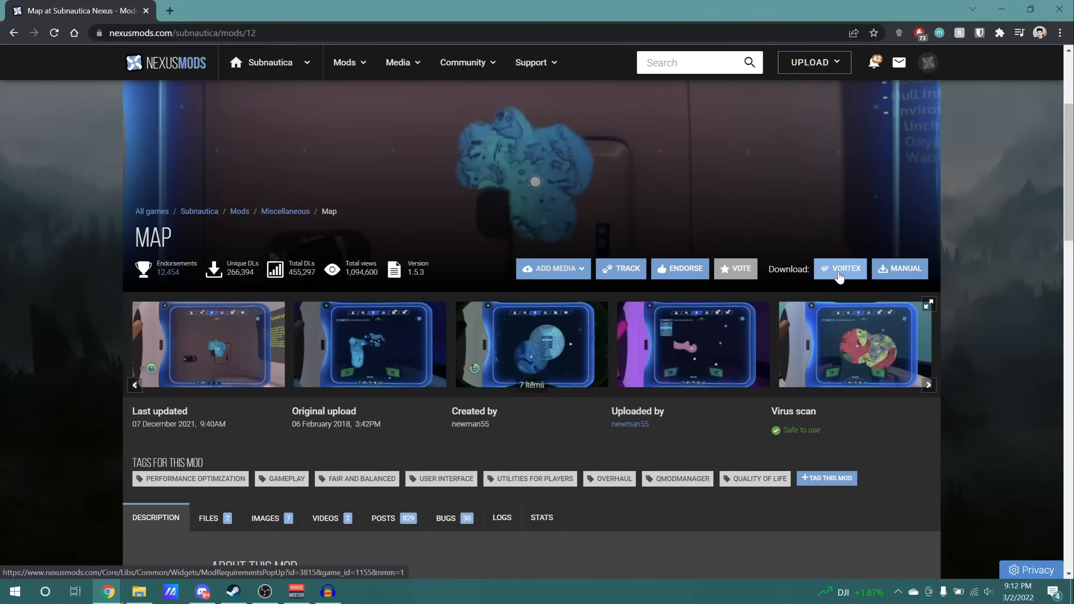
- Request the Map mod's Vortex download, opening the Vortex about page in a new tab
left_click(839, 268)
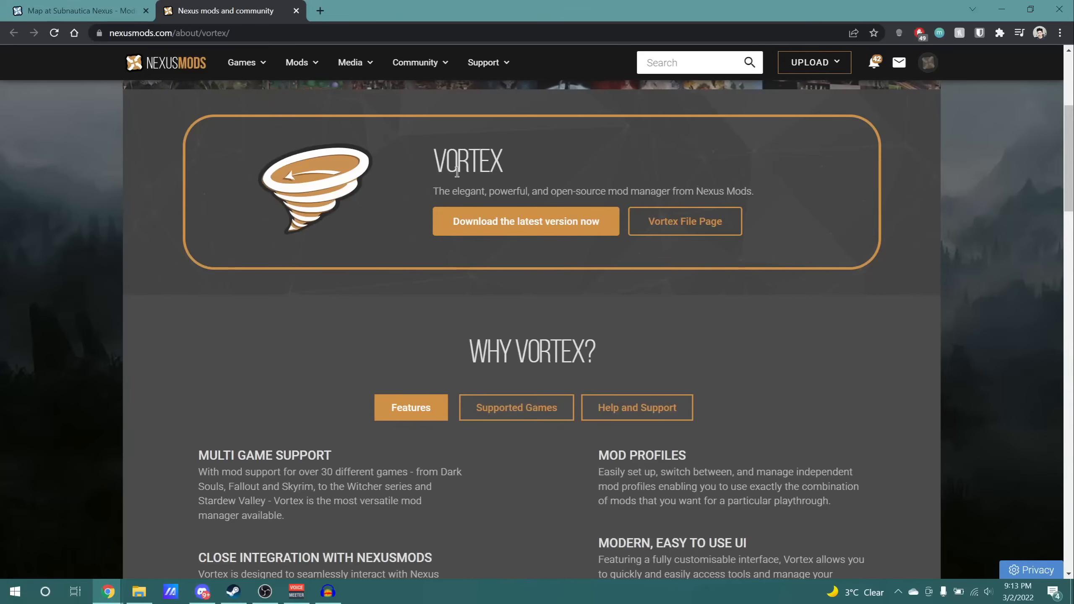
mouse_move(168, 76)
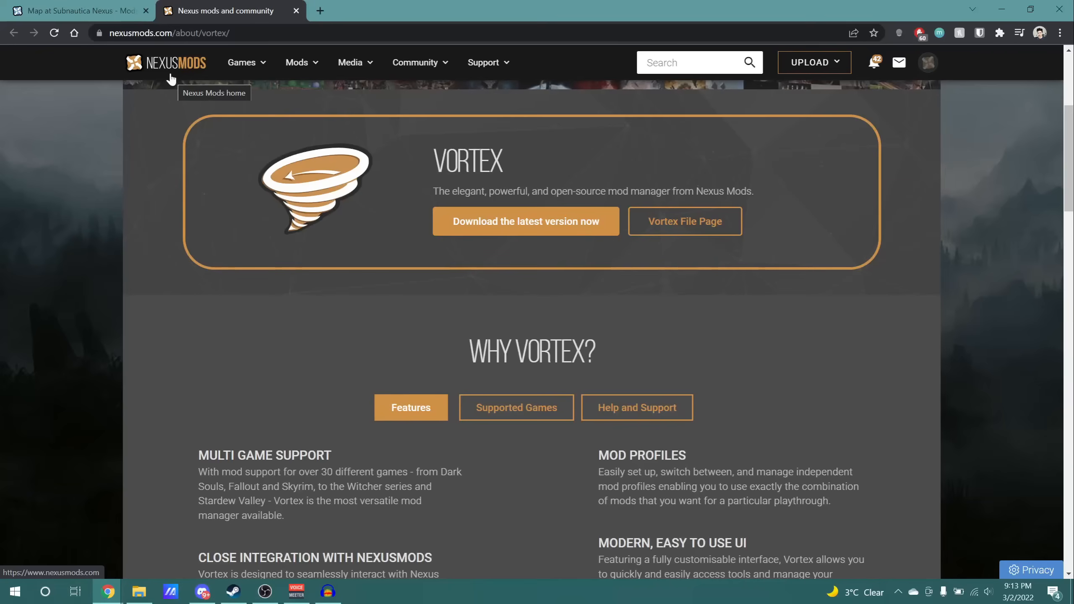
mouse_move(336, 156)
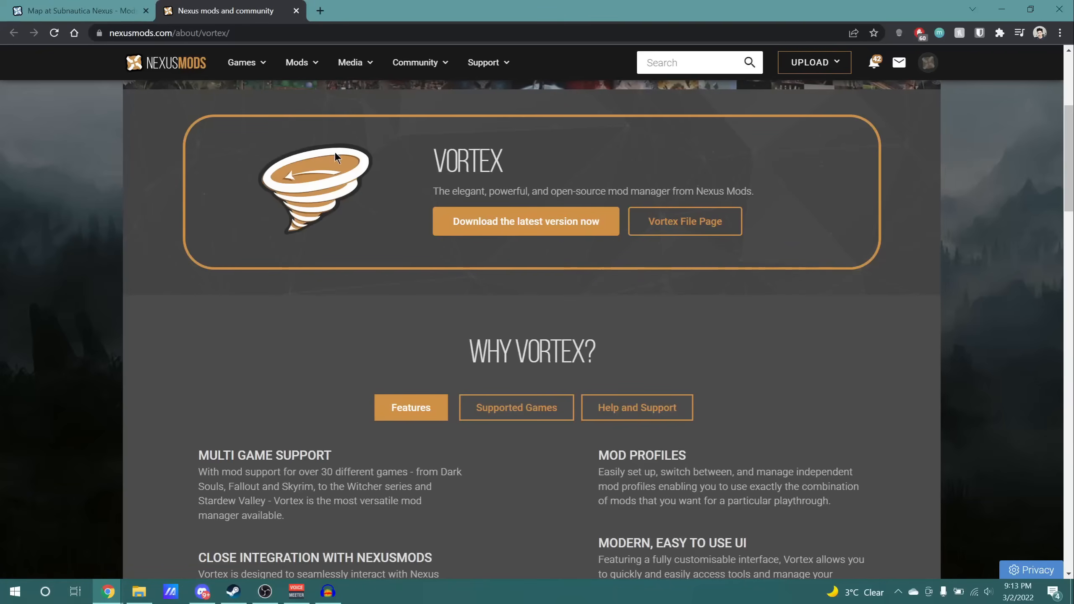
mouse_move(437, 165)
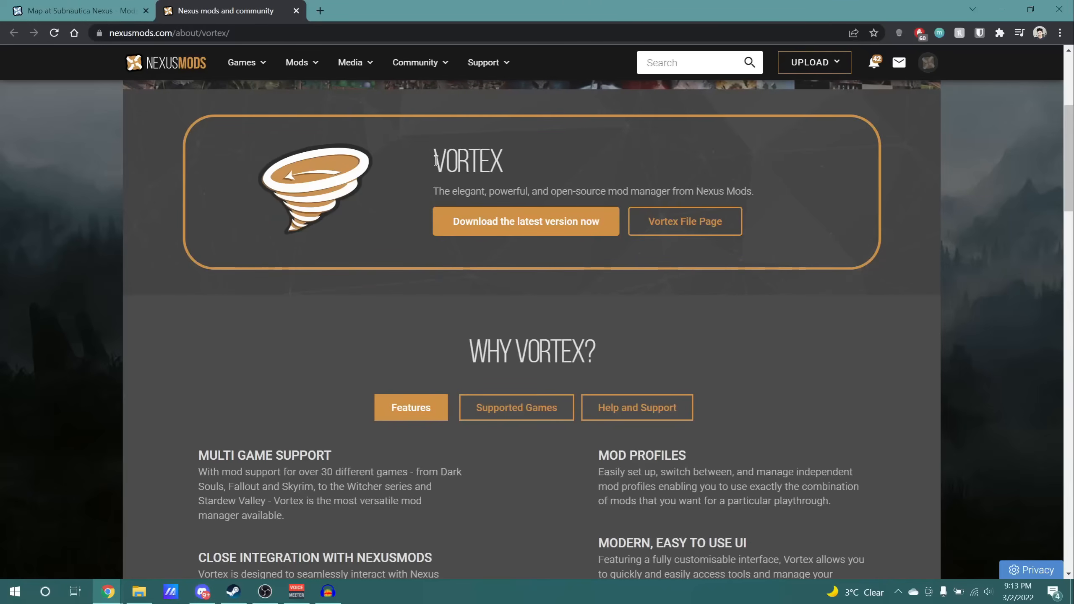
mouse_move(469, 187)
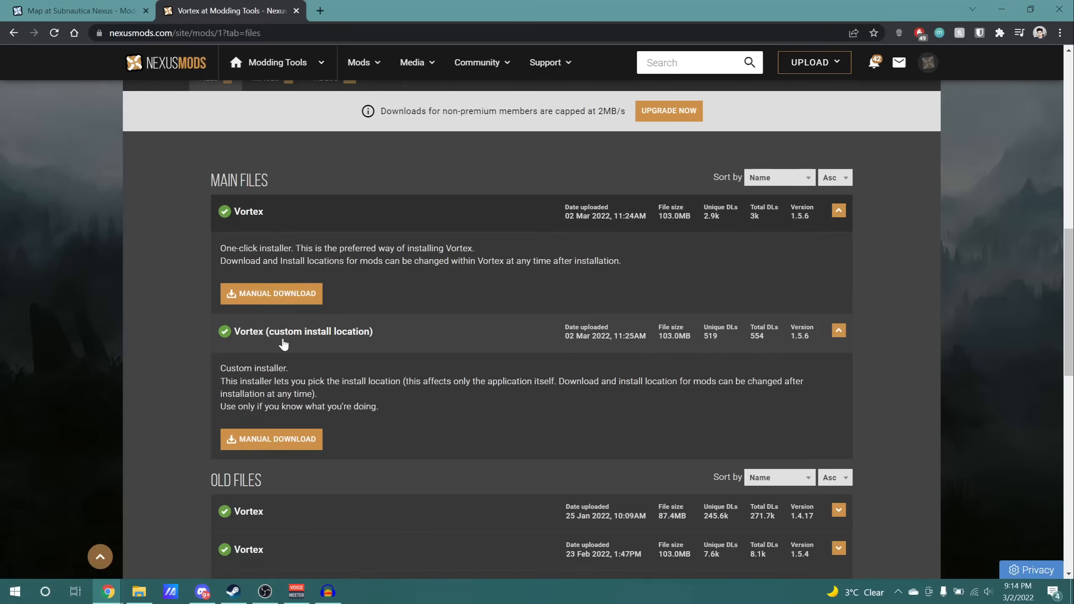
mouse_move(369, 345)
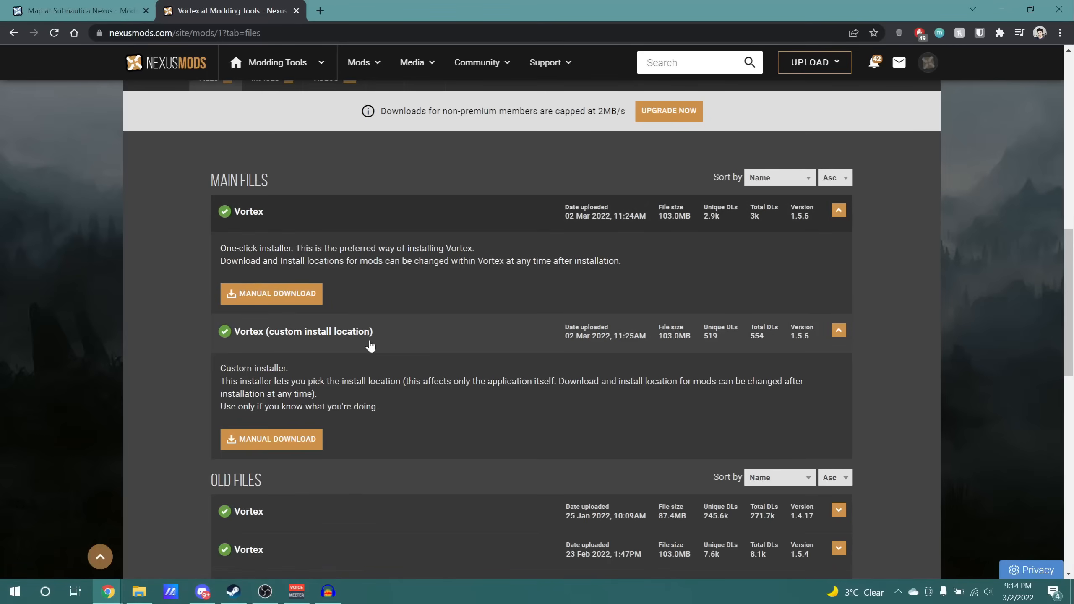
mouse_move(313, 340)
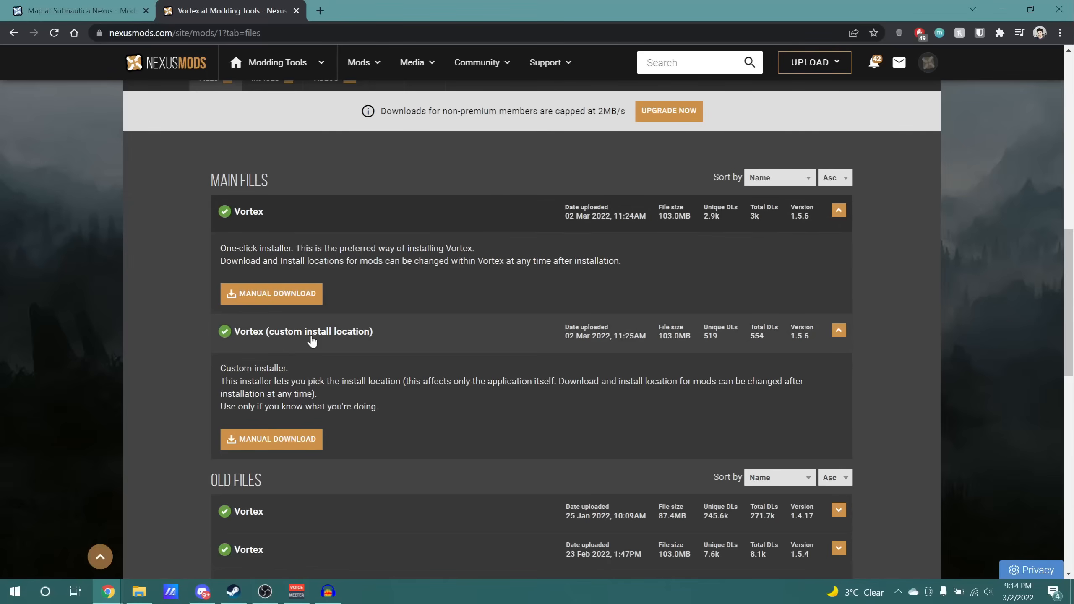
- Save the 103 MB custom-install-location Vortex installer to Downloads and show it in its folder
left_click(270, 439)
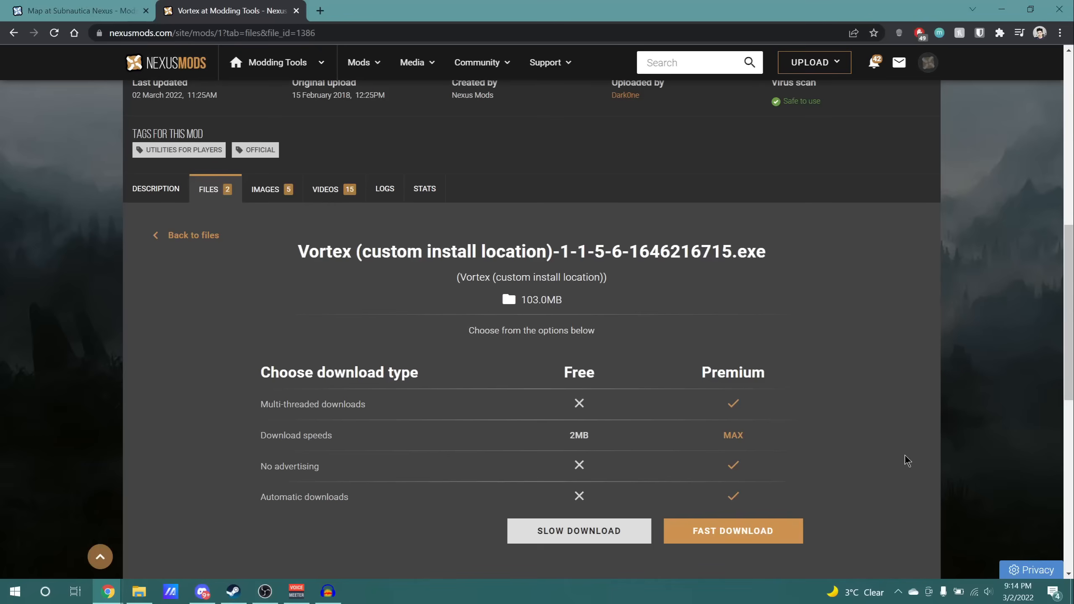
mouse_move(733, 530)
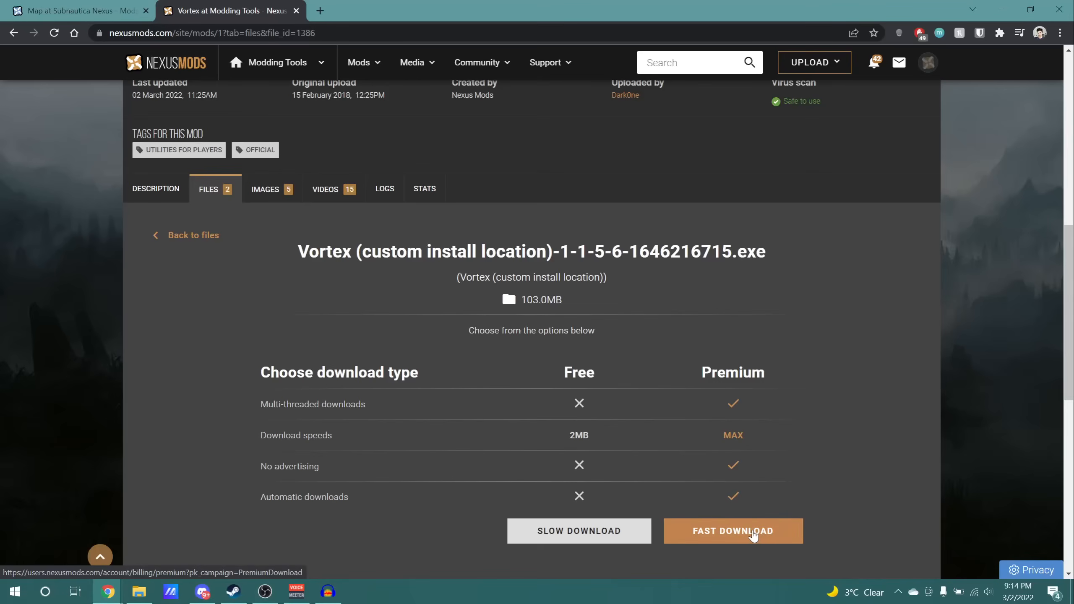
mouse_move(728, 525)
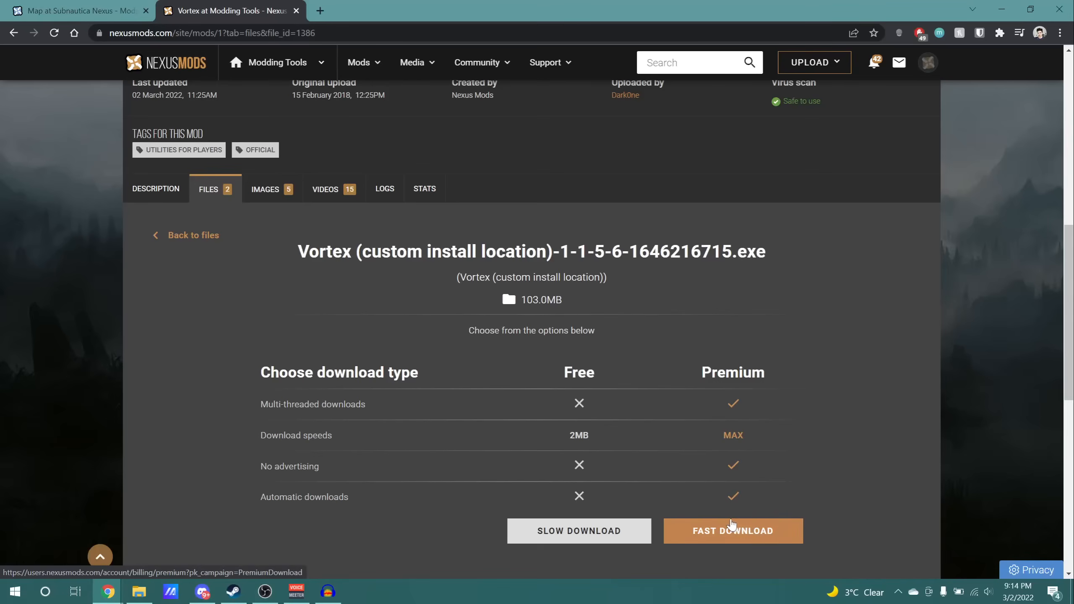
mouse_move(554, 531)
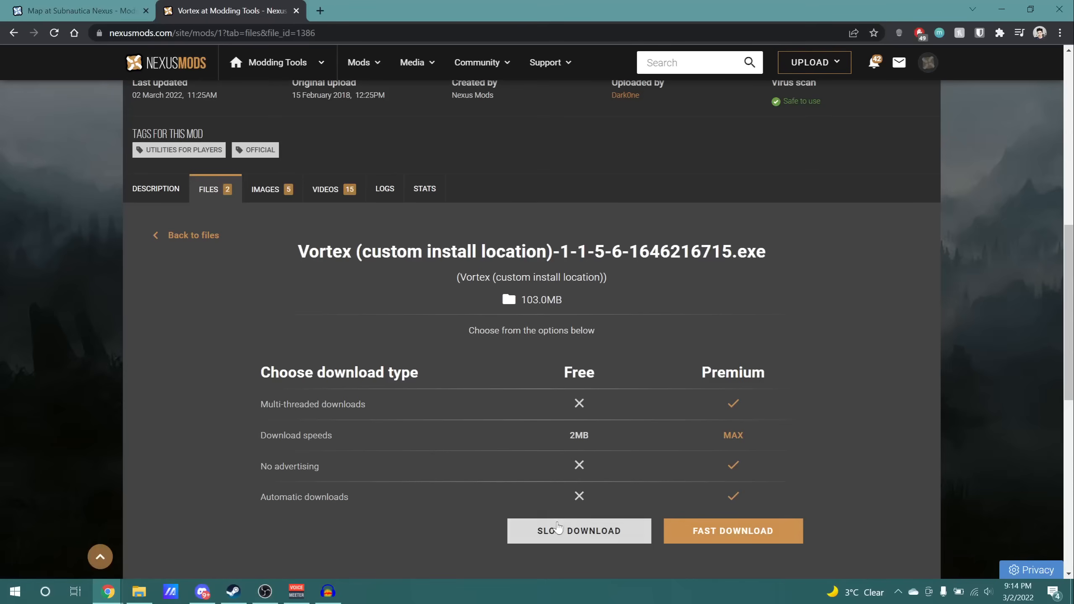
left_click(578, 530)
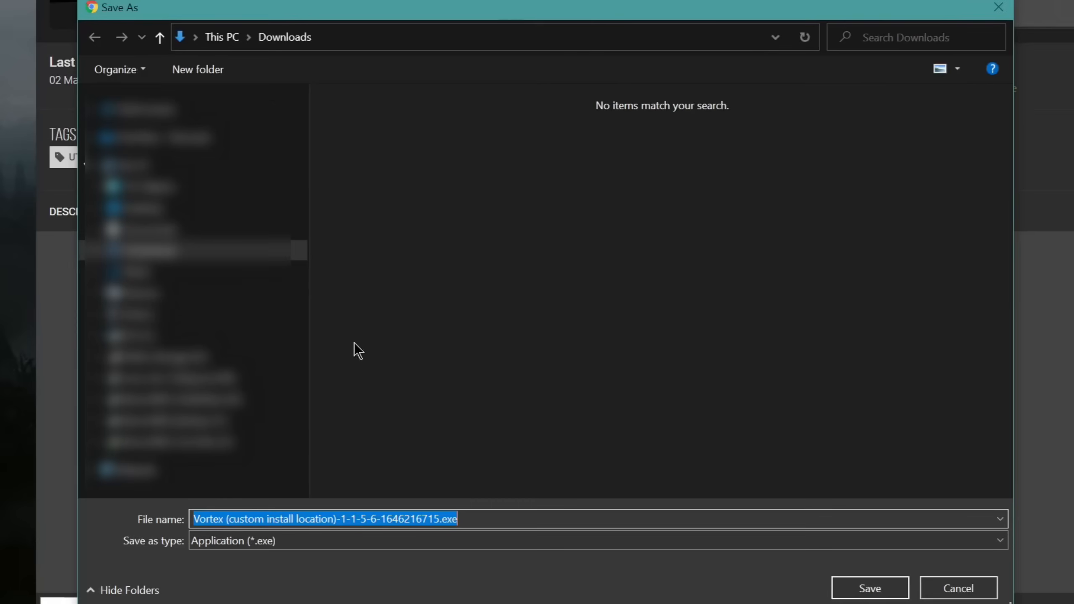
mouse_move(870, 587)
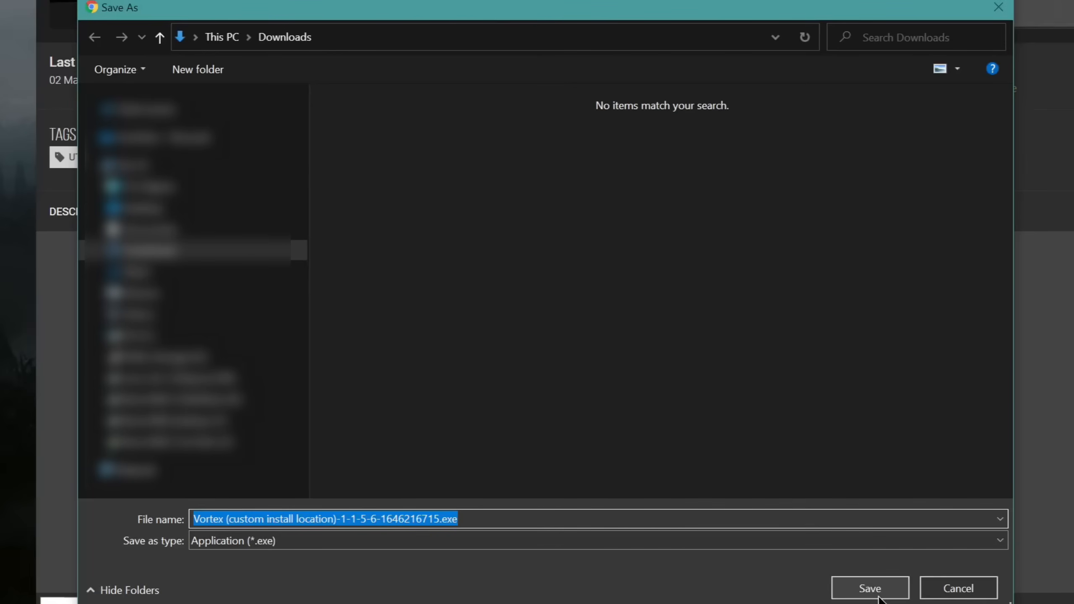
left_click(869, 587)
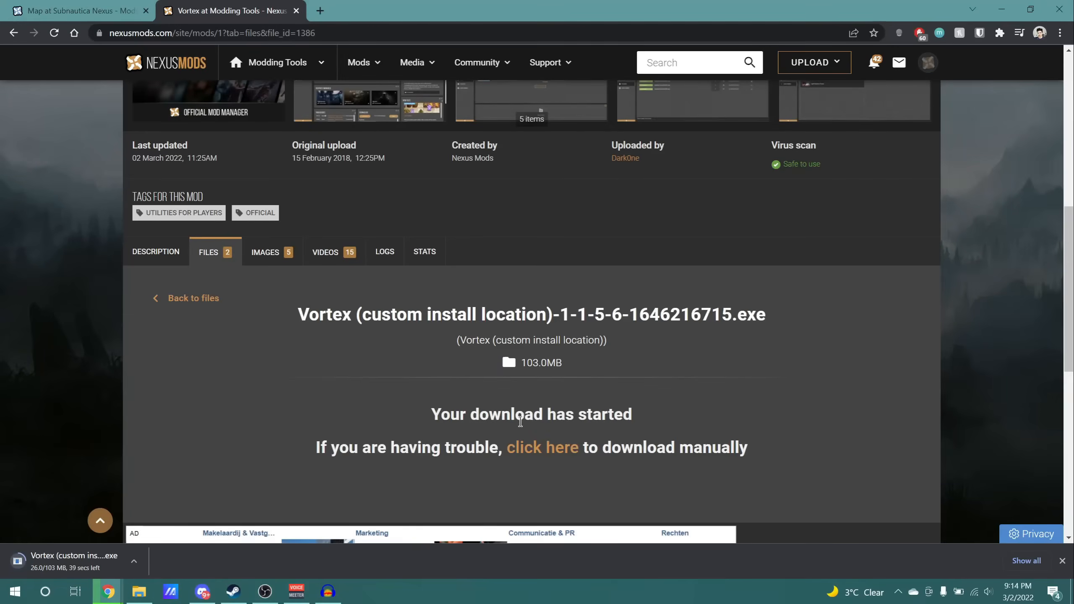
left_click(139, 591)
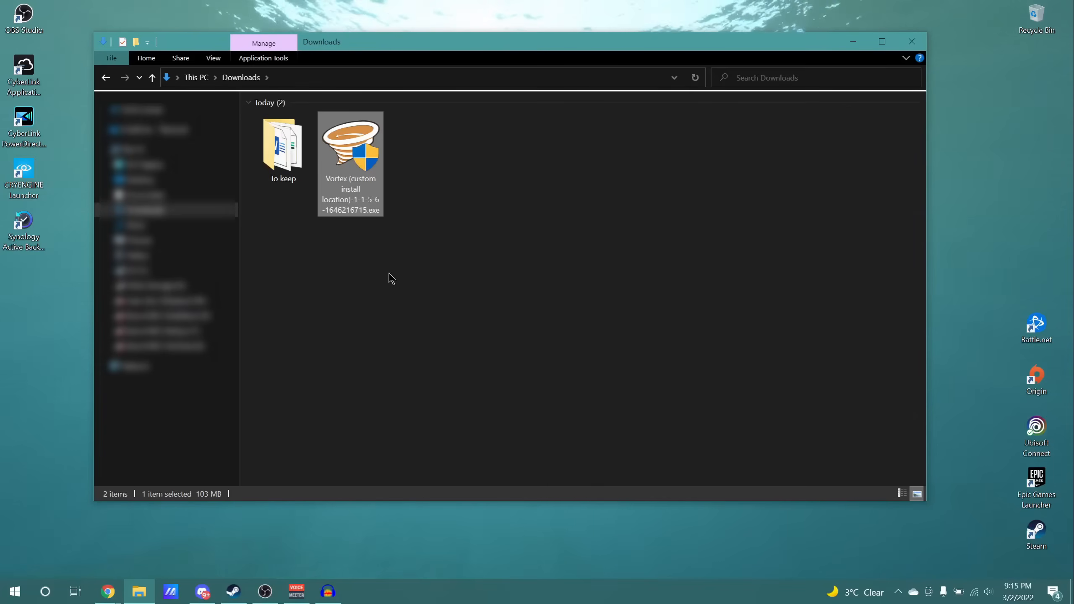
mouse_move(356, 158)
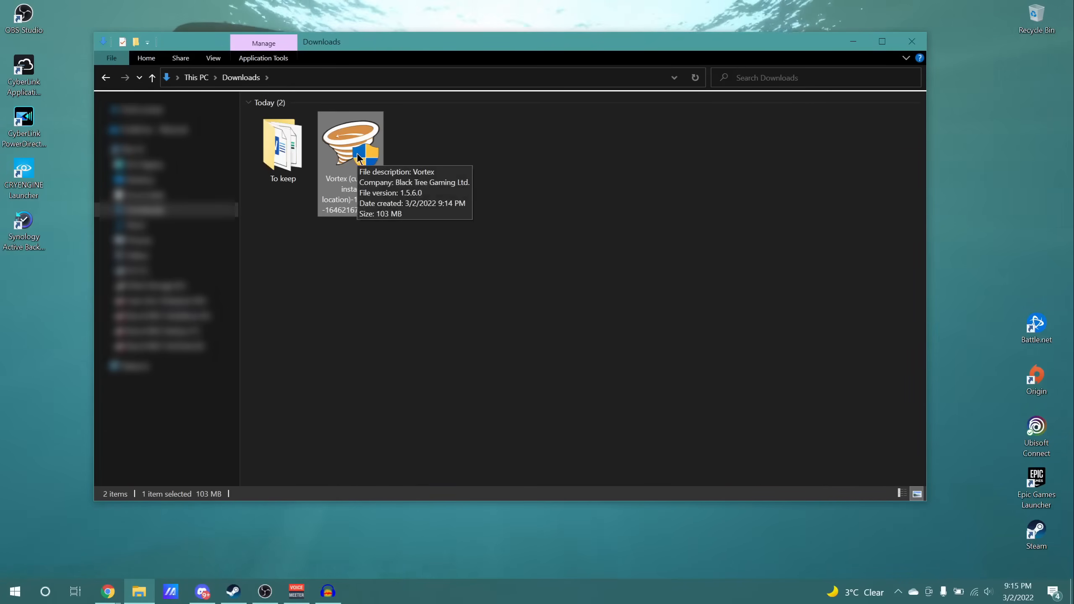
- Run the Vortex installer and install Vortex to D:\Games\Vortex\
double_click(349, 142)
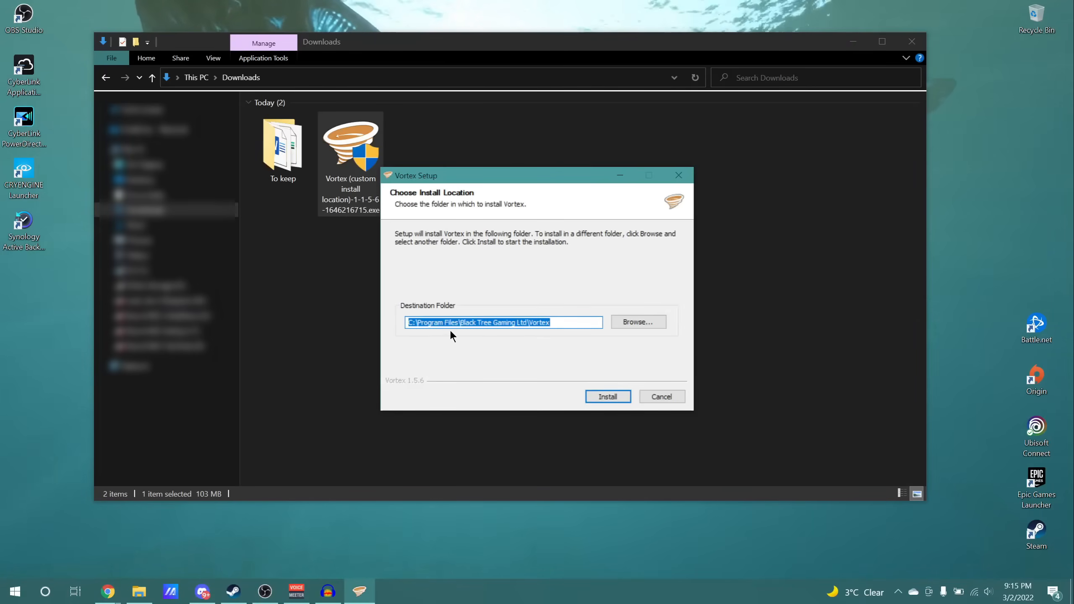
mouse_move(588, 319)
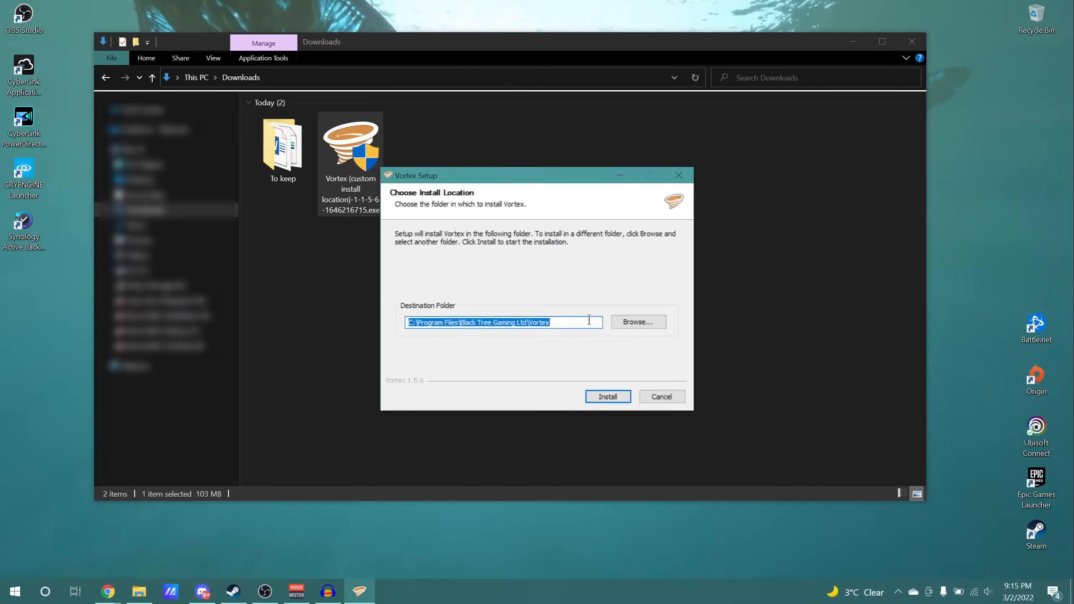
mouse_move(610, 336)
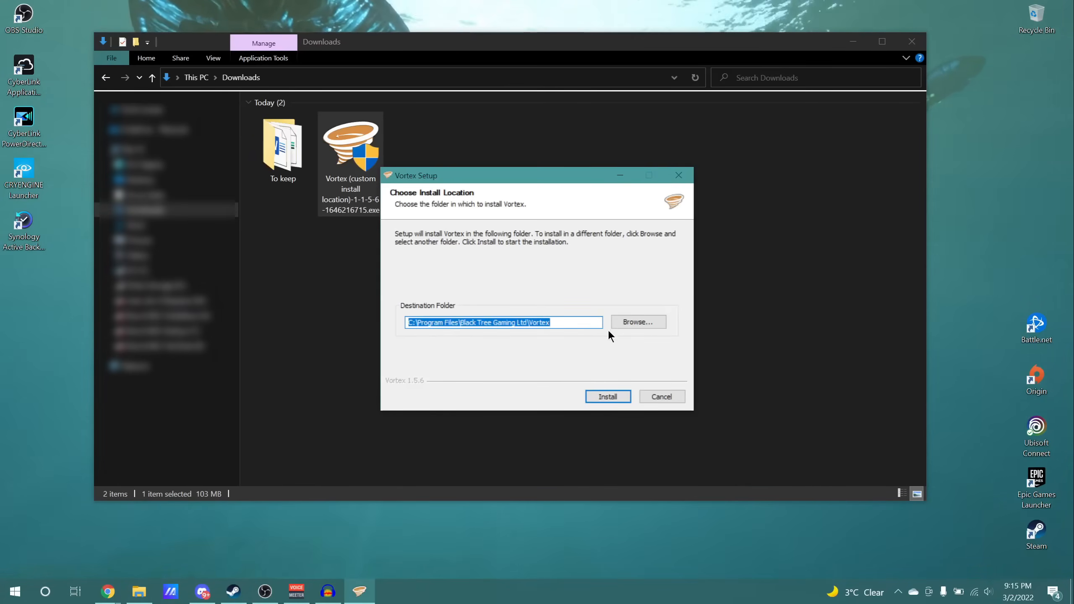
type("D:\\Games\\Vortex\\")
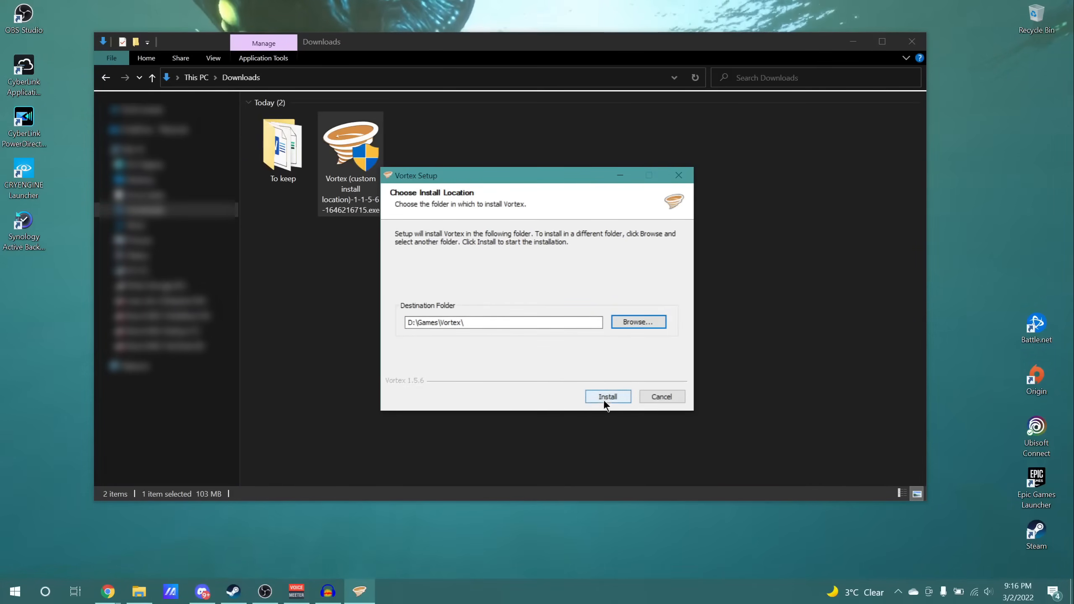
left_click(607, 396)
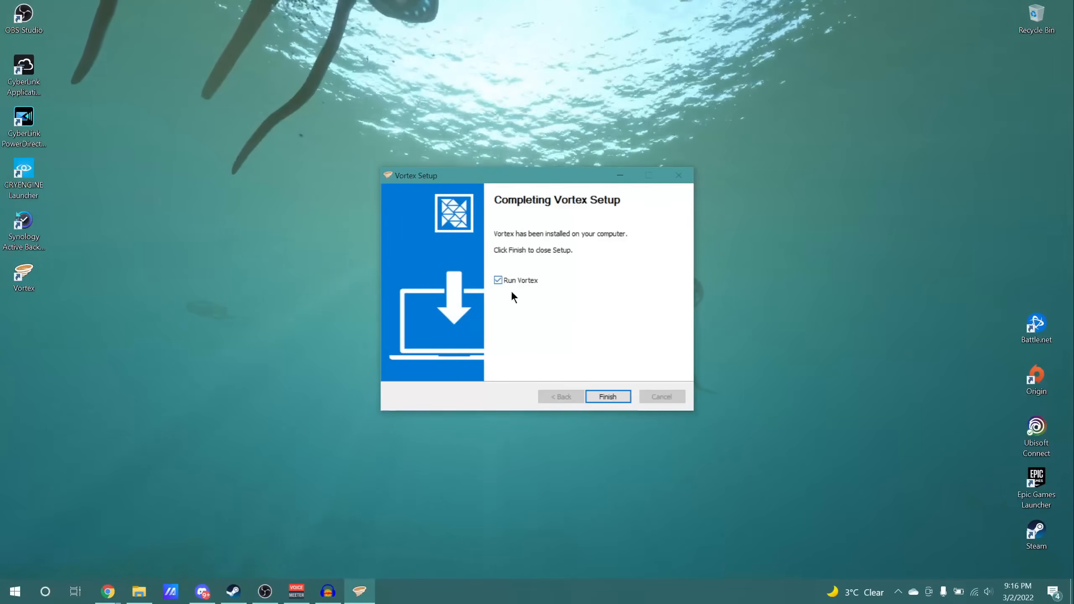
- Finish setup to launch Vortex, then log in to Nexus Mods as LastBacon
left_click(605, 396)
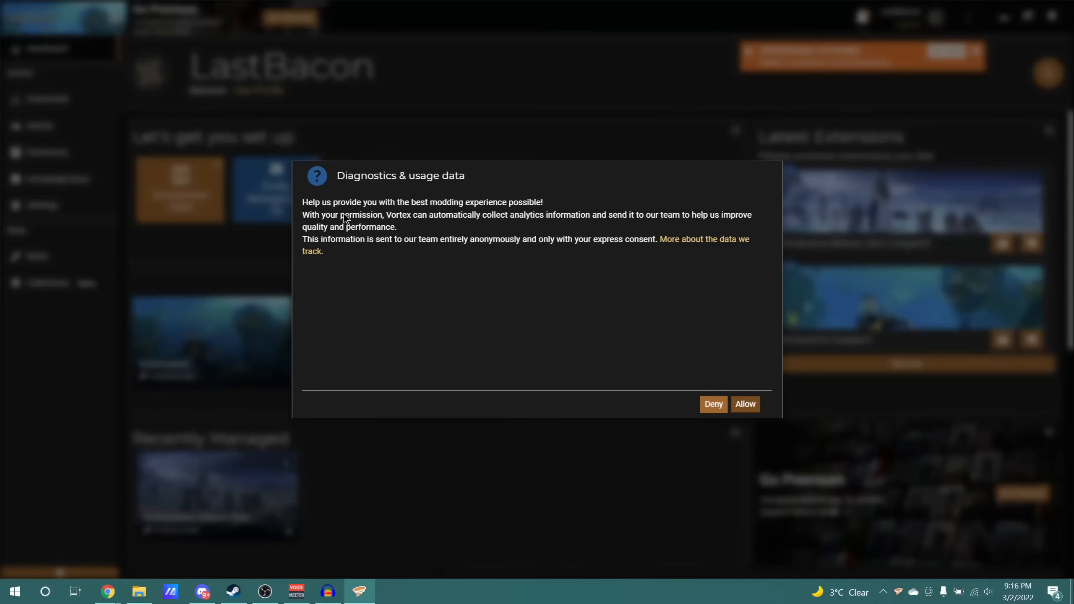
mouse_move(510, 219)
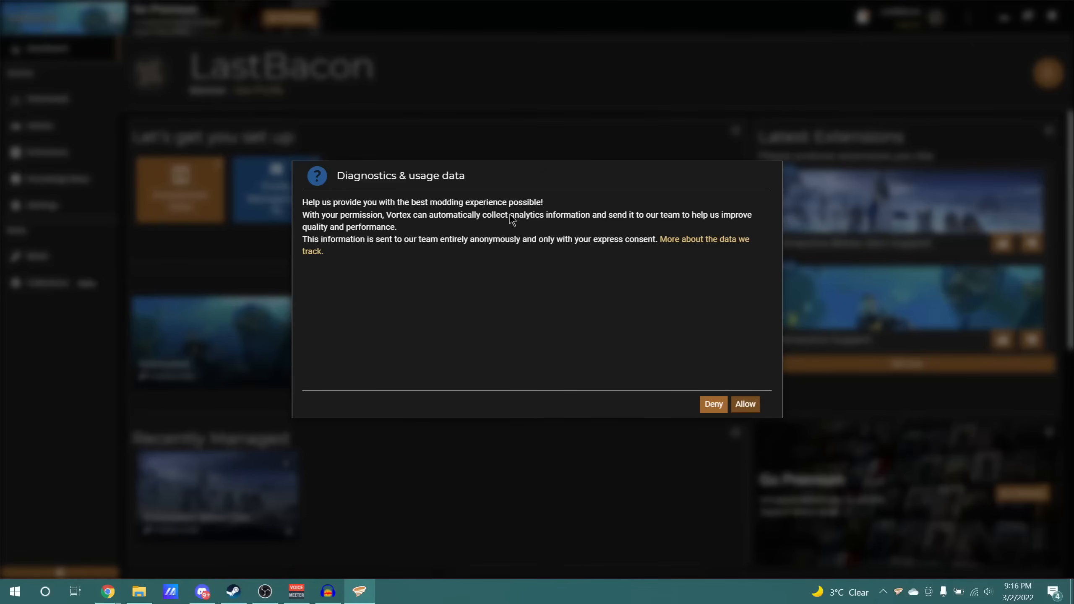
mouse_move(682, 404)
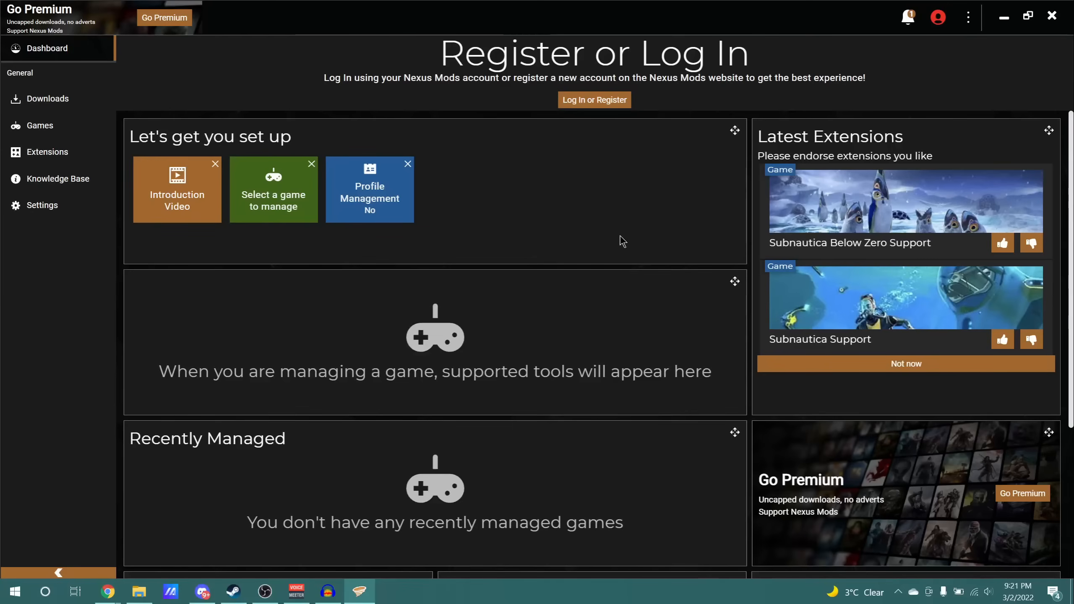
mouse_move(900, 208)
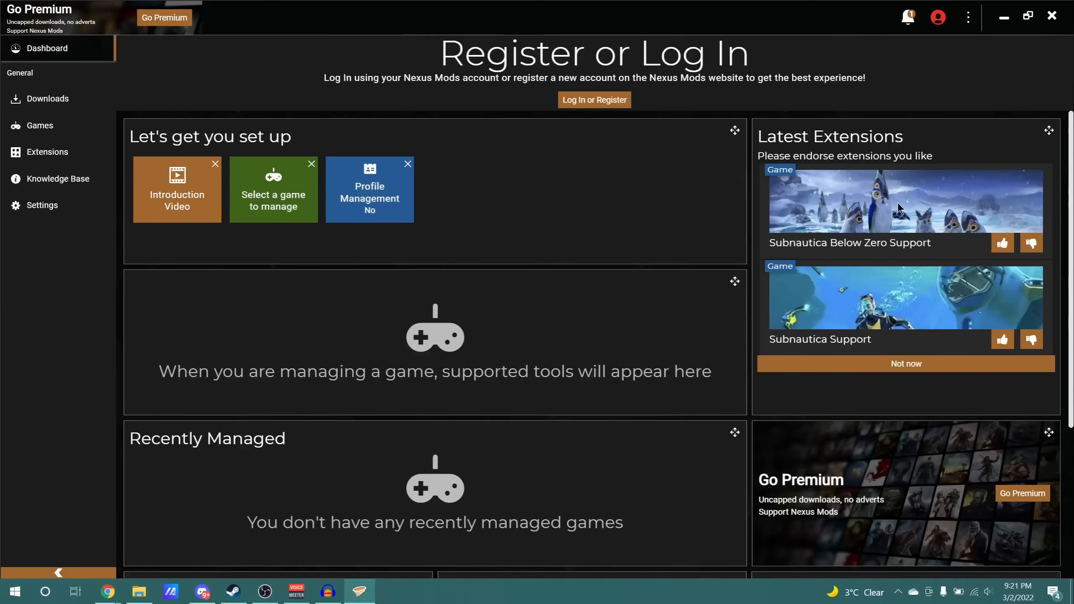
mouse_move(876, 200)
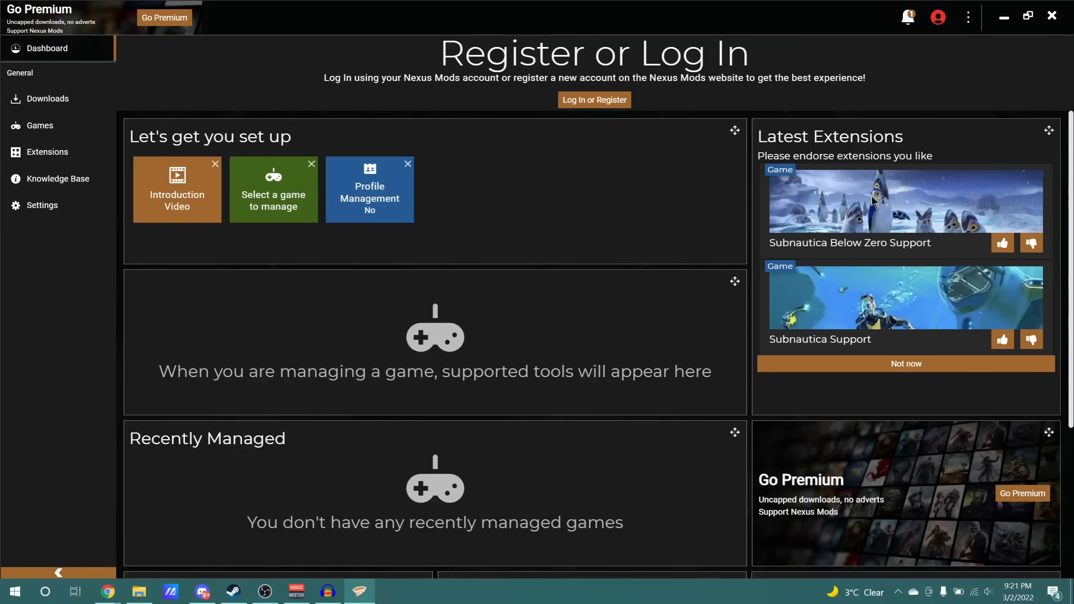
mouse_move(594, 105)
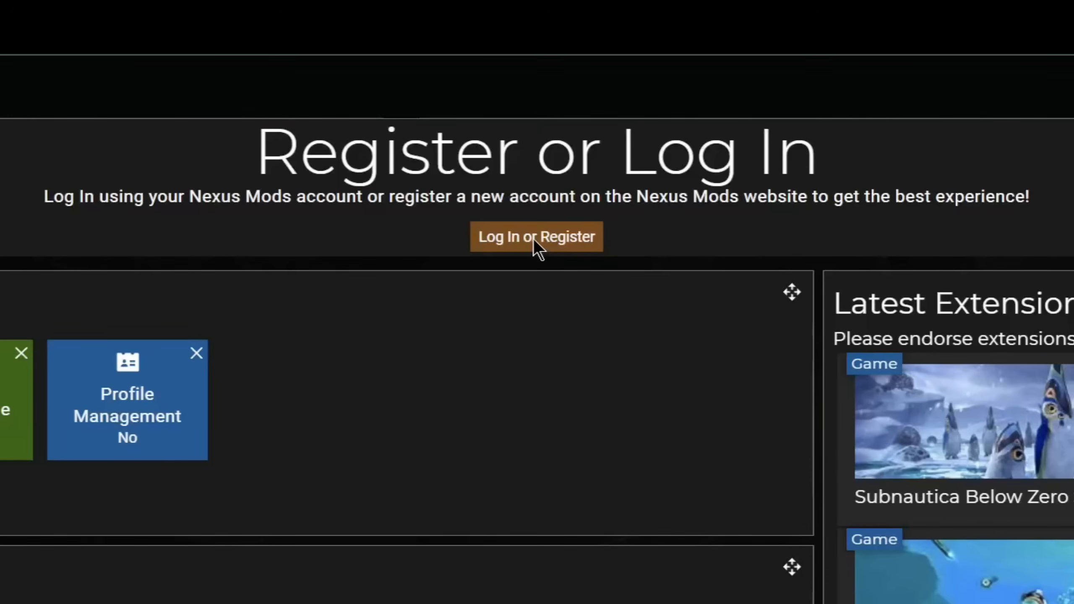
left_click(536, 237)
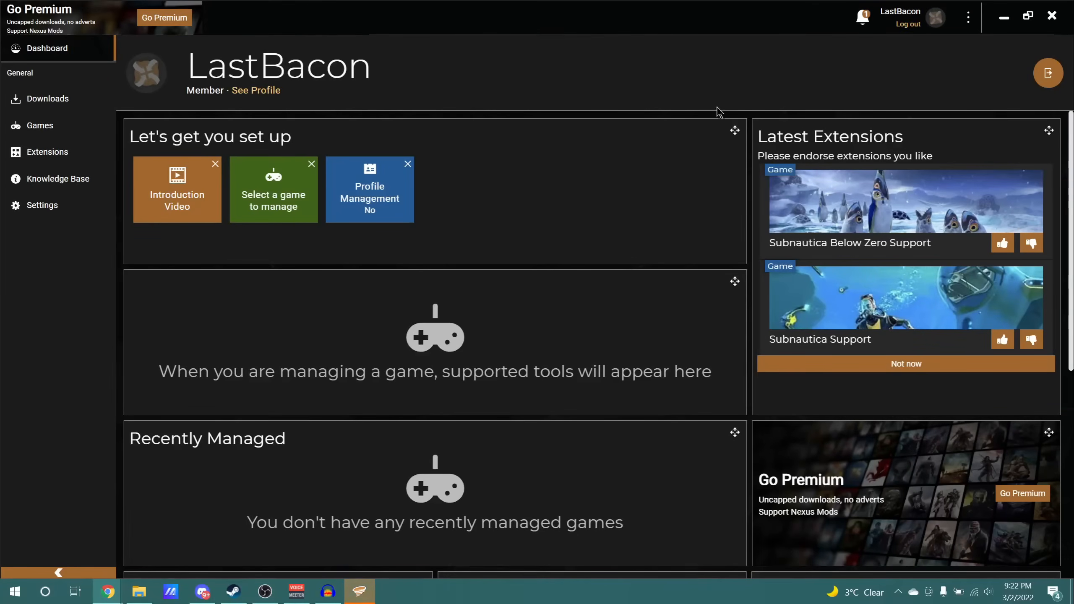
mouse_move(465, 81)
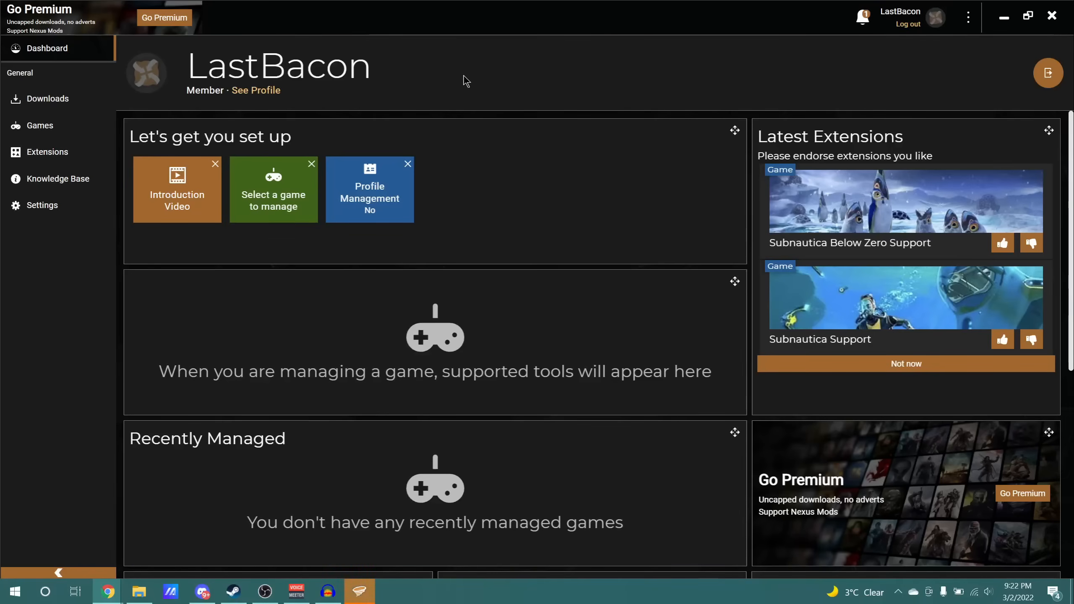
mouse_move(40, 134)
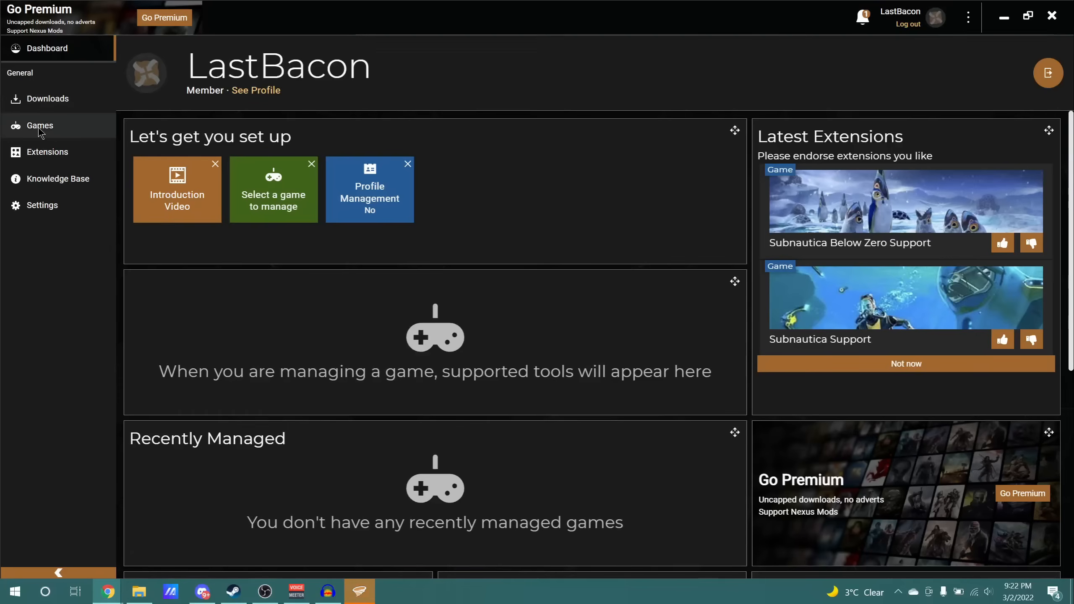
- Scan D:\Games\Steam for games, then scroll the Unmanaged list toward Subnautica
left_click(40, 126)
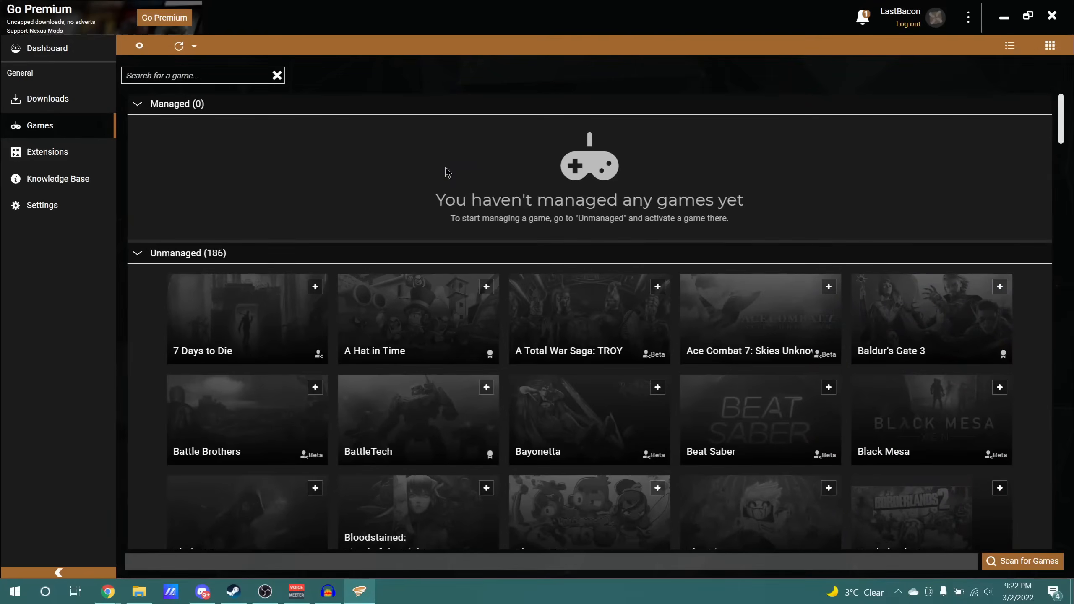
mouse_move(572, 193)
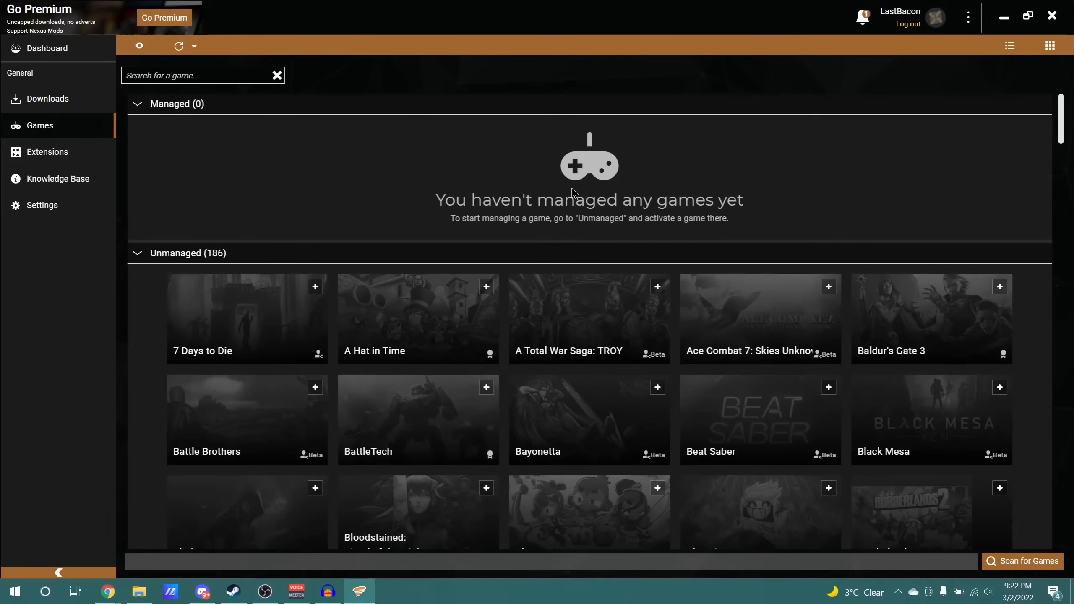
mouse_move(236, 133)
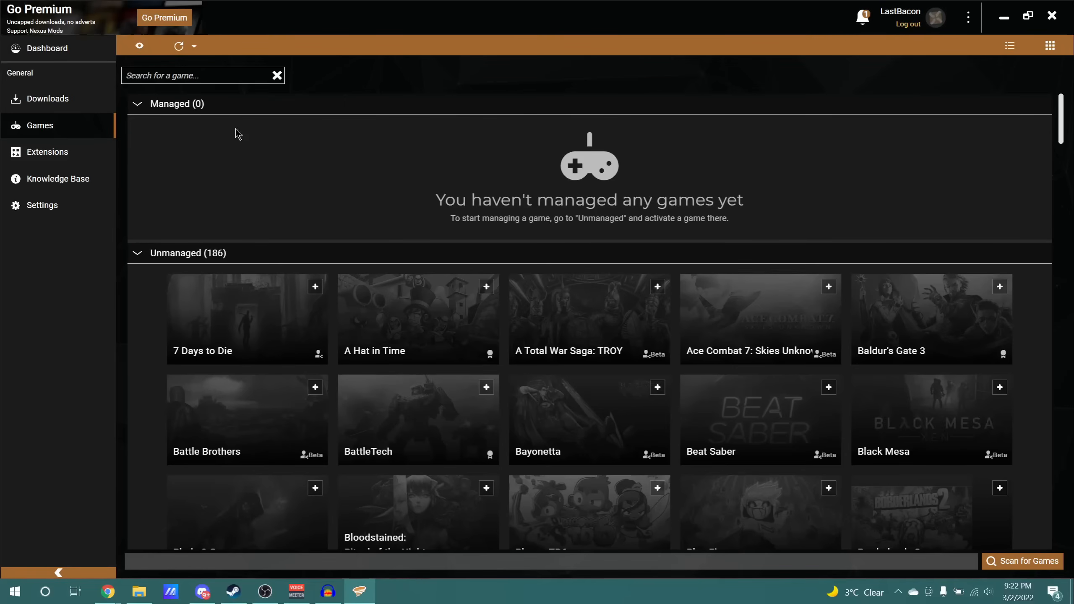
mouse_move(1028, 569)
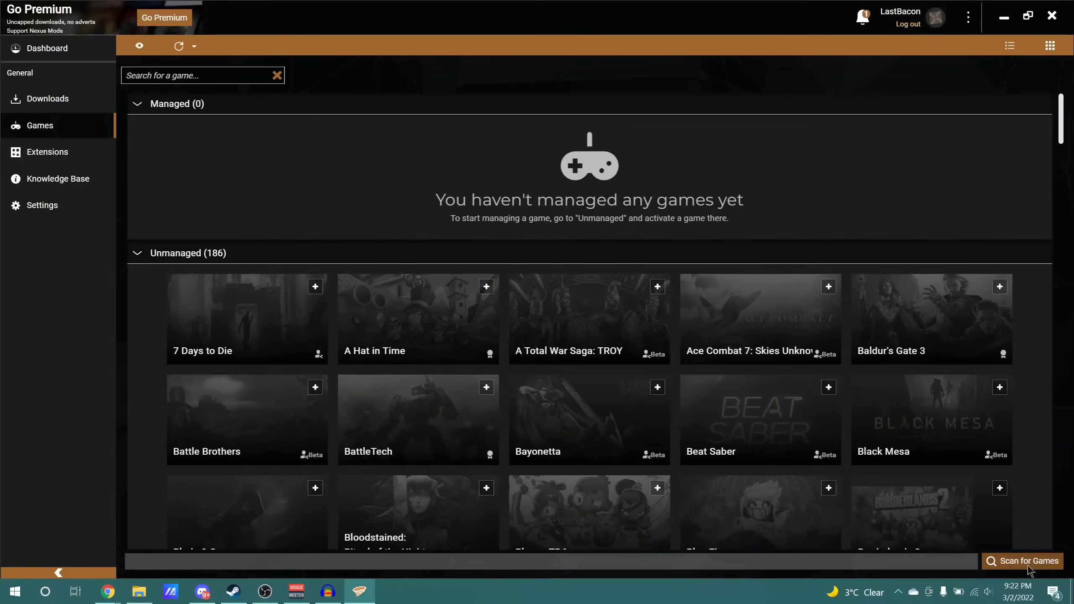
mouse_move(1028, 570)
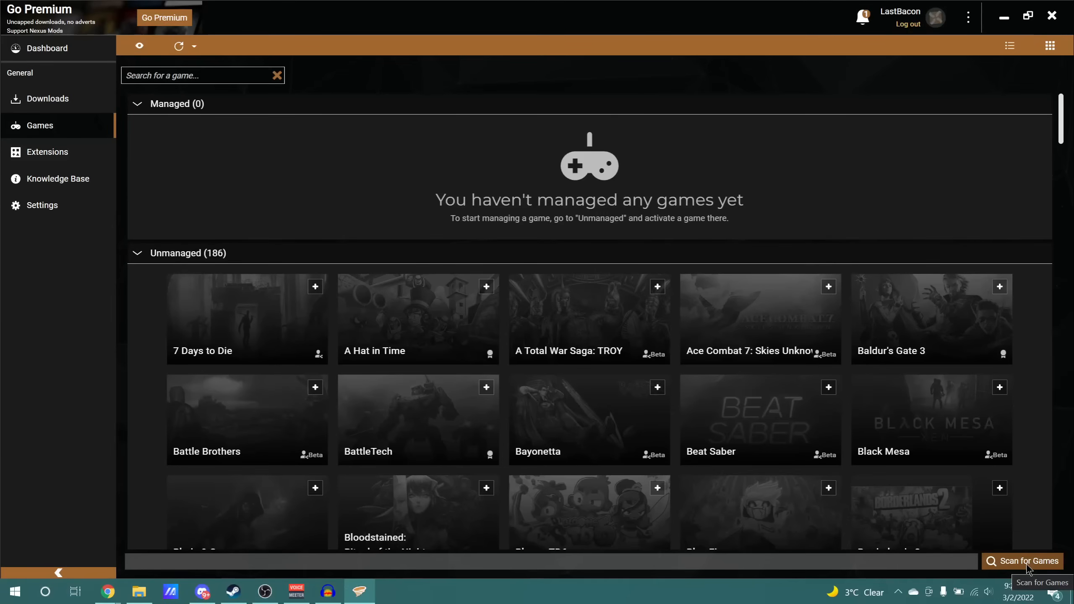
mouse_move(905, 553)
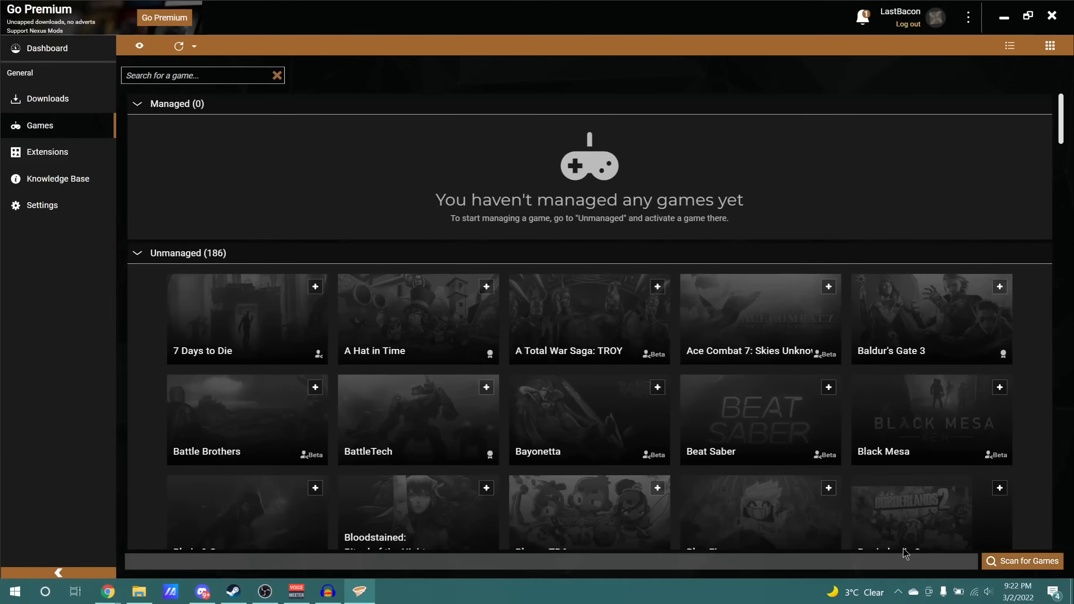
scroll("down", 3)
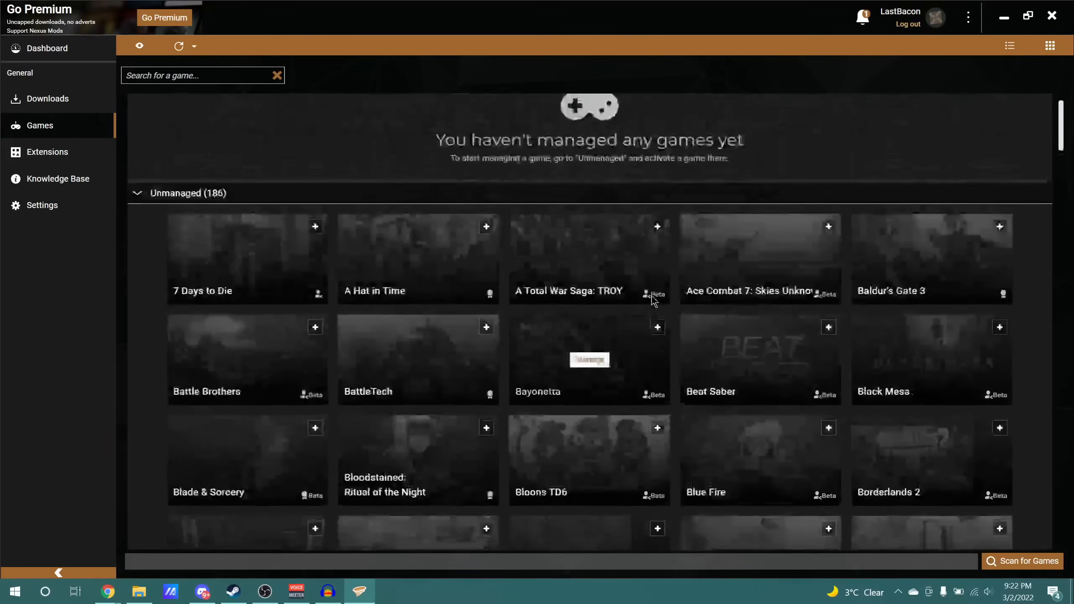
left_click(1023, 561)
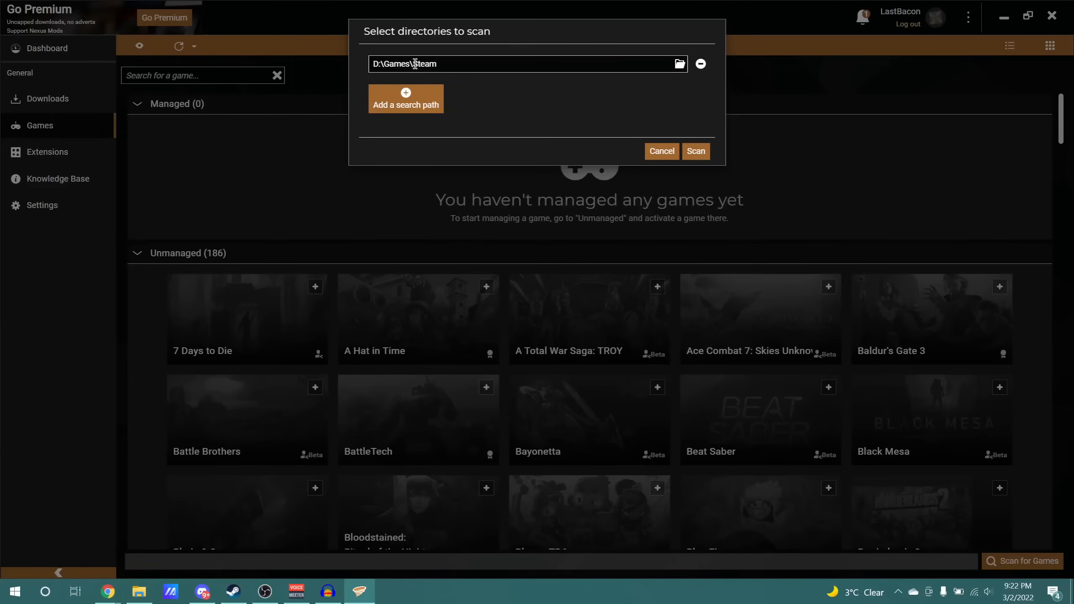
mouse_move(534, 58)
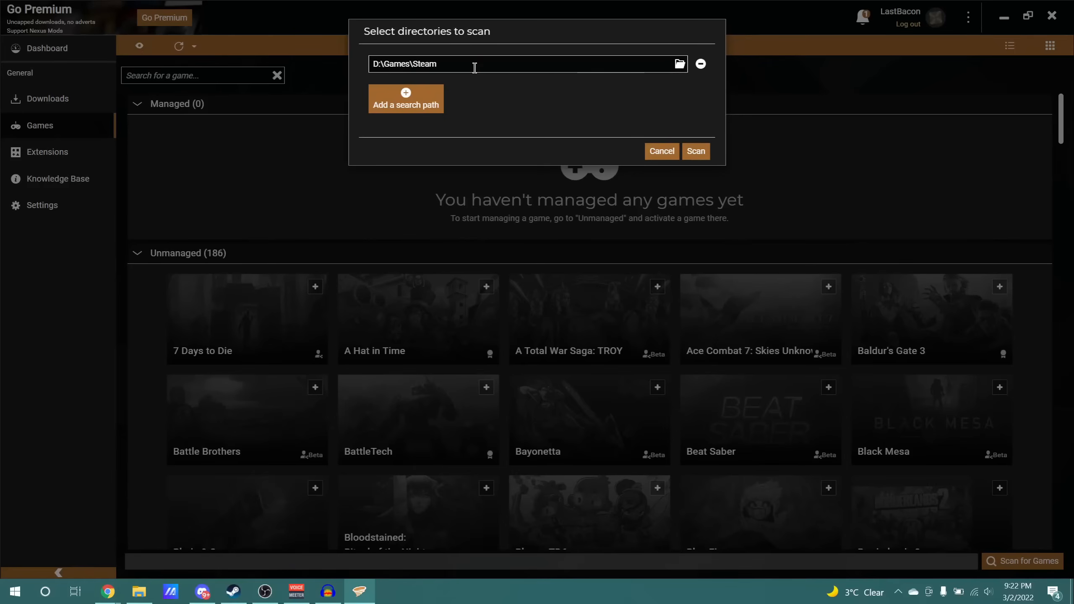
left_click(694, 150)
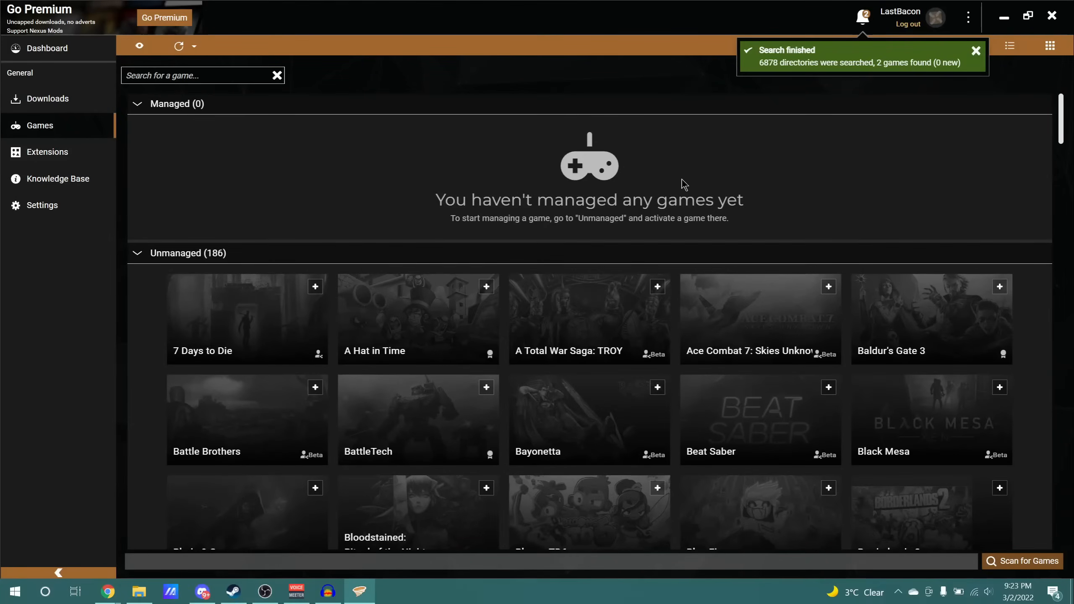
mouse_move(788, 77)
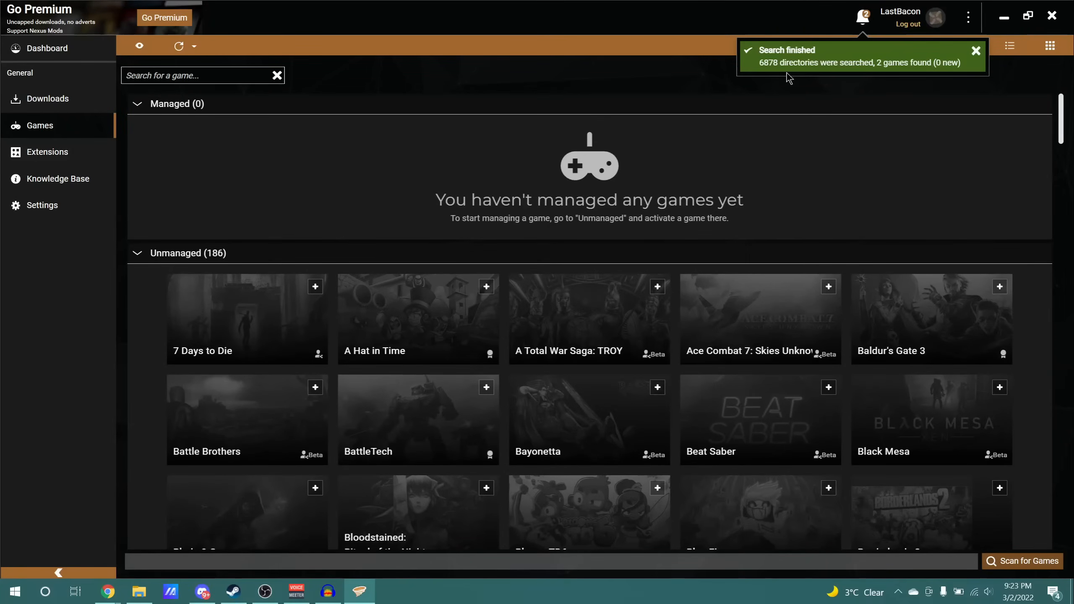
scroll("down", 3)
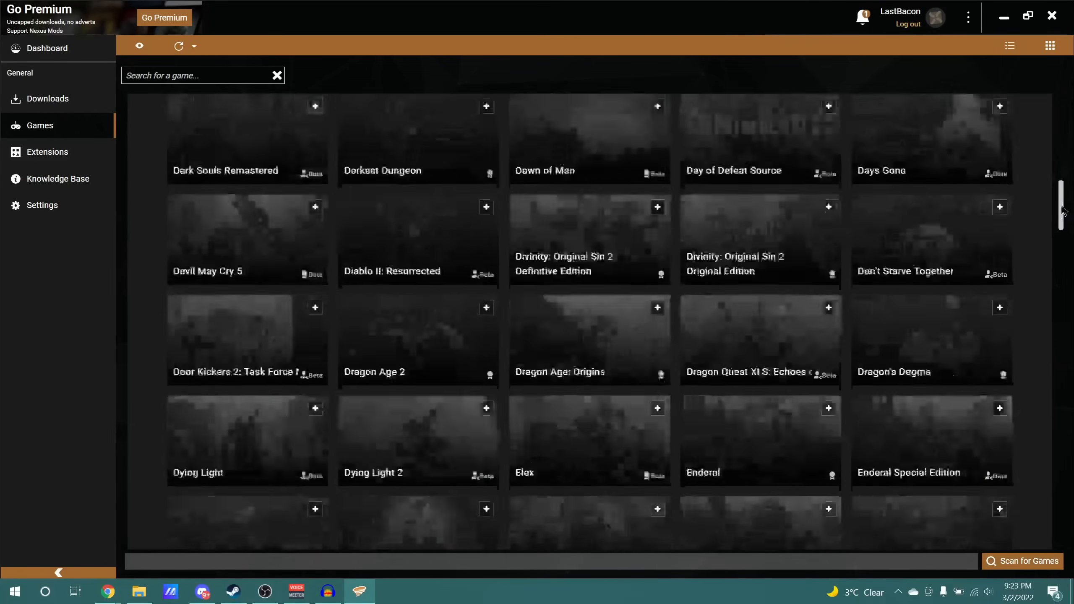
scroll("down", 3)
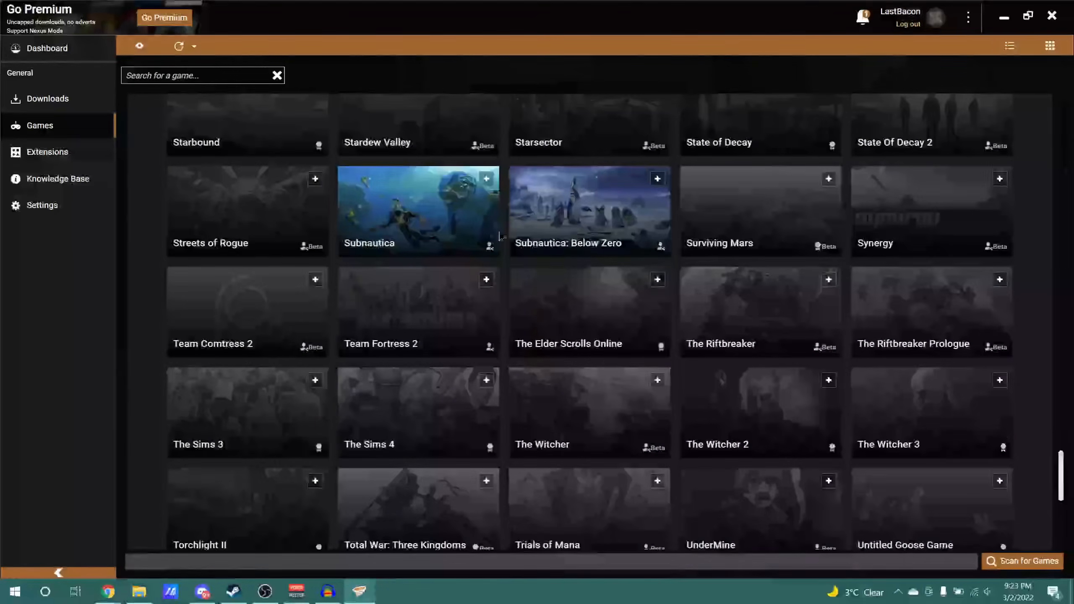
mouse_move(500, 218)
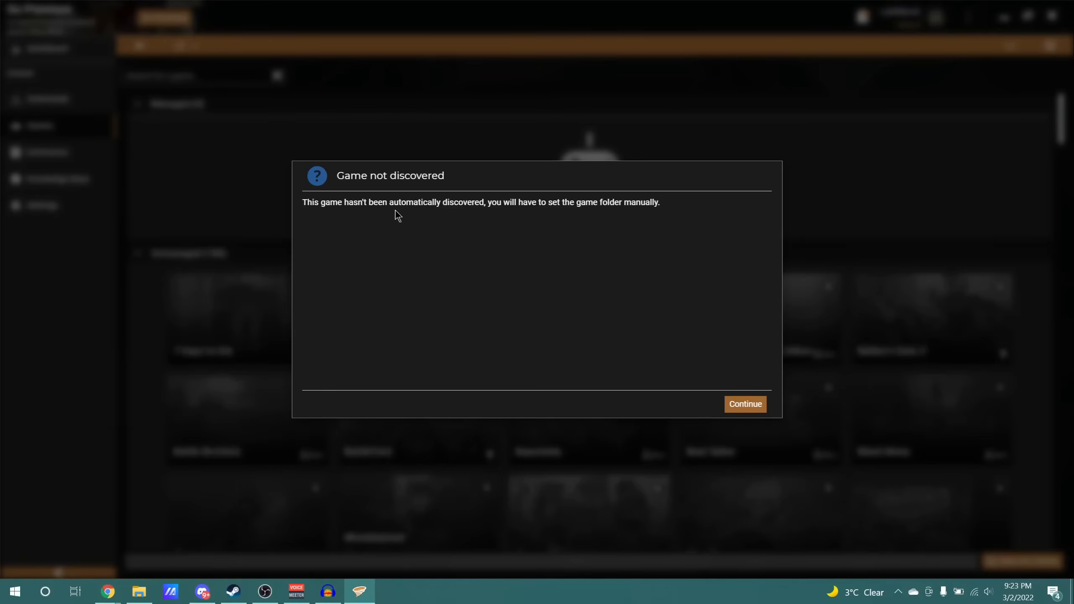
mouse_move(323, 221)
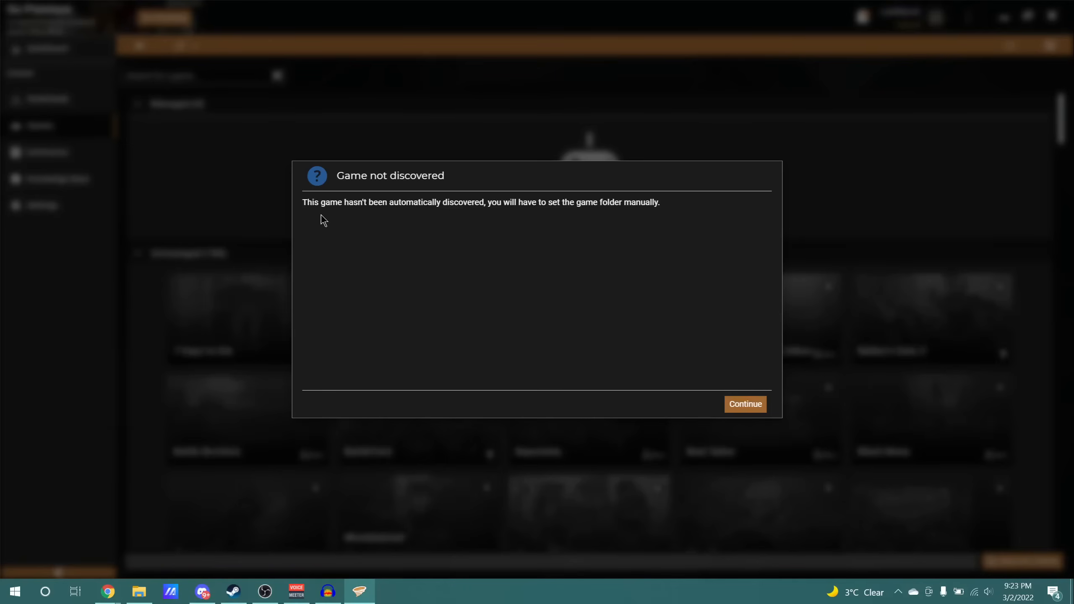
mouse_move(373, 216)
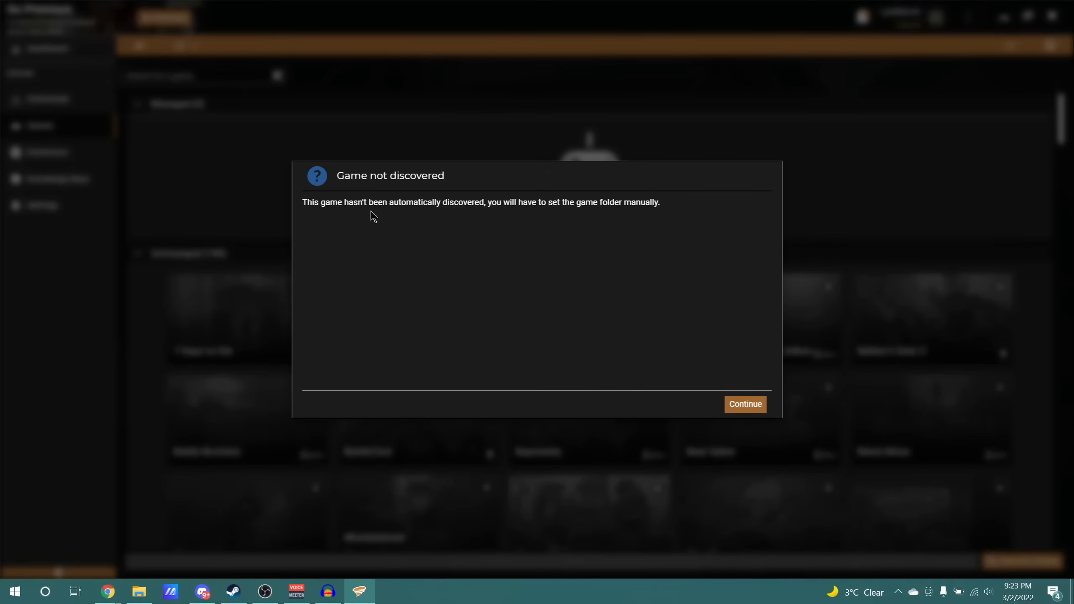
mouse_move(726, 356)
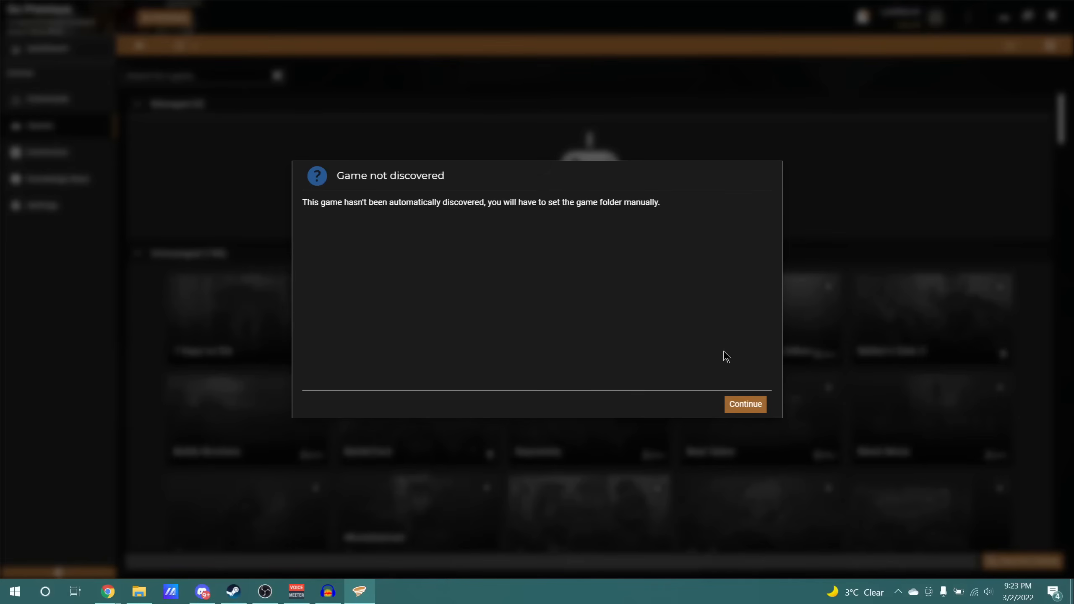
- Point Vortex at the steamapps\common\Subnautica folder as the game location
left_click(745, 404)
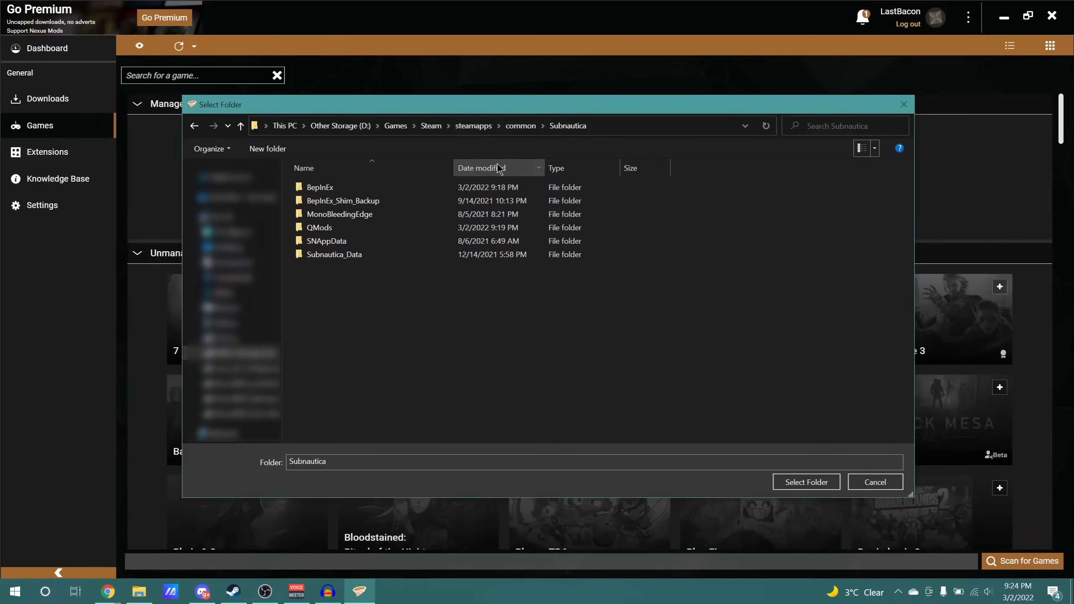
left_click(335, 255)
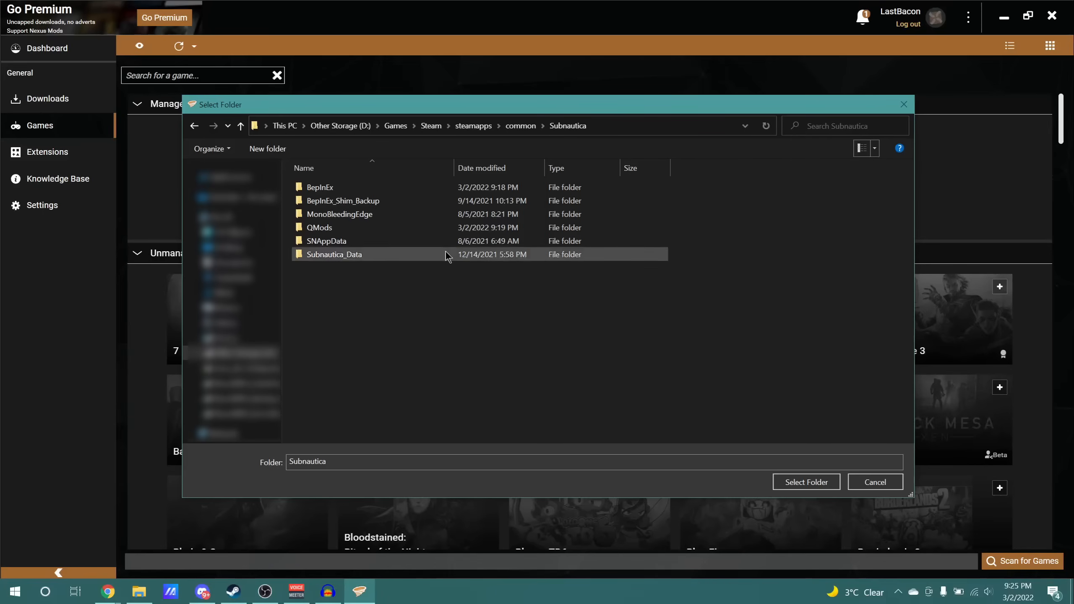
left_click(240, 126)
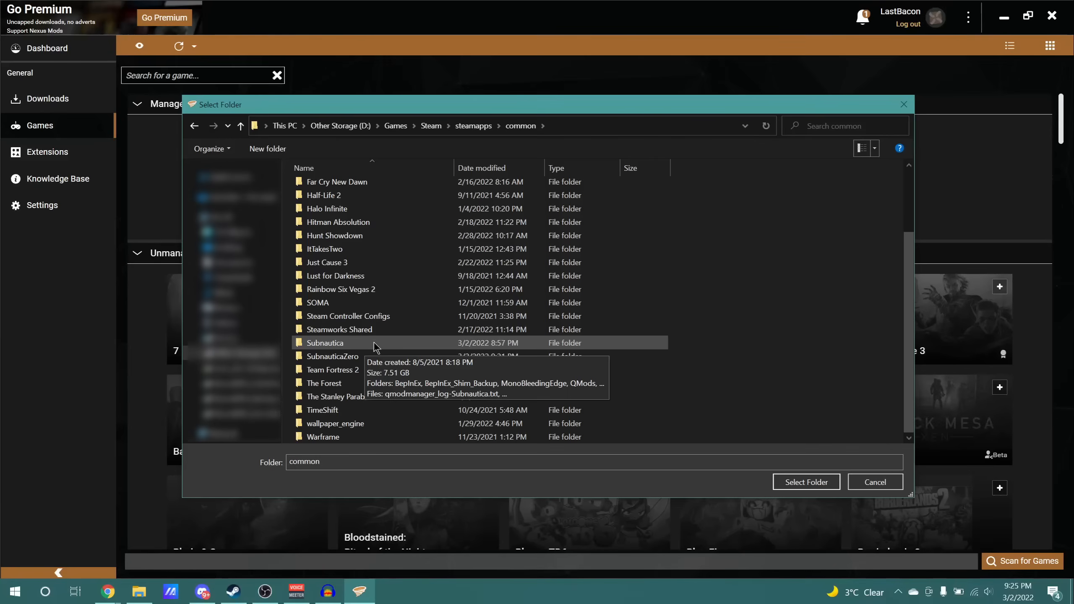
left_click(325, 342)
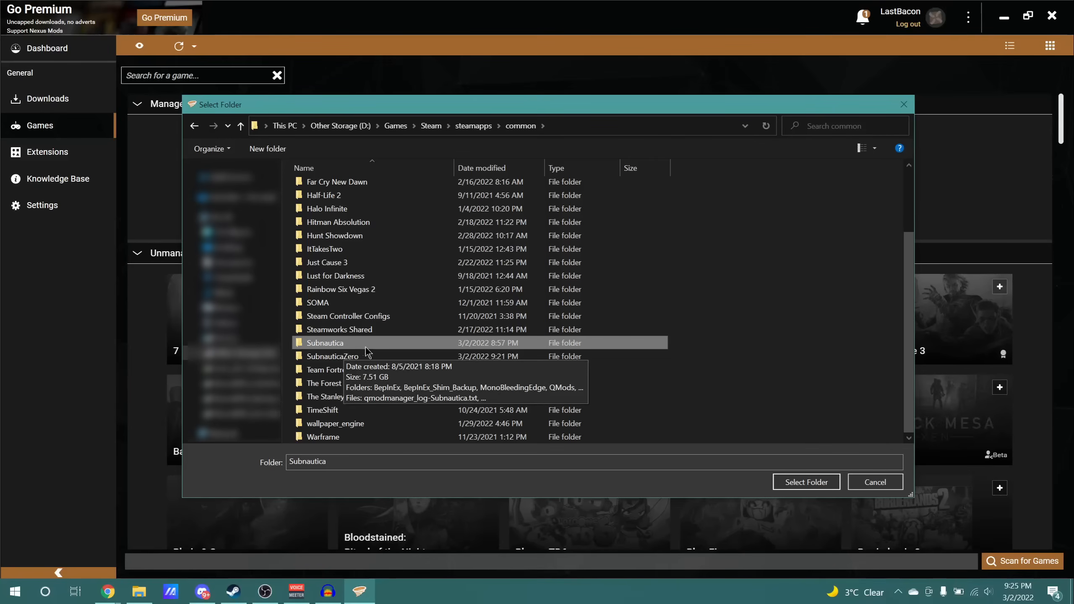
mouse_move(386, 352)
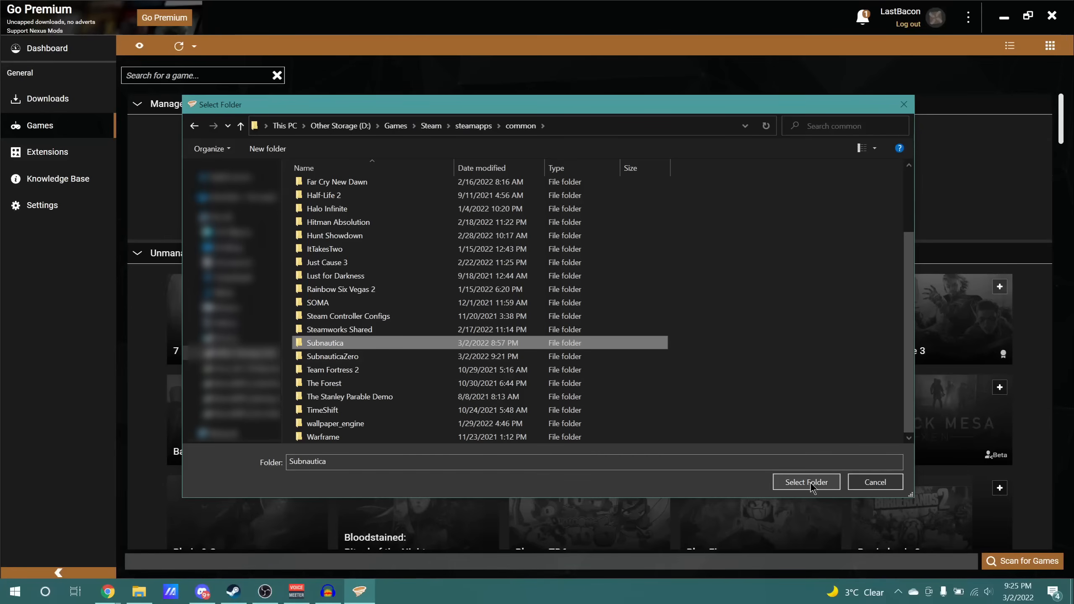
left_click(806, 482)
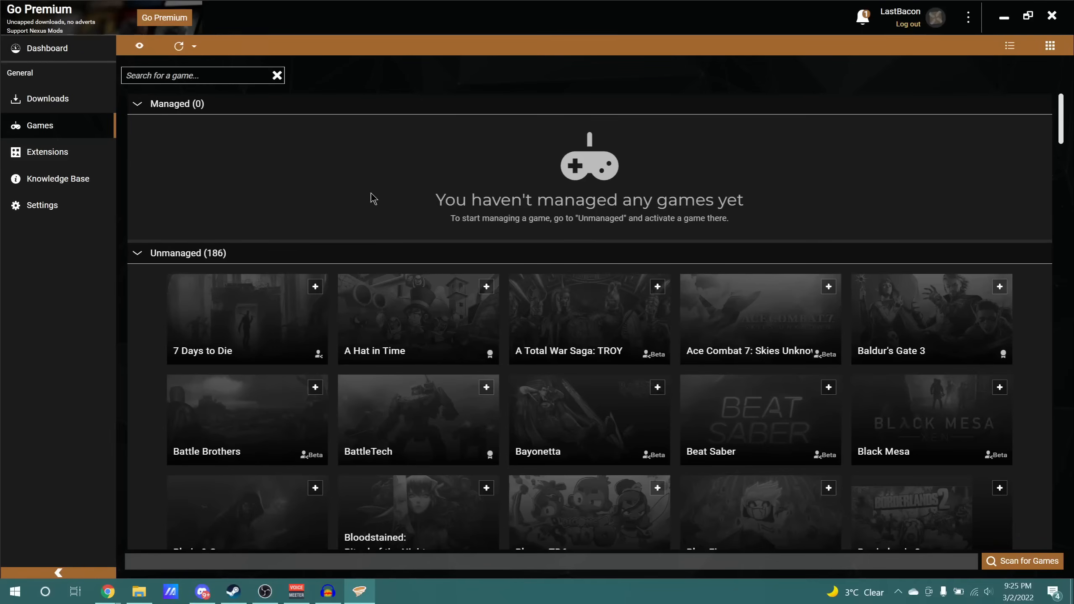
- Manage Subnautica and follow the Get QMM notice to the QModManager 4 page
scroll("down", 3)
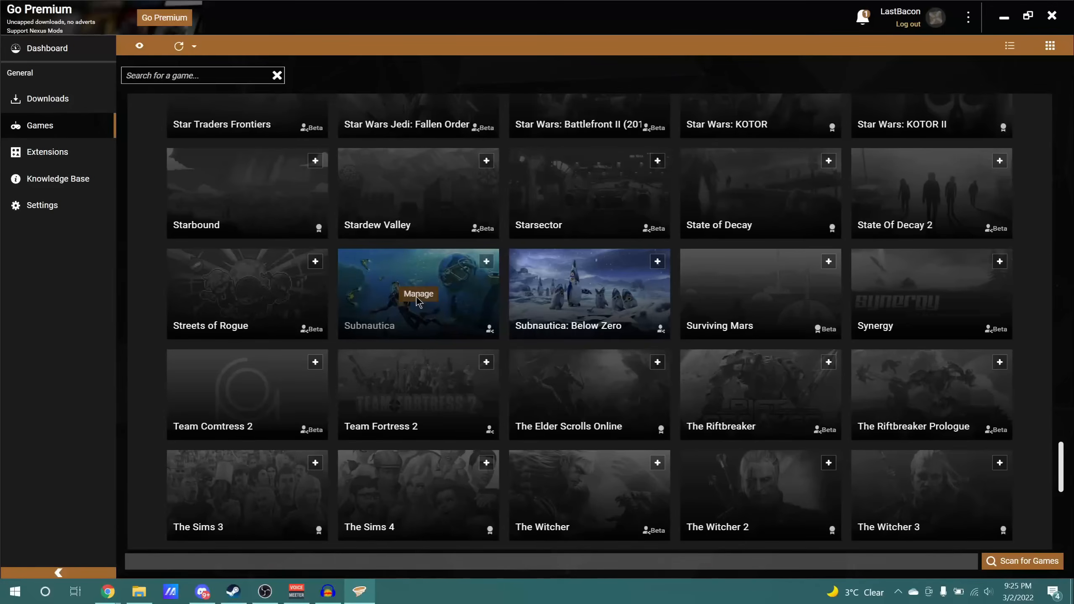
left_click(419, 293)
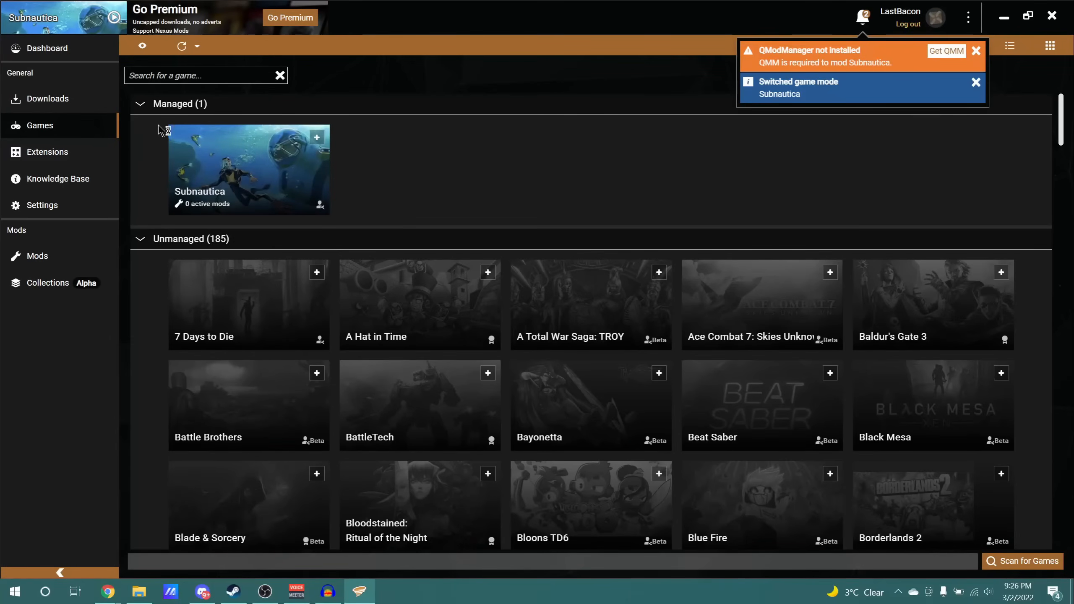
left_click(975, 83)
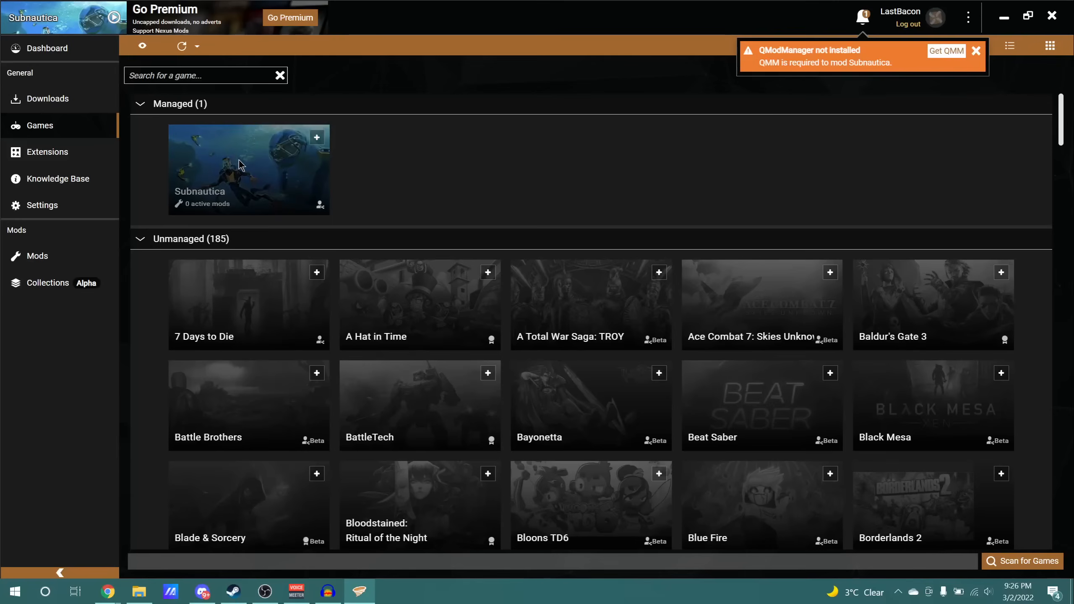
mouse_move(839, 62)
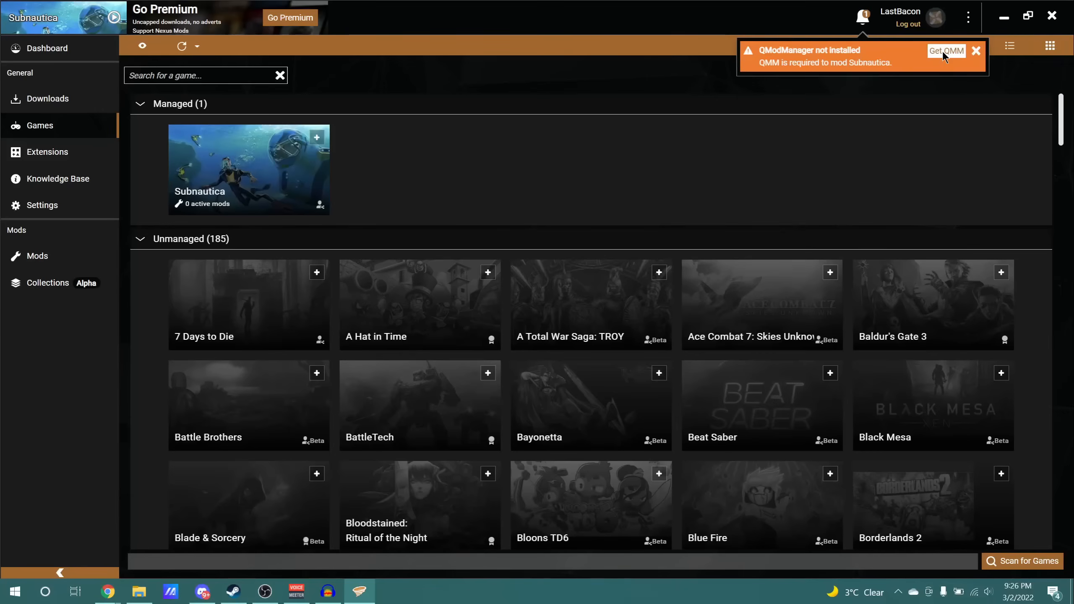
left_click(946, 51)
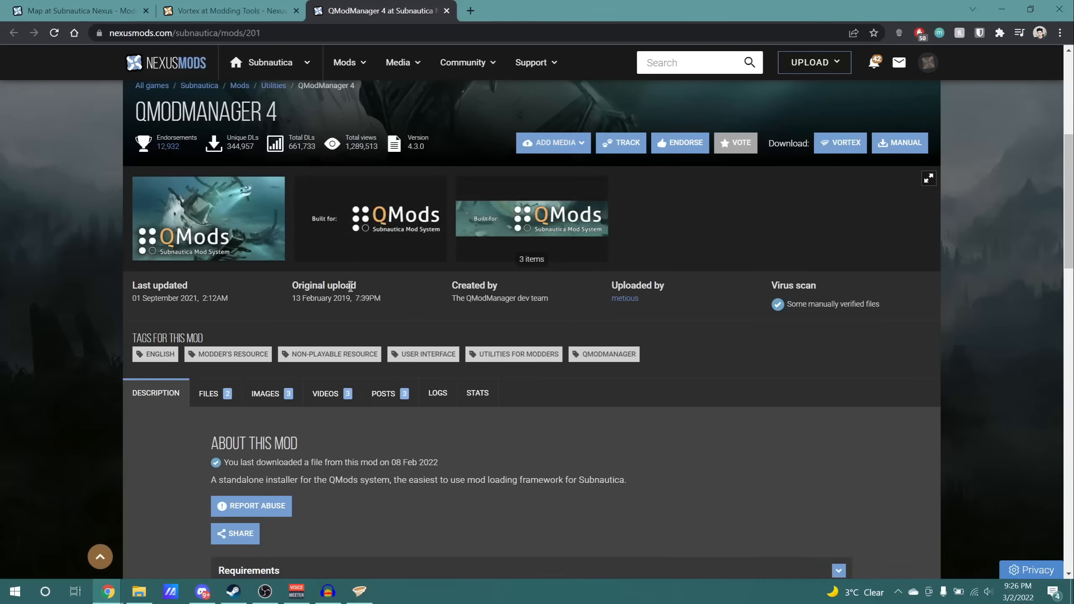
mouse_move(350, 295)
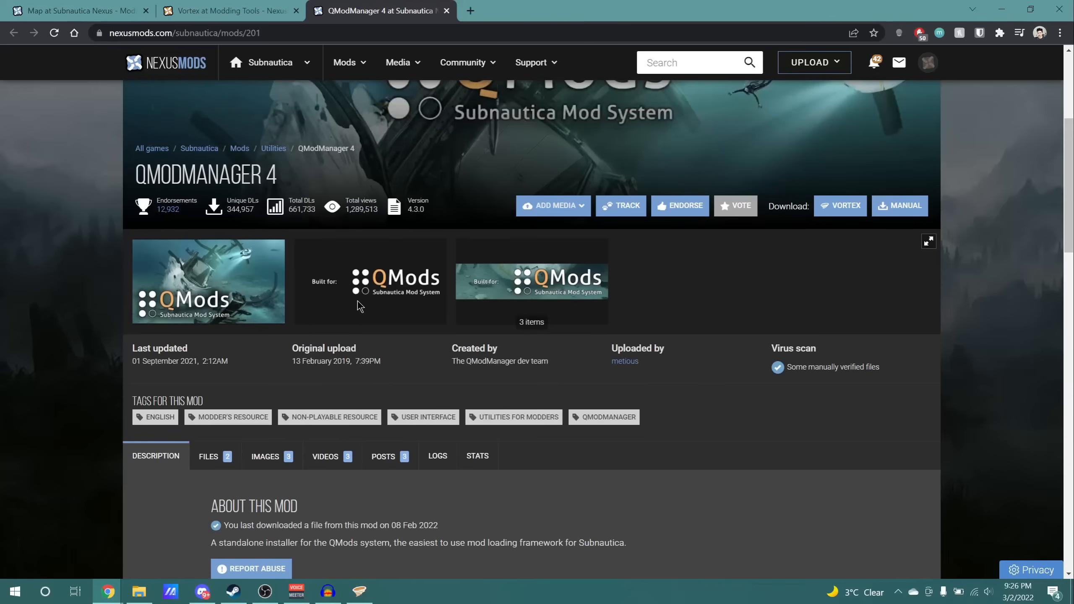
mouse_move(839, 205)
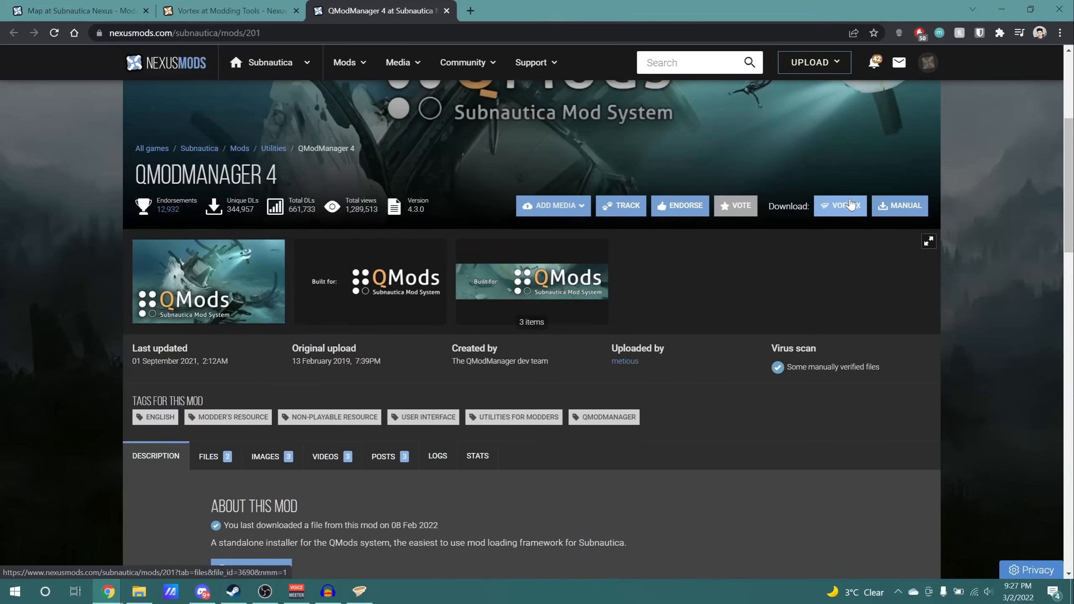
mouse_move(835, 213)
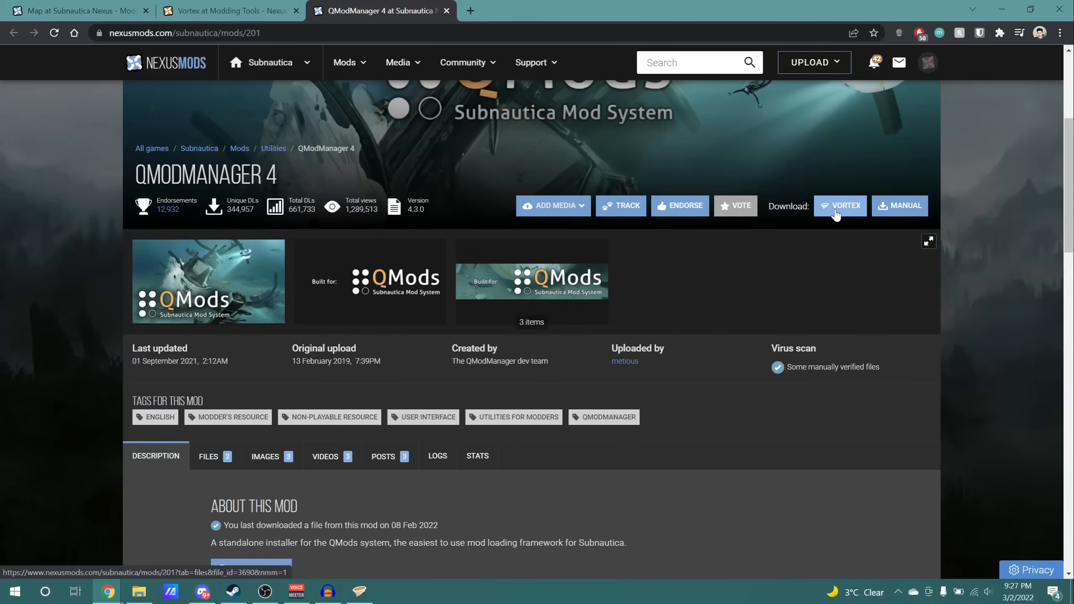
mouse_move(927, 62)
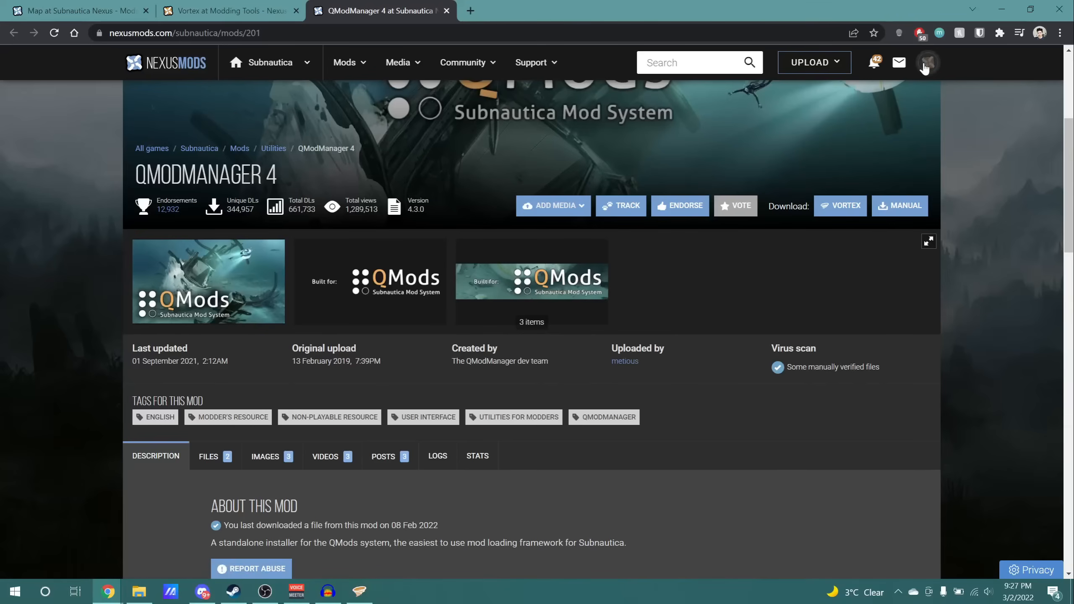
mouse_move(835, 188)
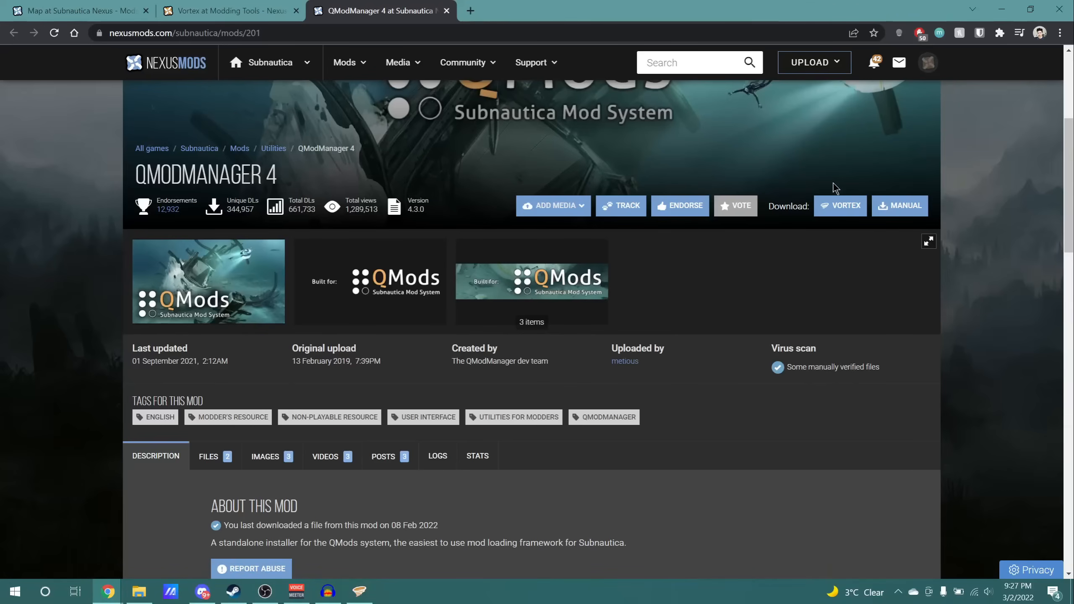
- Send the QModManager 4.3.0 download to Vortex using Slow Download and the Open Vortex prompt
left_click(899, 205)
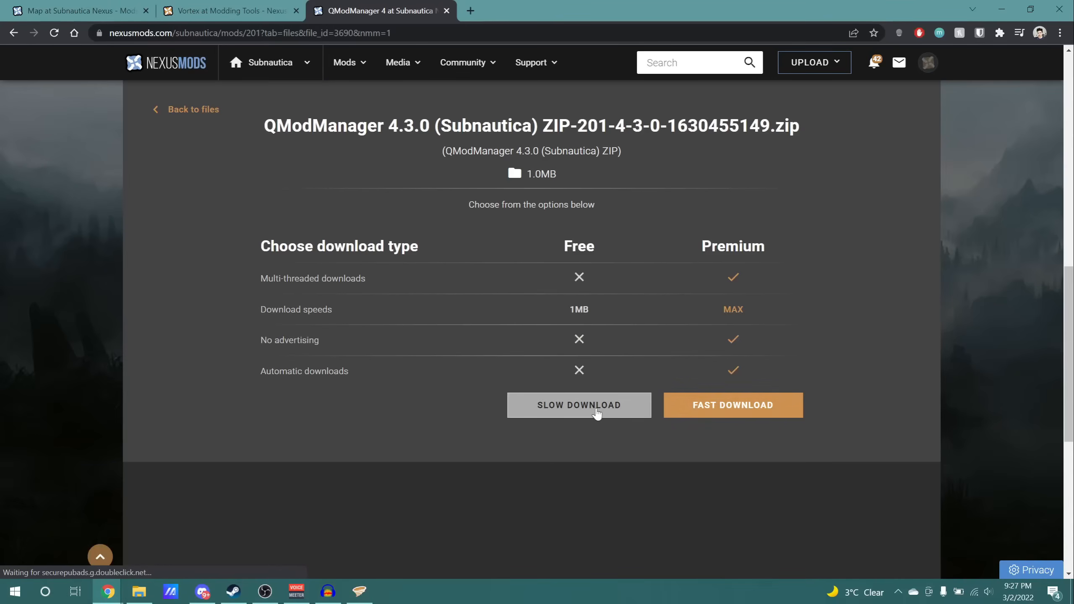
left_click(578, 404)
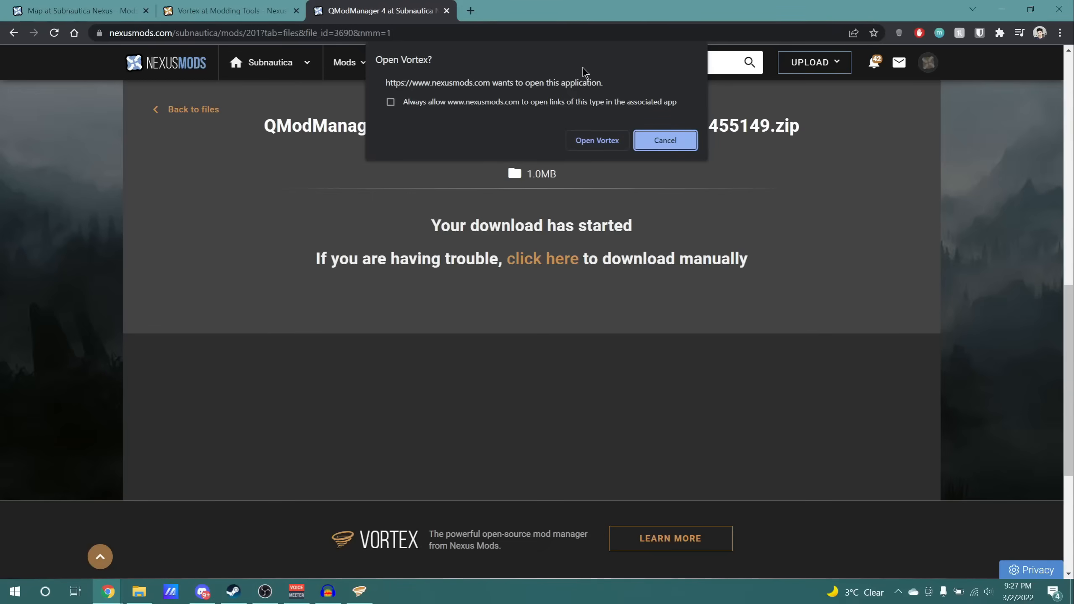
mouse_move(454, 132)
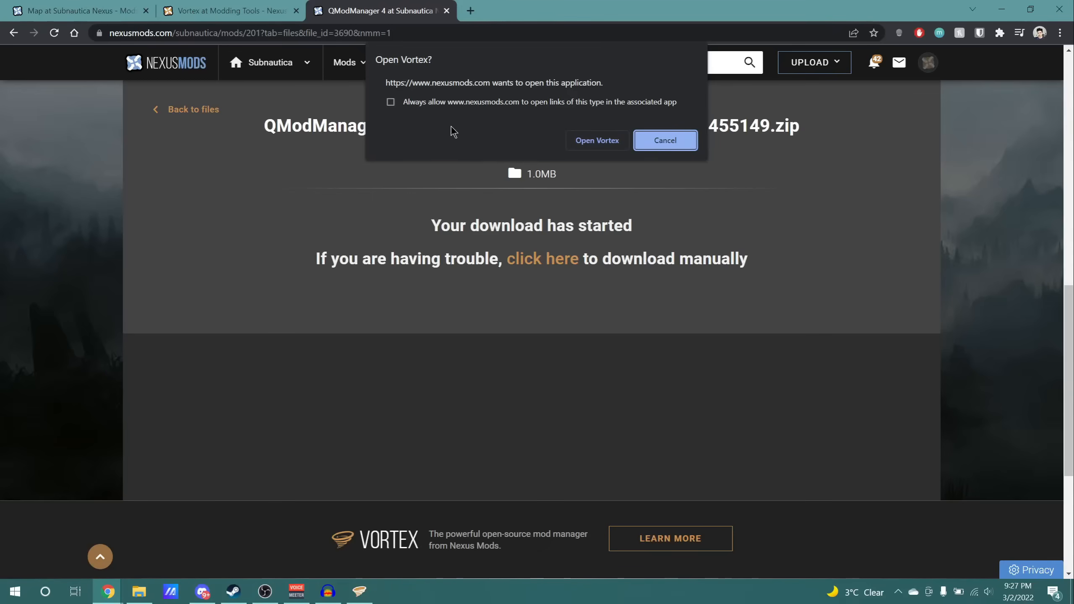
left_click(664, 141)
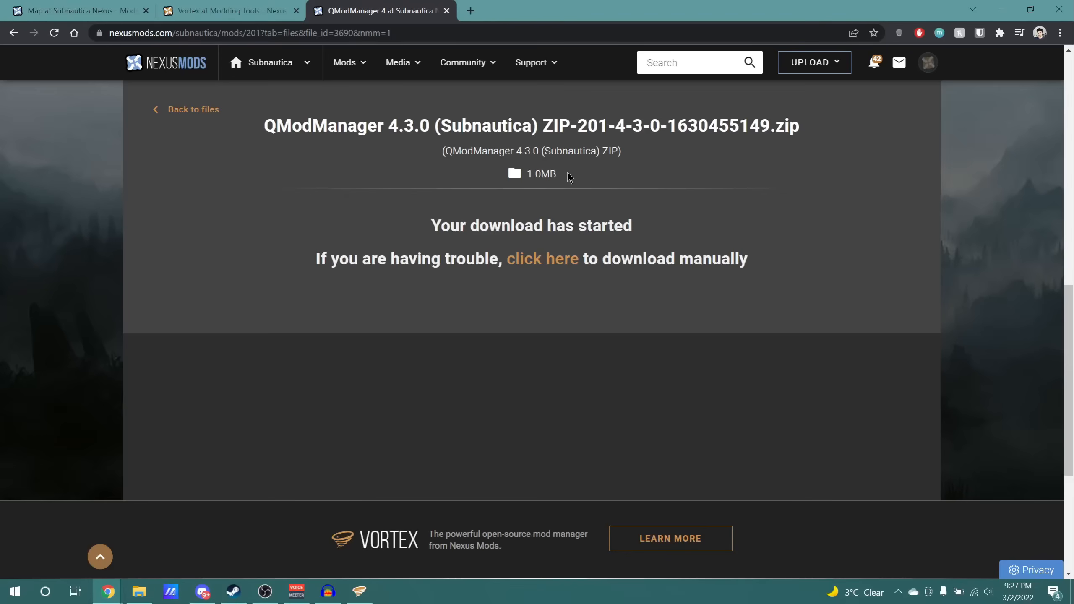
left_click(359, 591)
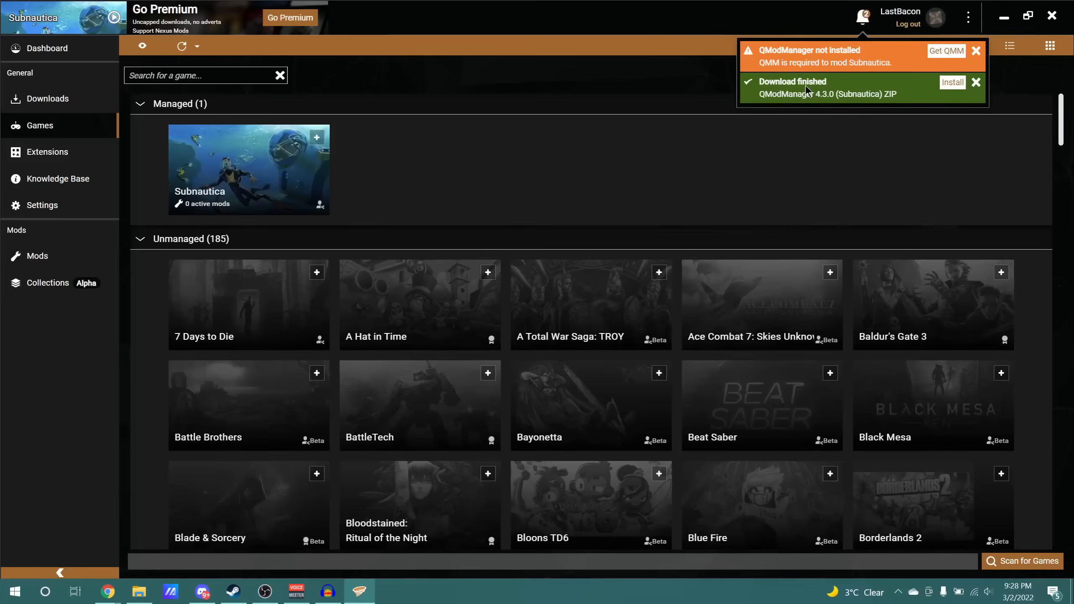
mouse_move(823, 105)
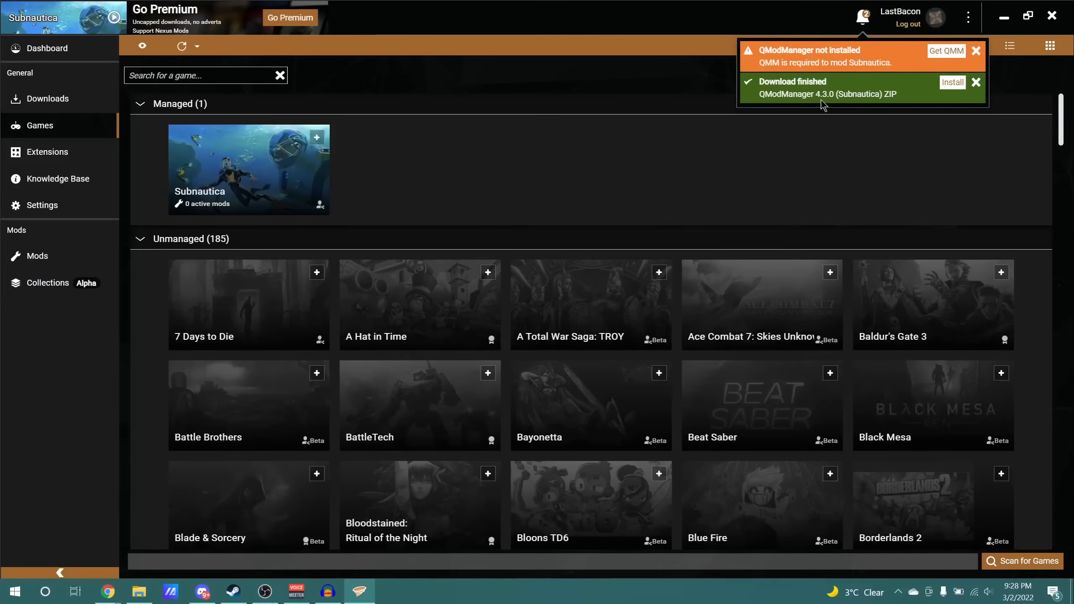
mouse_move(941, 118)
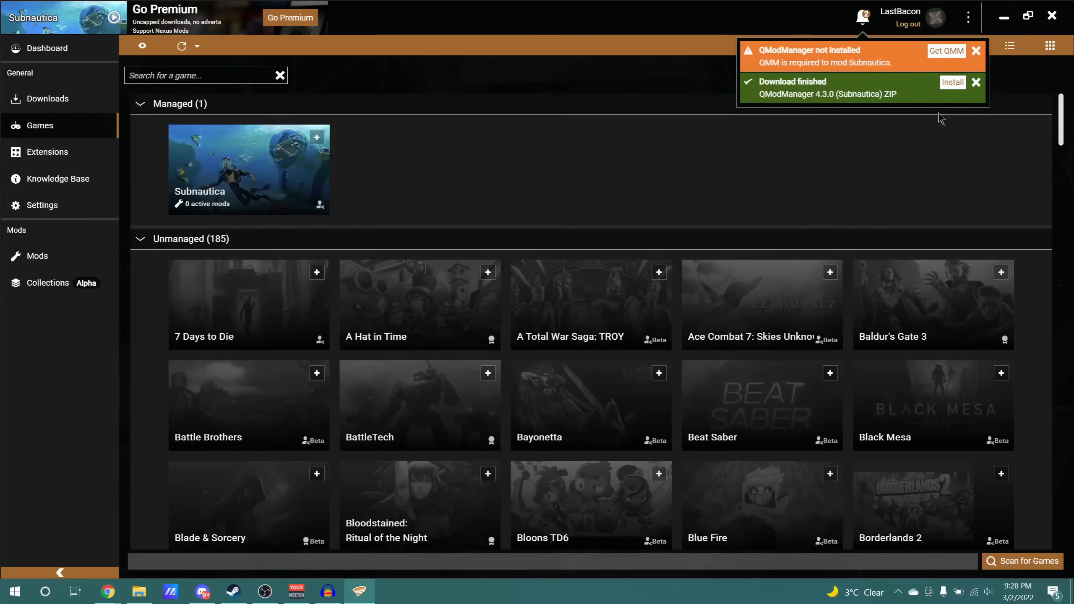
mouse_move(550, 126)
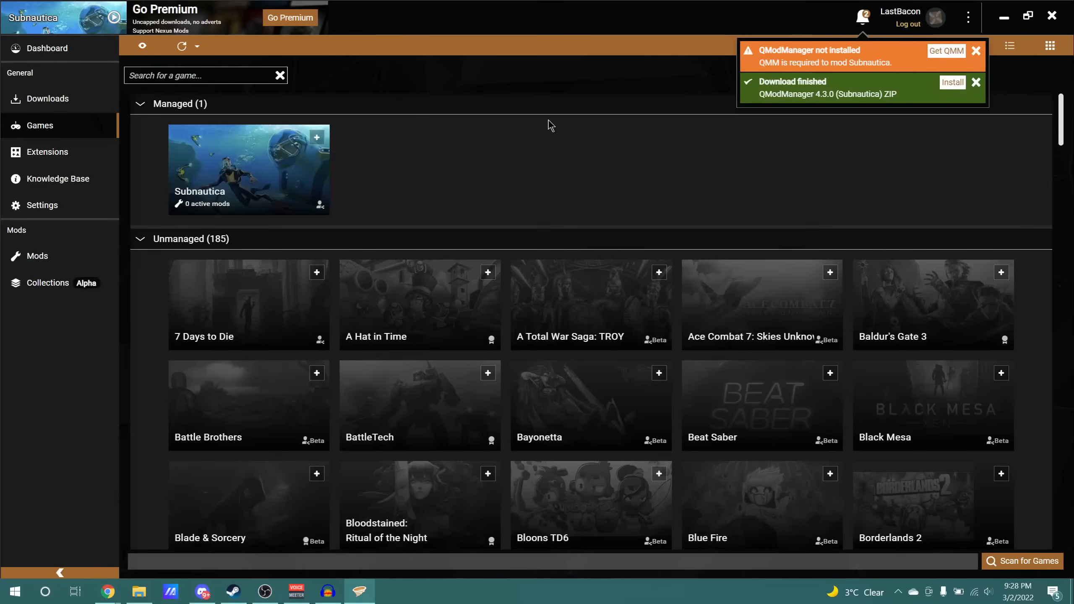
- Install the finished QModManager download and set its status to Enabled
left_click(37, 256)
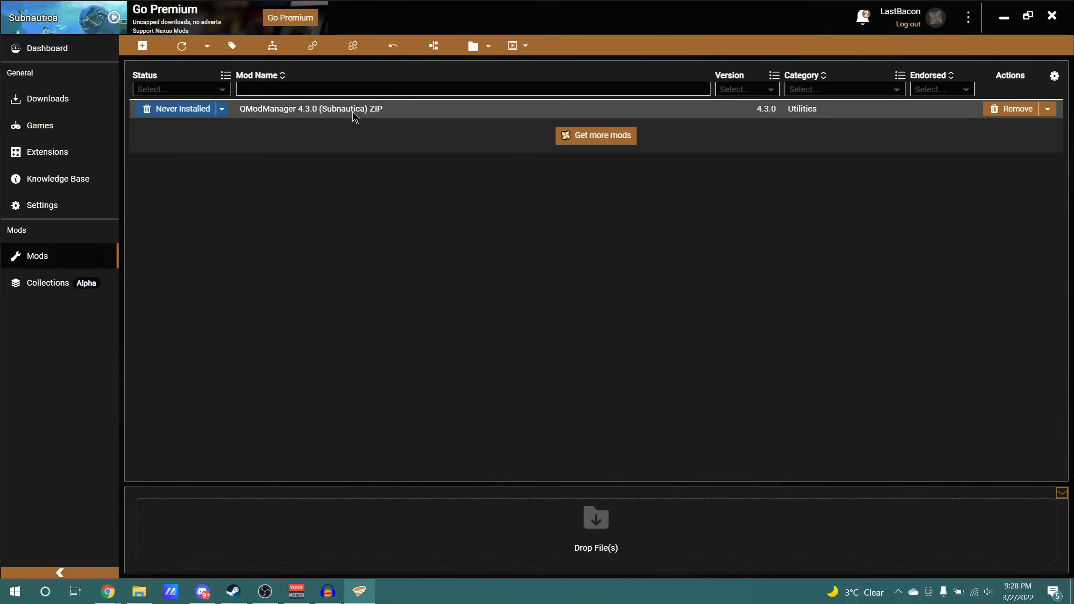
mouse_move(203, 118)
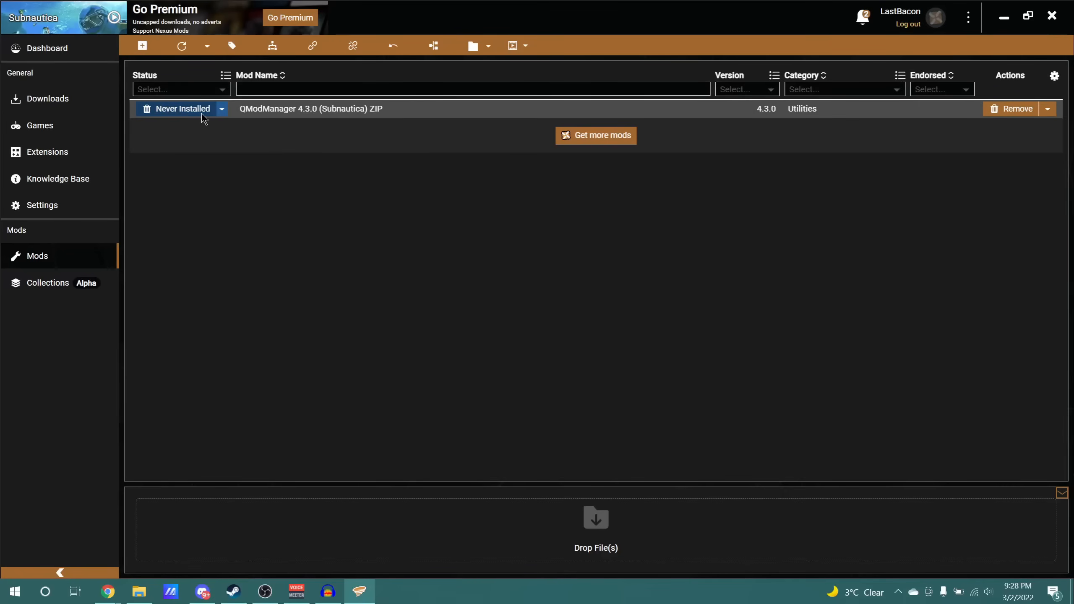
mouse_move(228, 139)
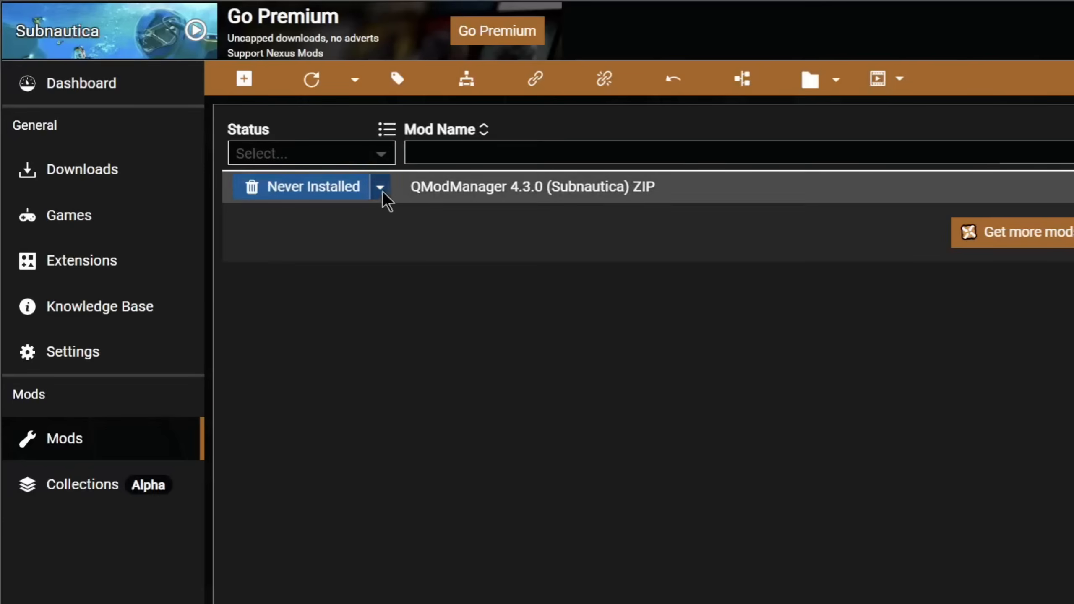
left_click(379, 187)
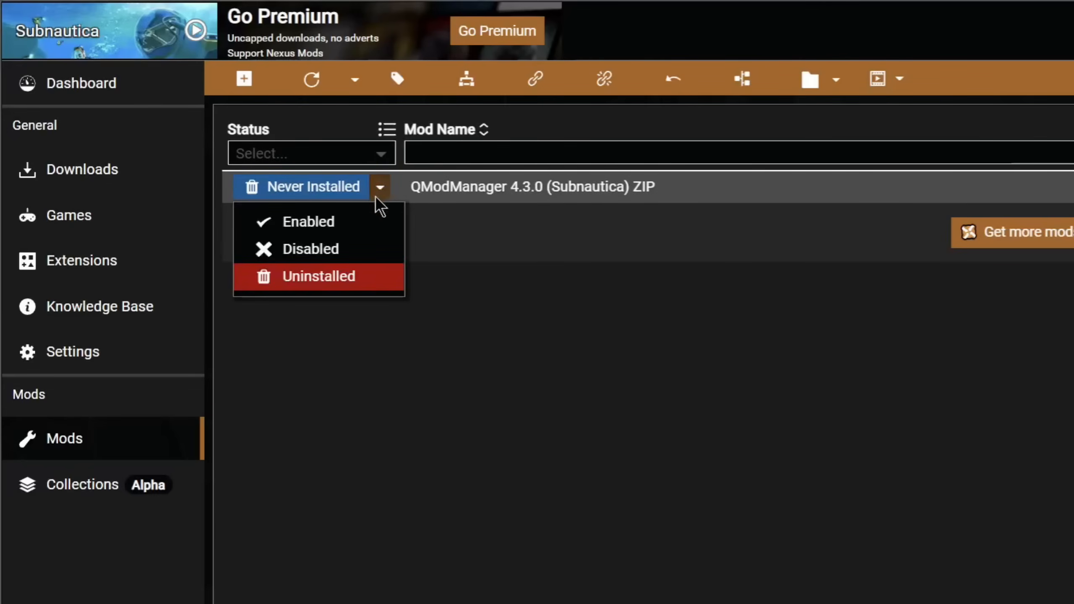
left_click(312, 220)
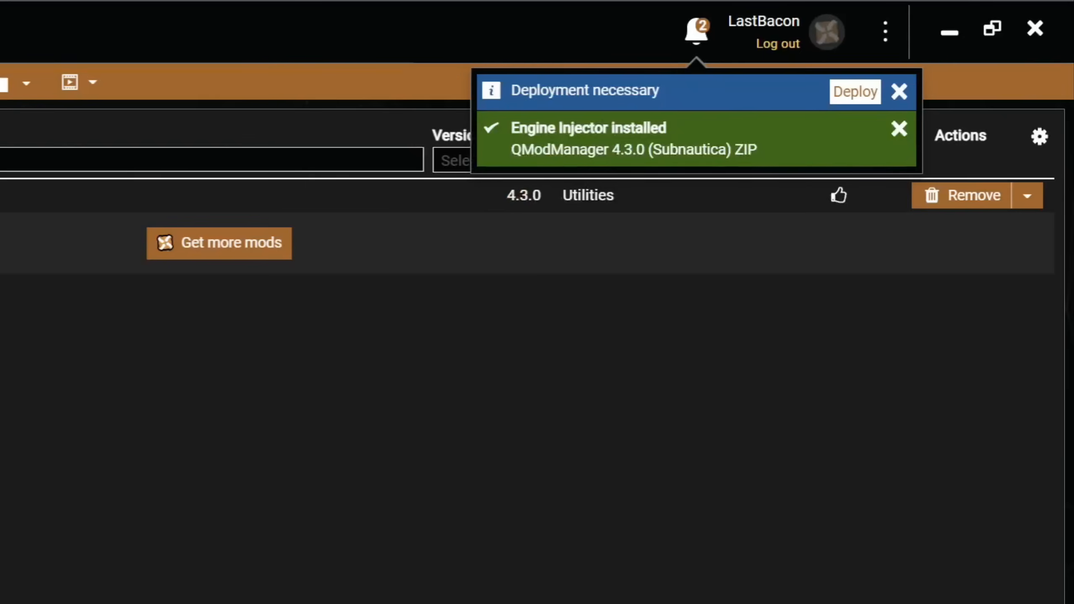
- Deploy the enabled QModManager with elevated administrator rights
left_click(854, 91)
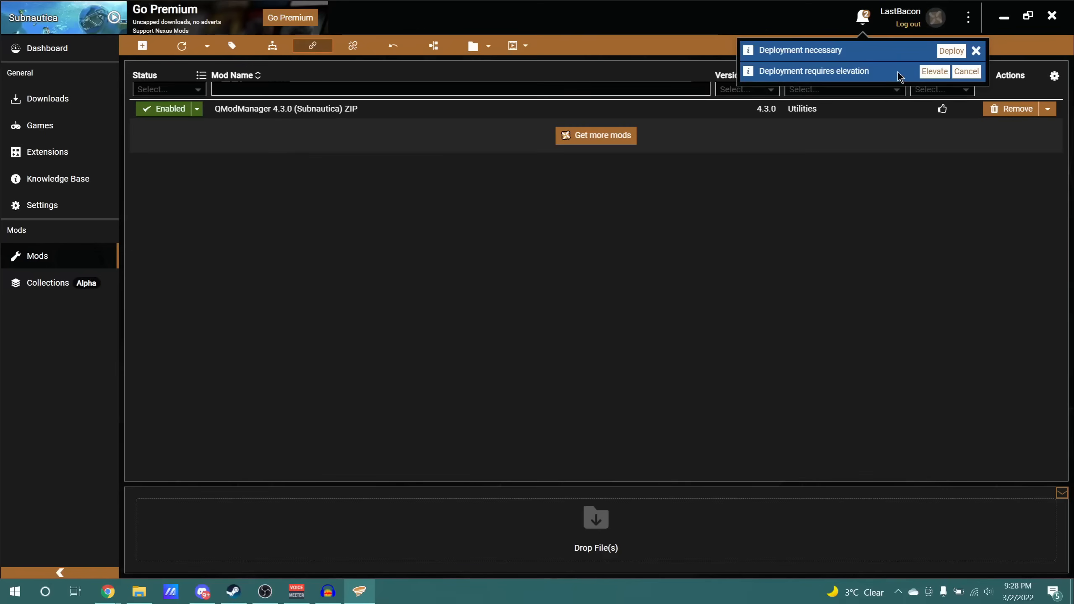
mouse_move(936, 80)
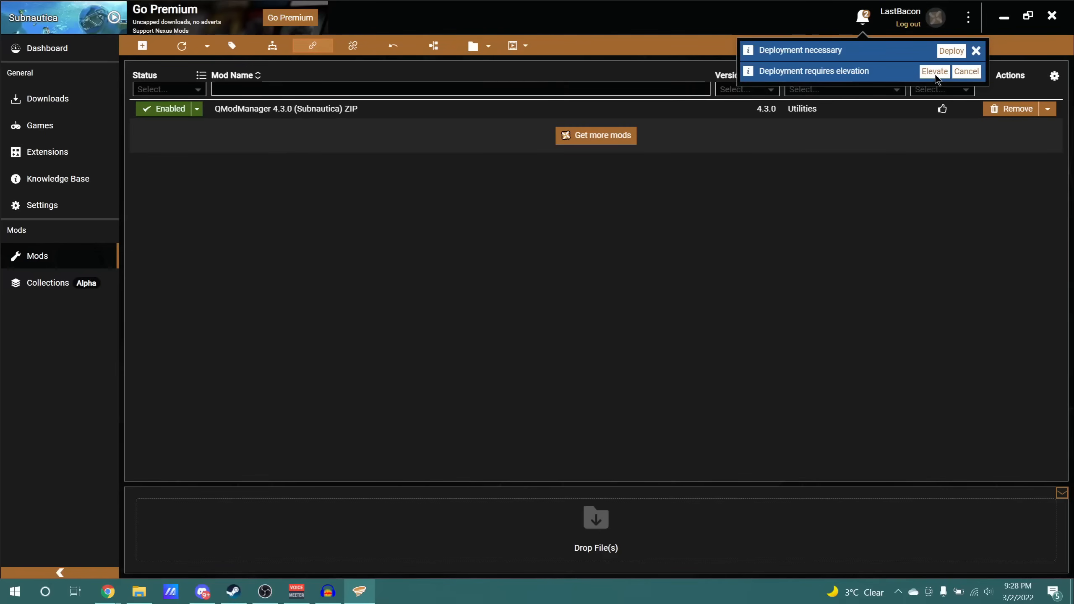
left_click(933, 72)
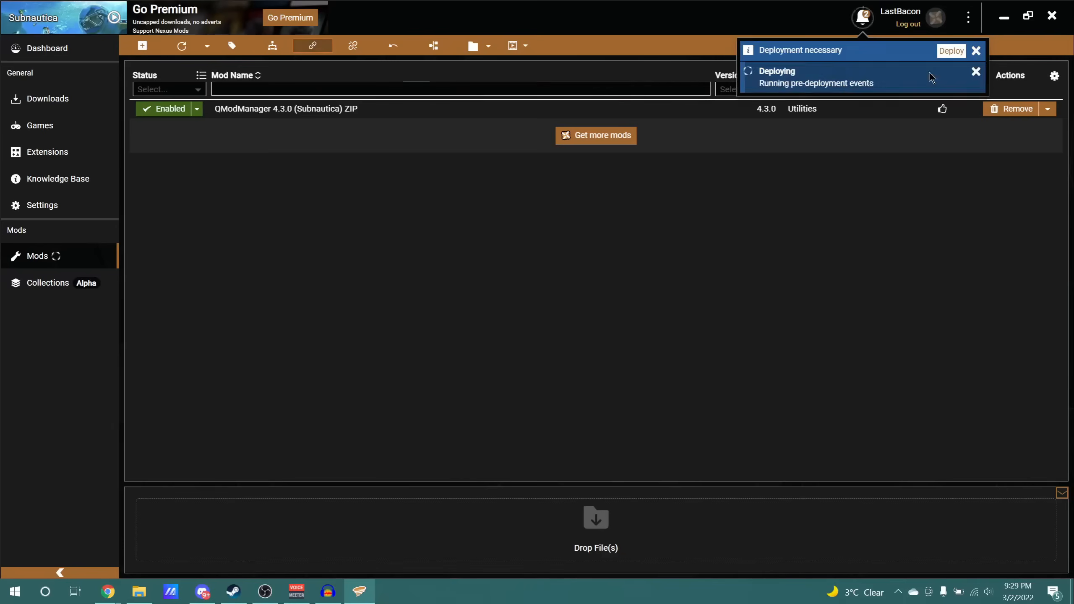
left_click(975, 71)
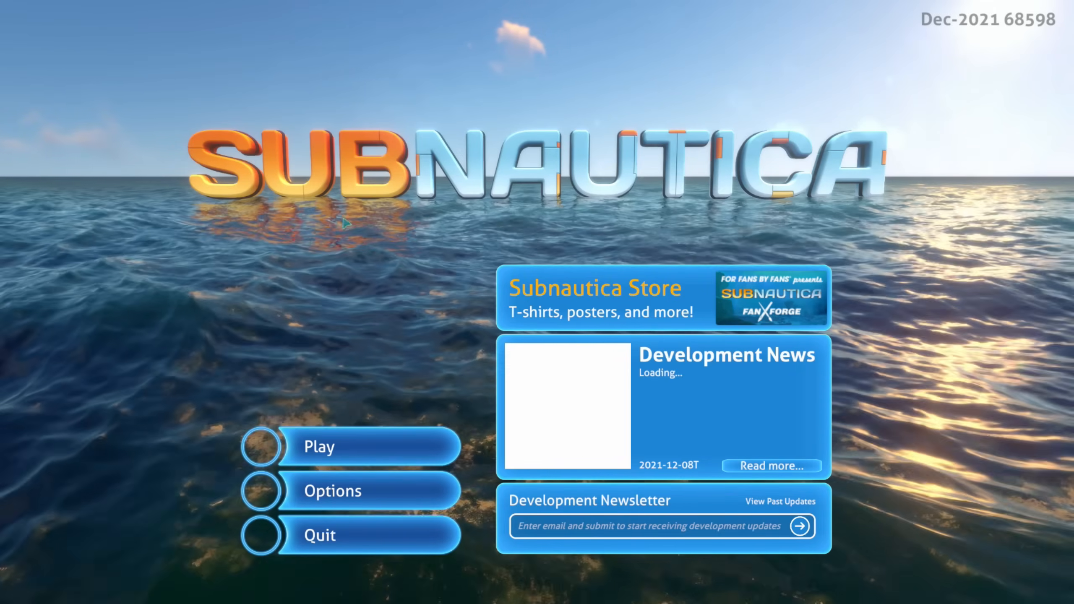
- Open Subnautica's Options and check the QModManager checkboxes in the Mods tab
left_click(333, 490)
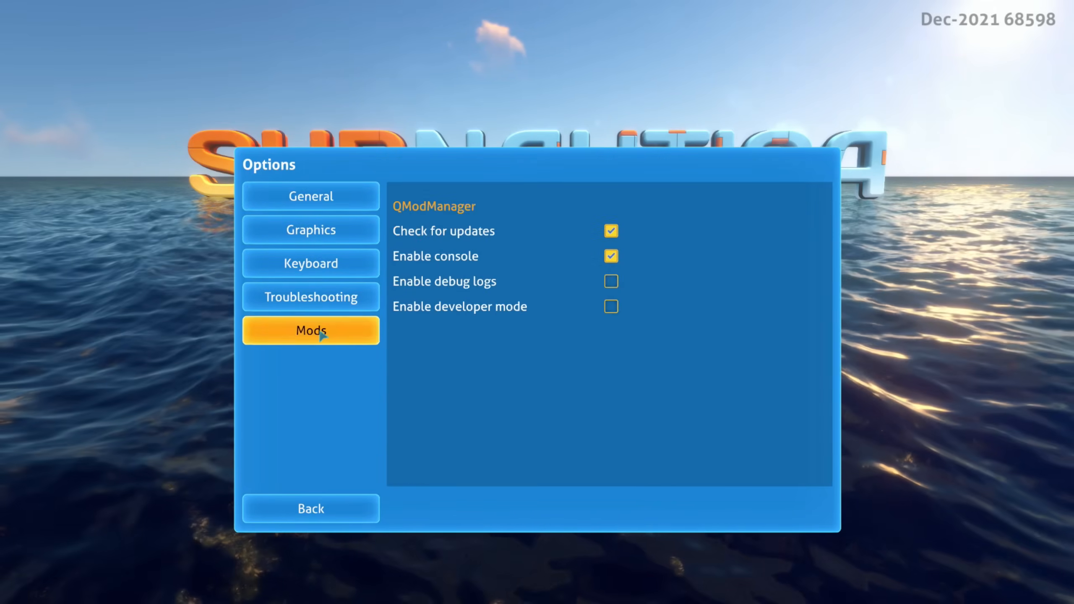
mouse_move(528, 206)
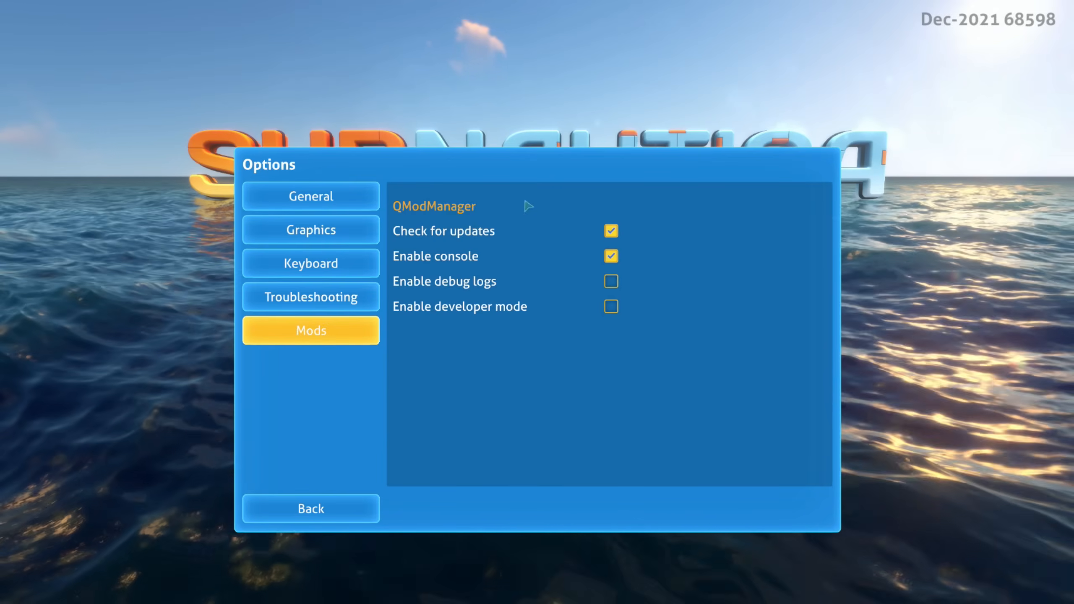
left_click(609, 231)
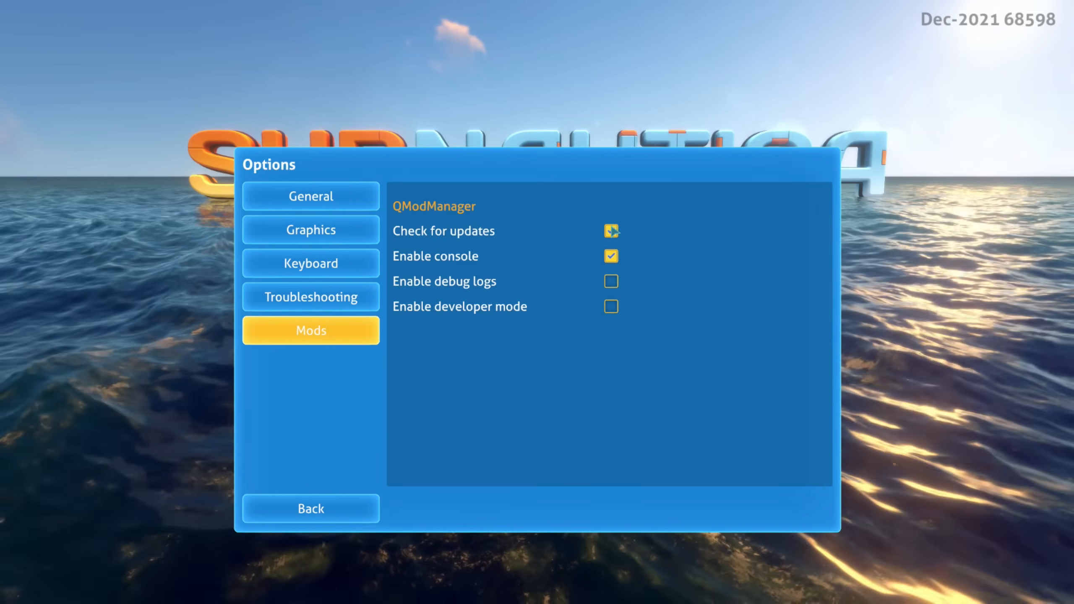
left_click(610, 231)
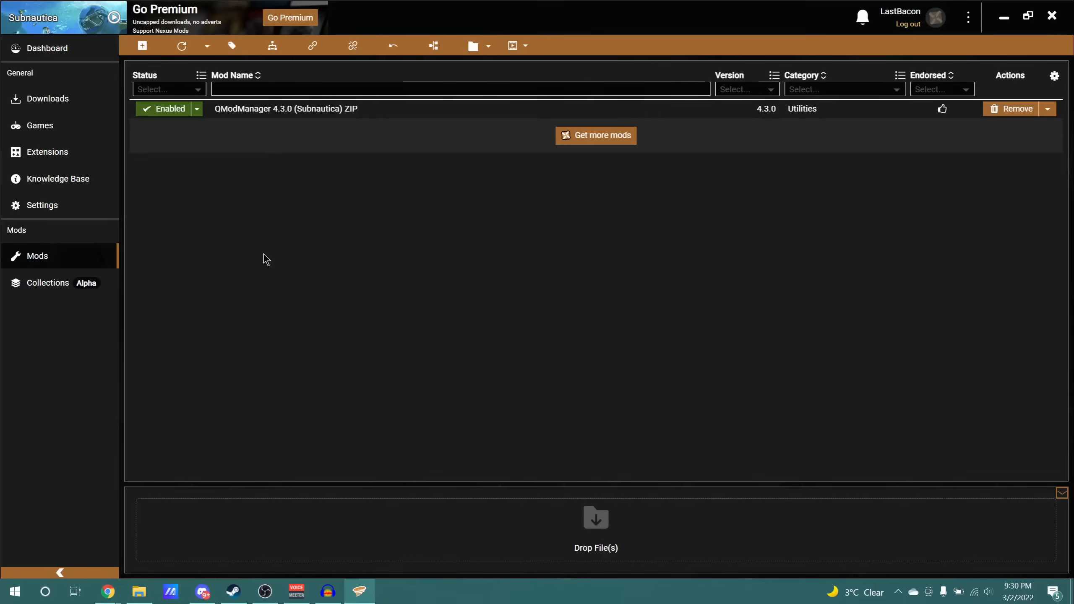
mouse_move(262, 257)
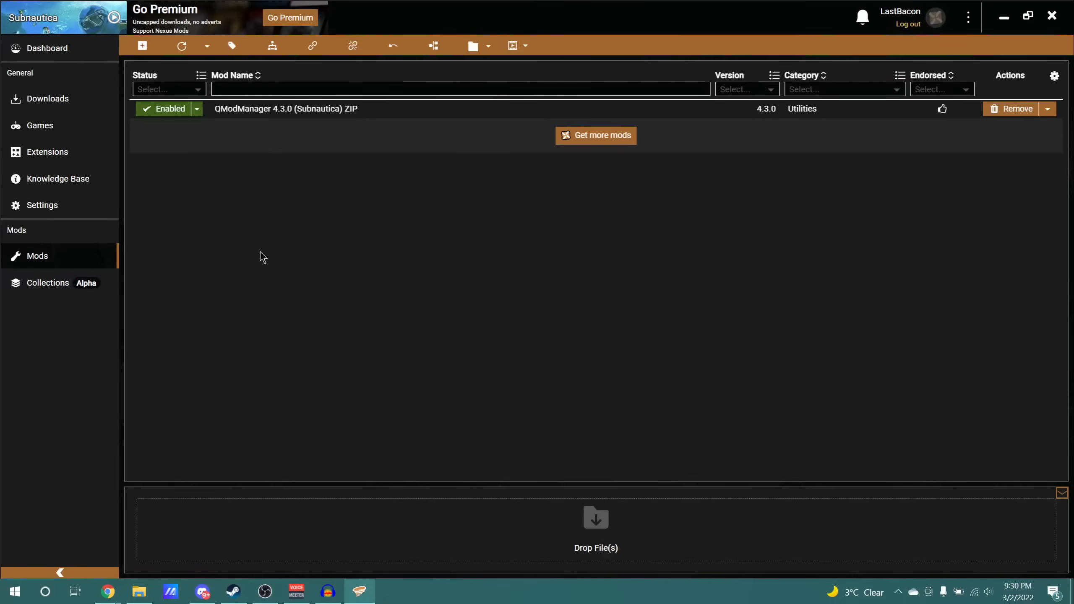
mouse_move(211, 254)
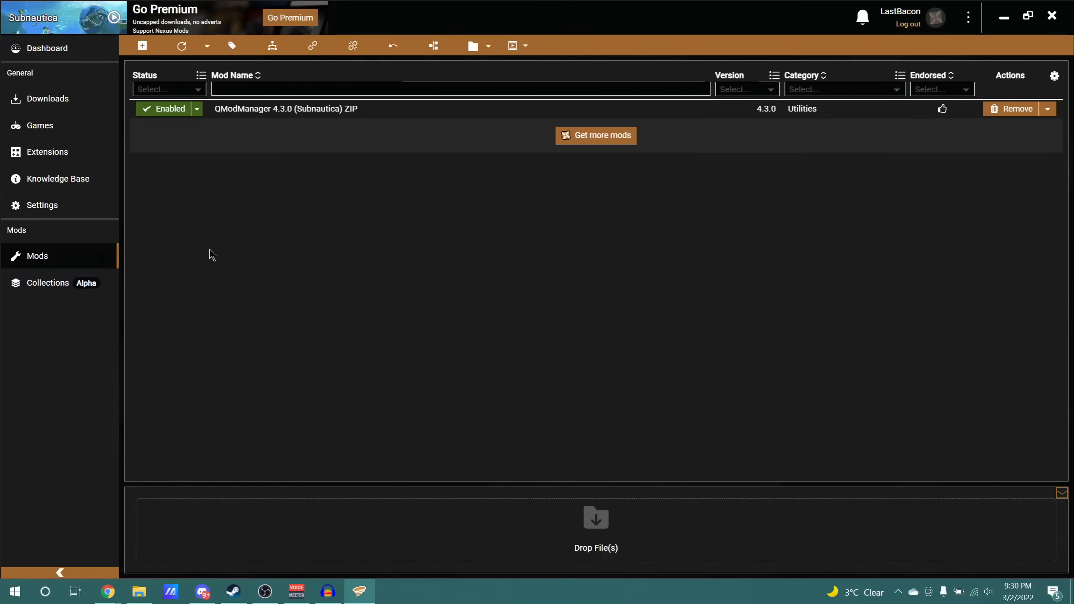
left_click(42, 205)
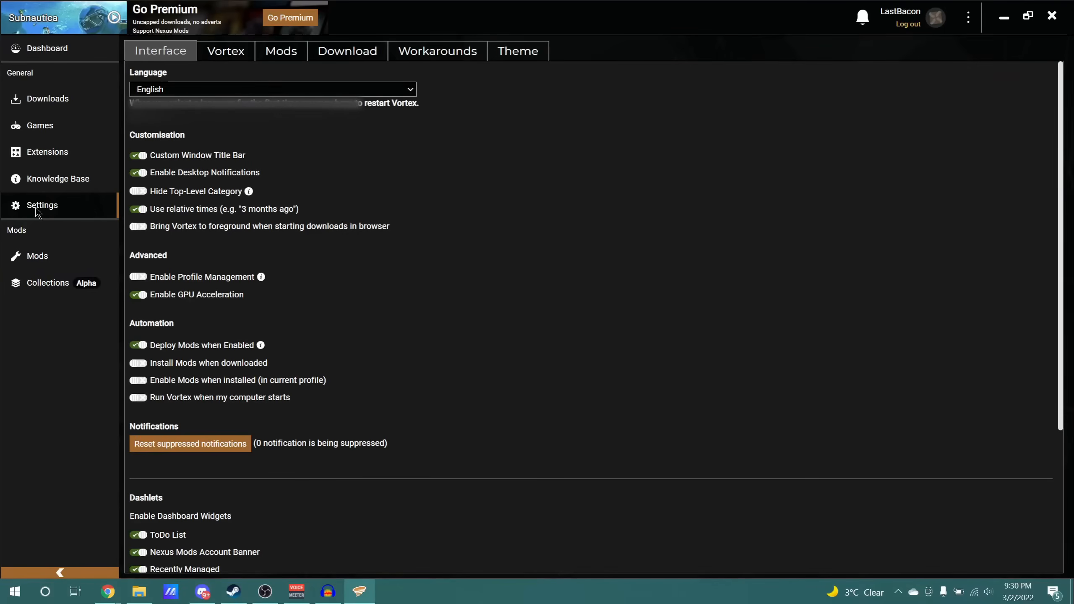
left_click(347, 51)
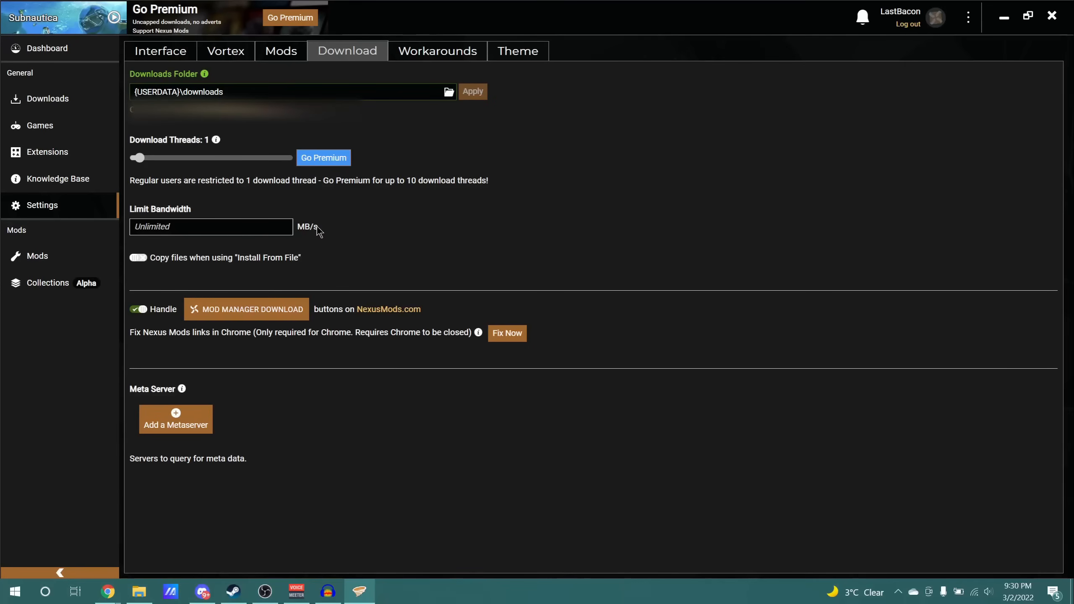
mouse_move(335, 229)
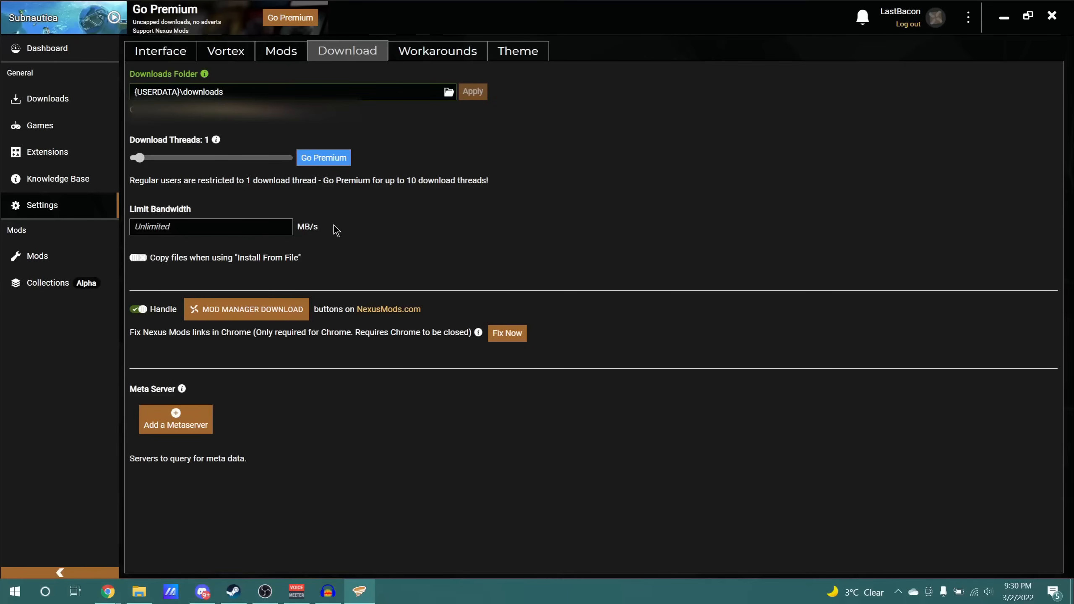
mouse_move(329, 226)
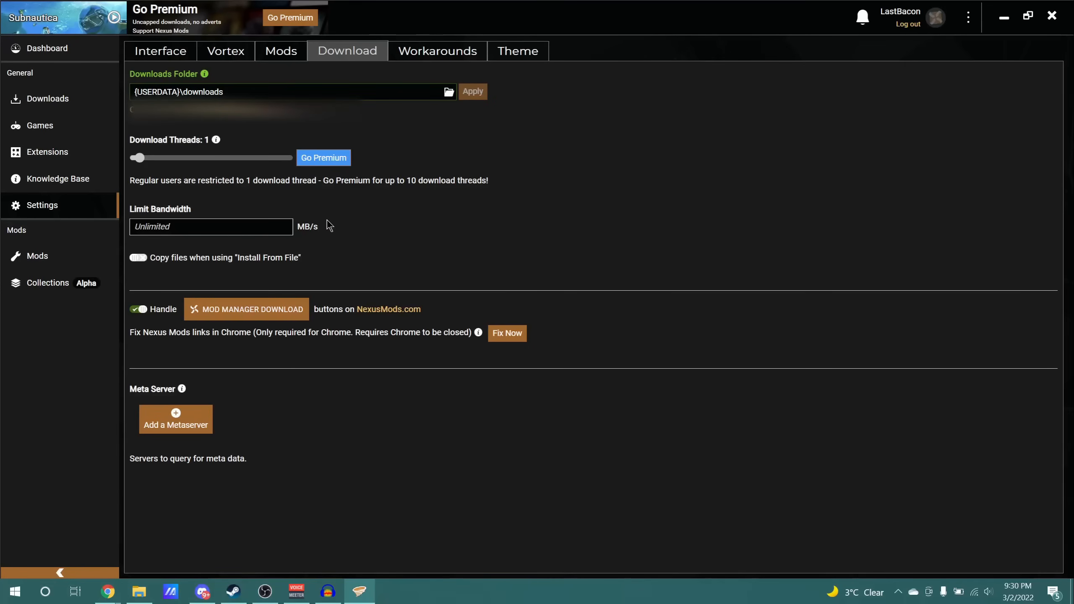
mouse_move(336, 316)
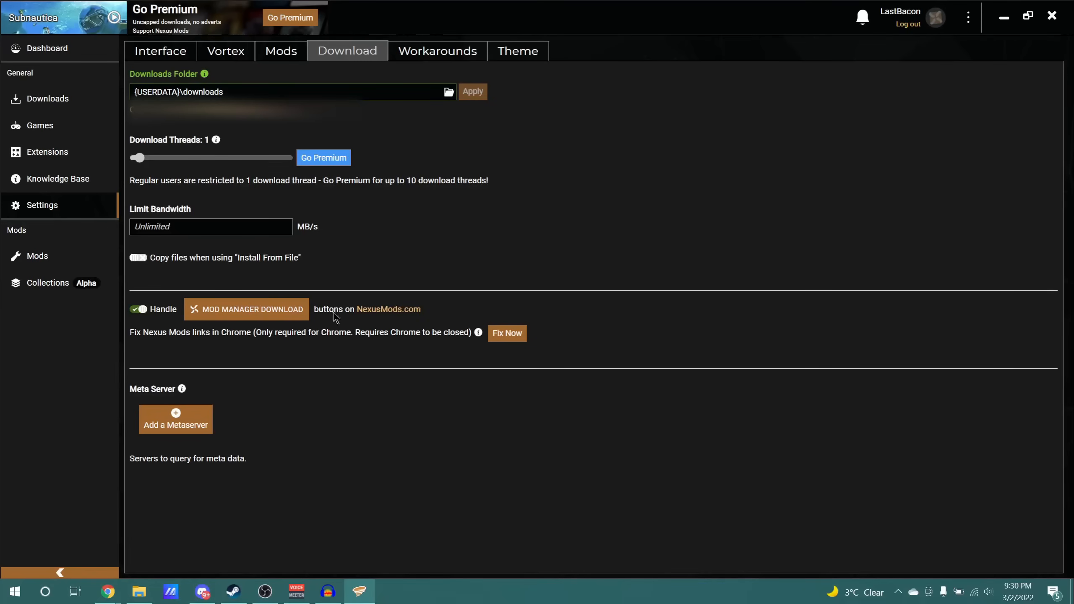
left_click(37, 256)
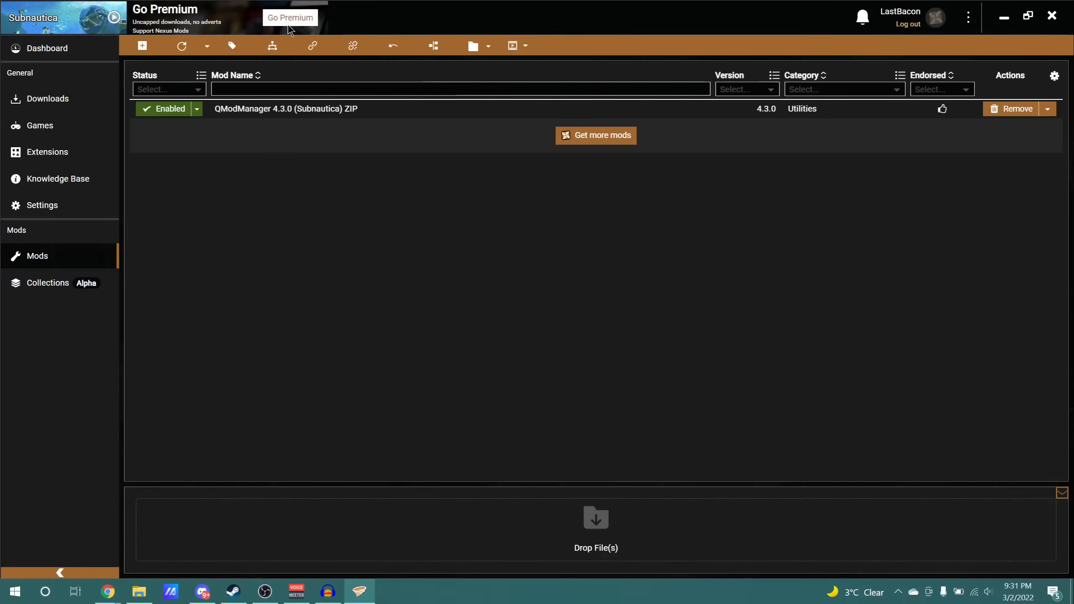
mouse_move(127, 219)
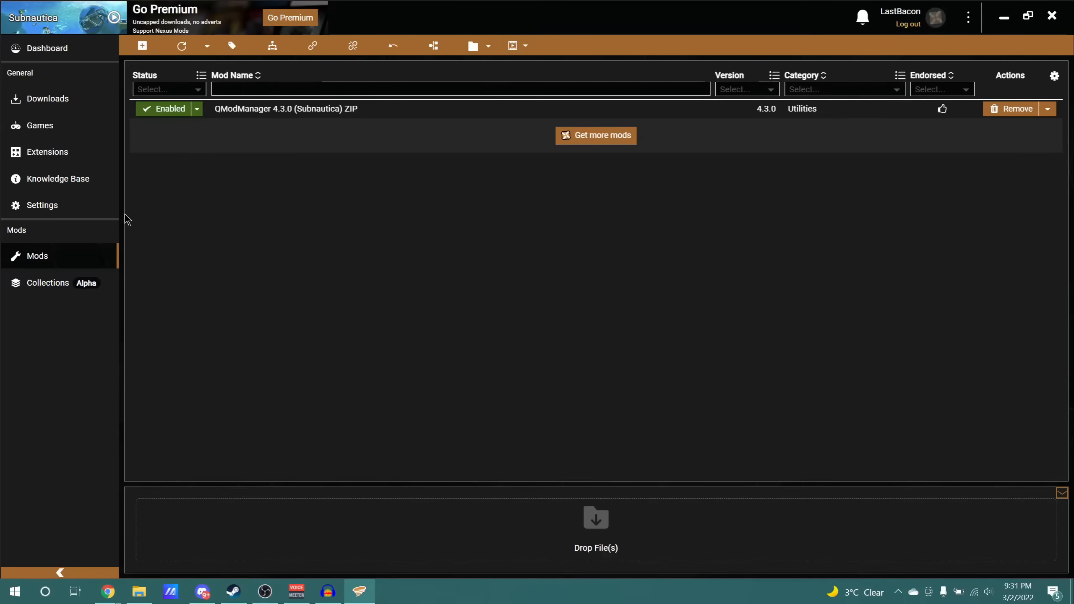
mouse_move(249, 255)
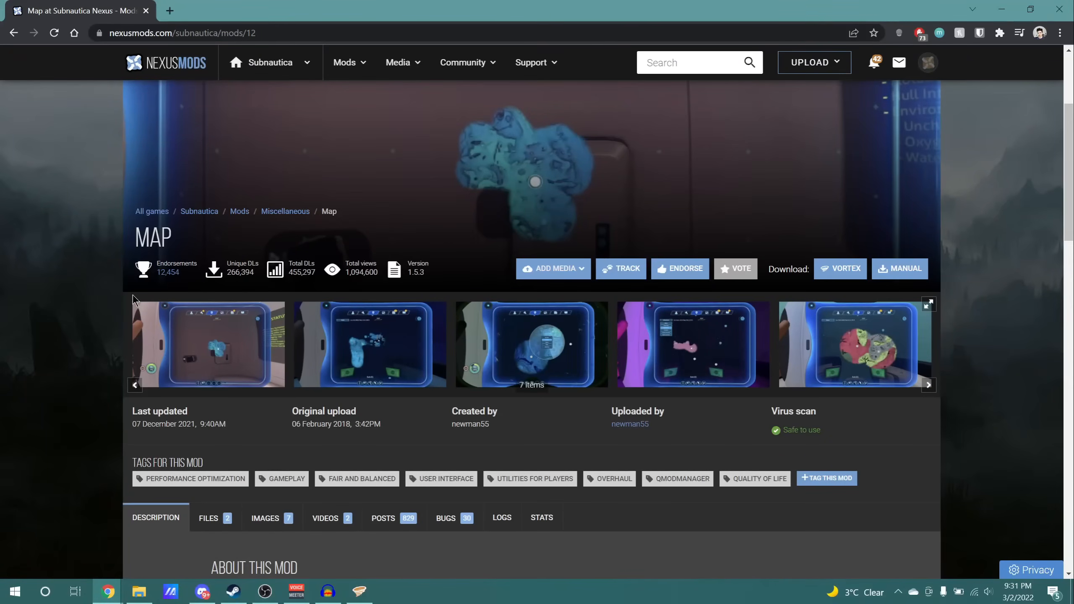
- Download SubnauticaMap 1.5.3 to Vortex, accepting the QModManager requirement and choosing Slow Download
scroll("down", 3)
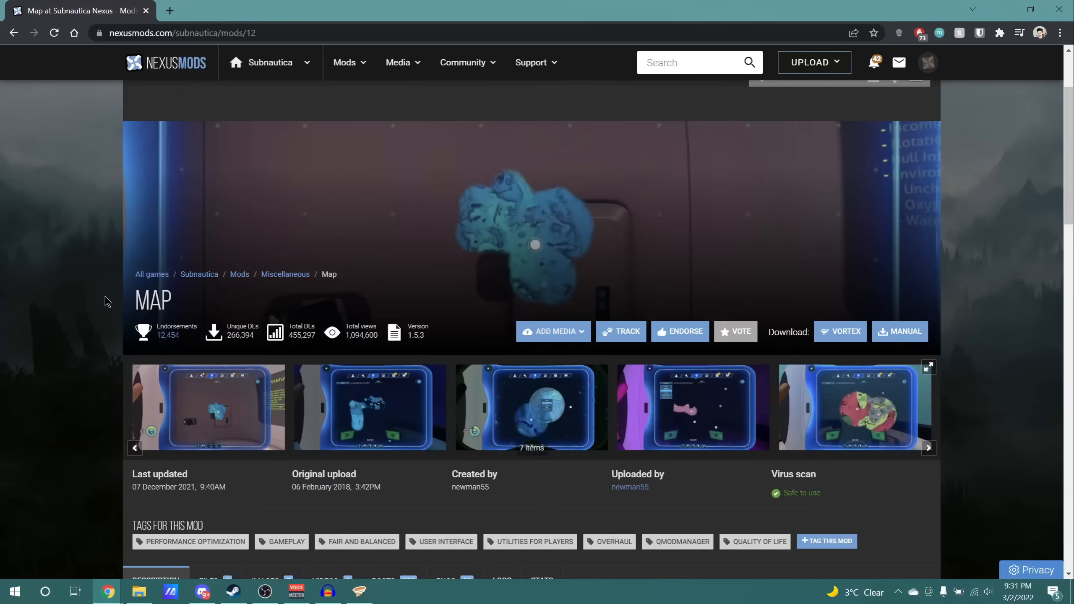
scroll("down", 3)
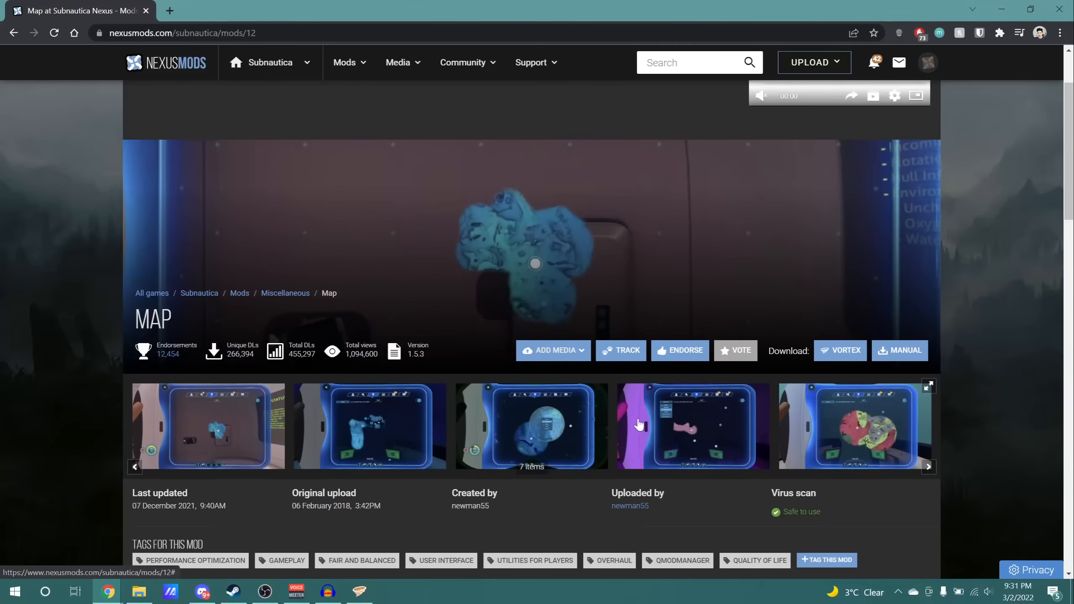
scroll("up", 3)
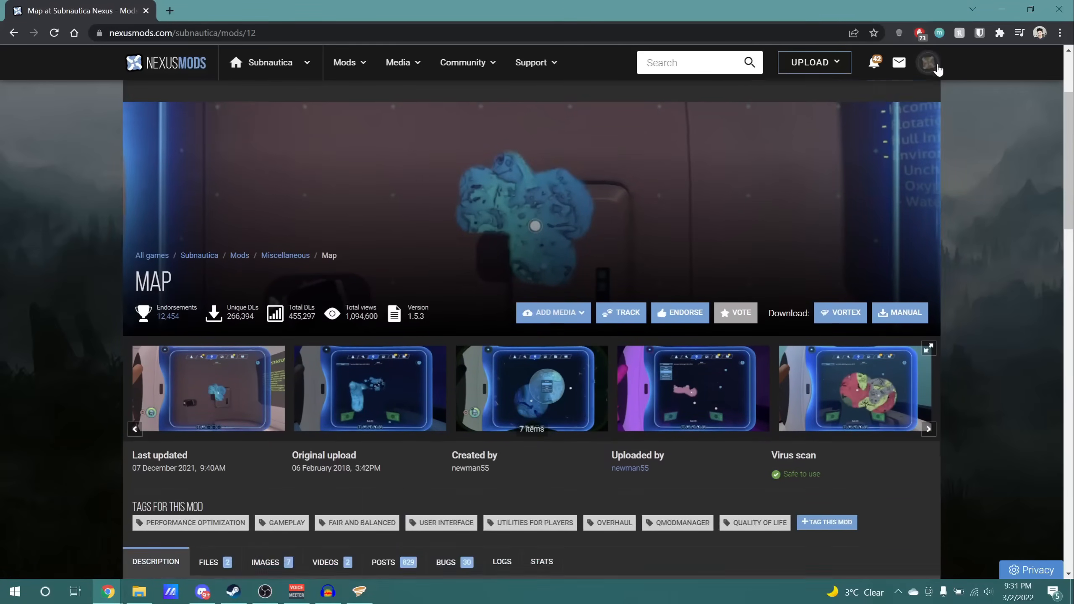
scroll("down", 3)
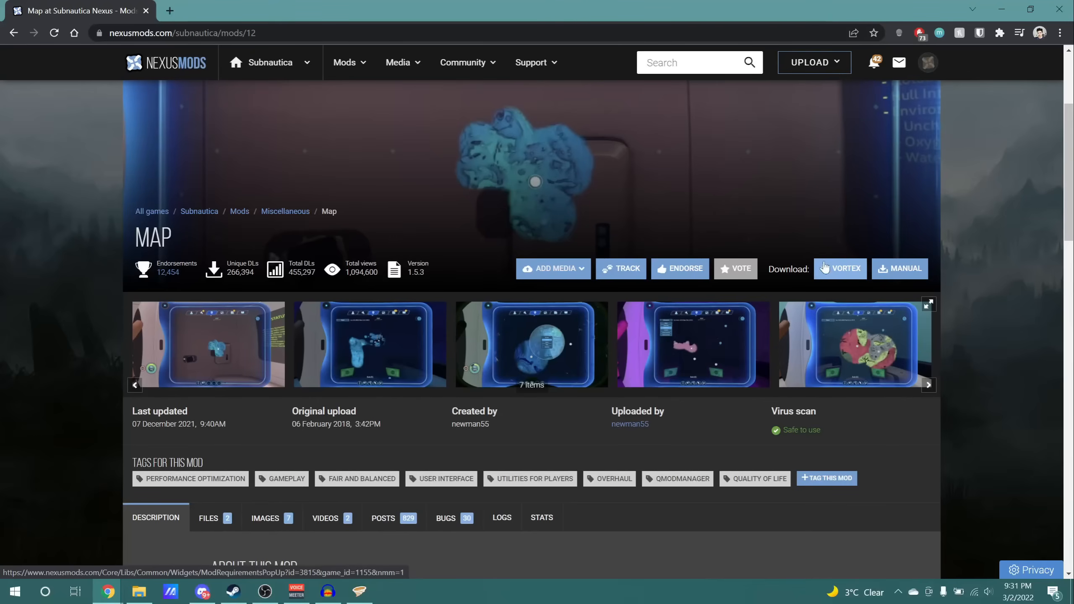
left_click(839, 269)
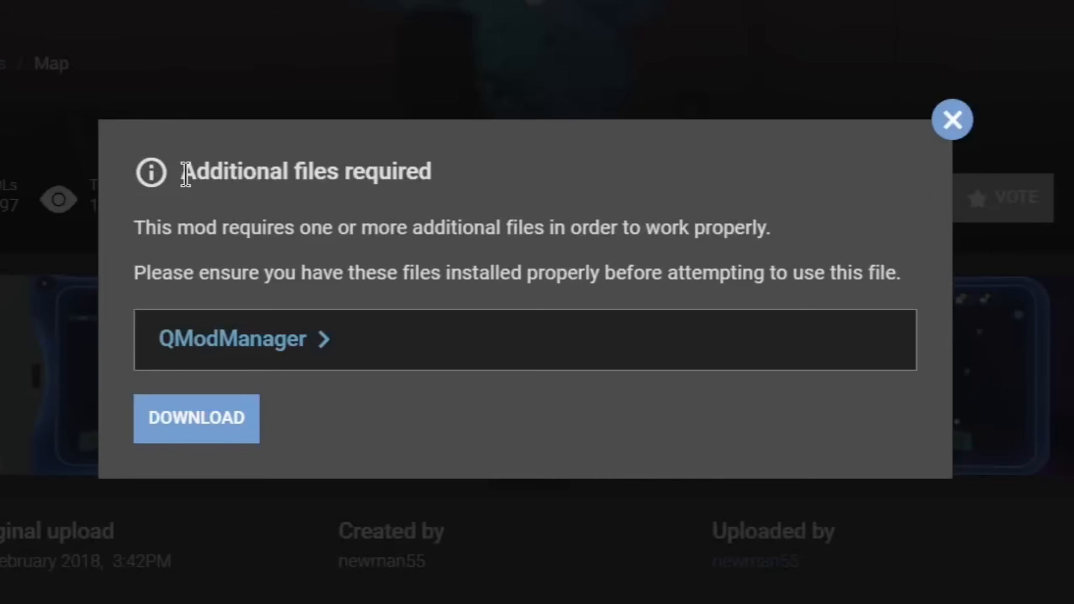
mouse_move(430, 171)
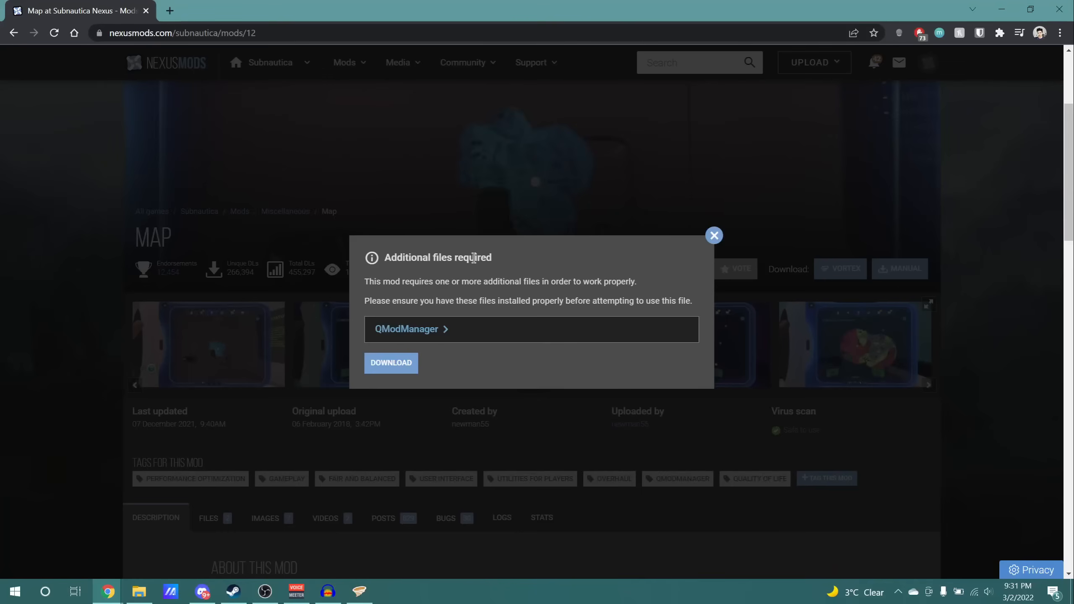
mouse_move(223, 244)
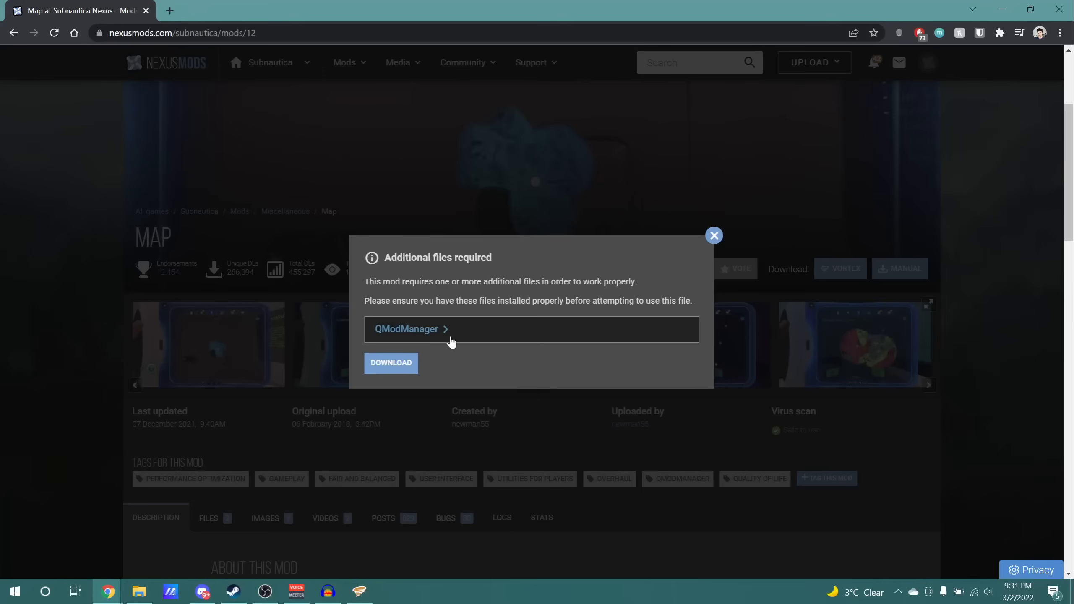
mouse_move(425, 348)
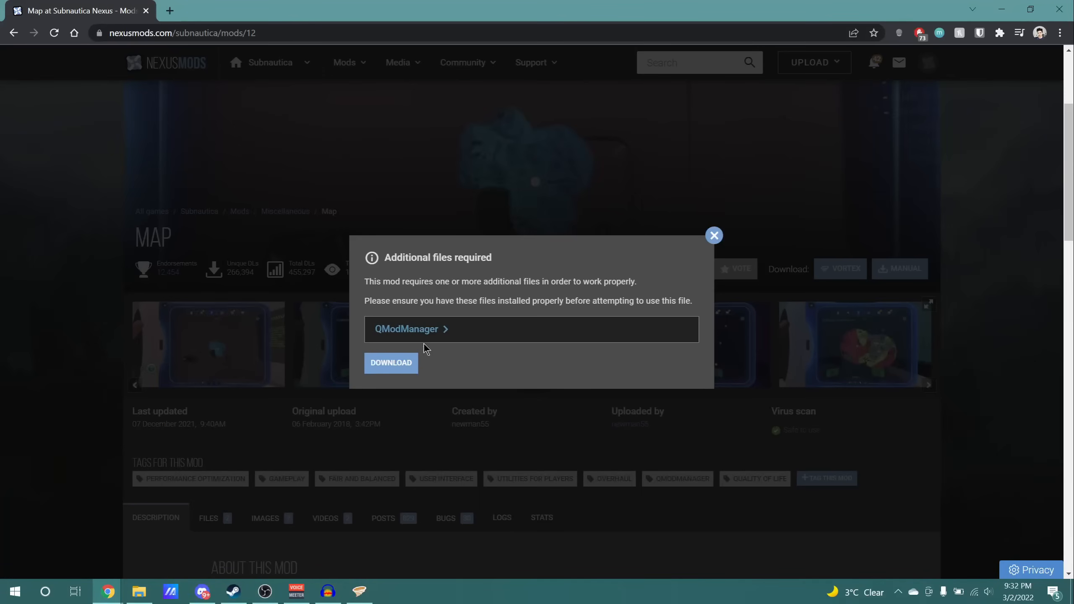
left_click(391, 363)
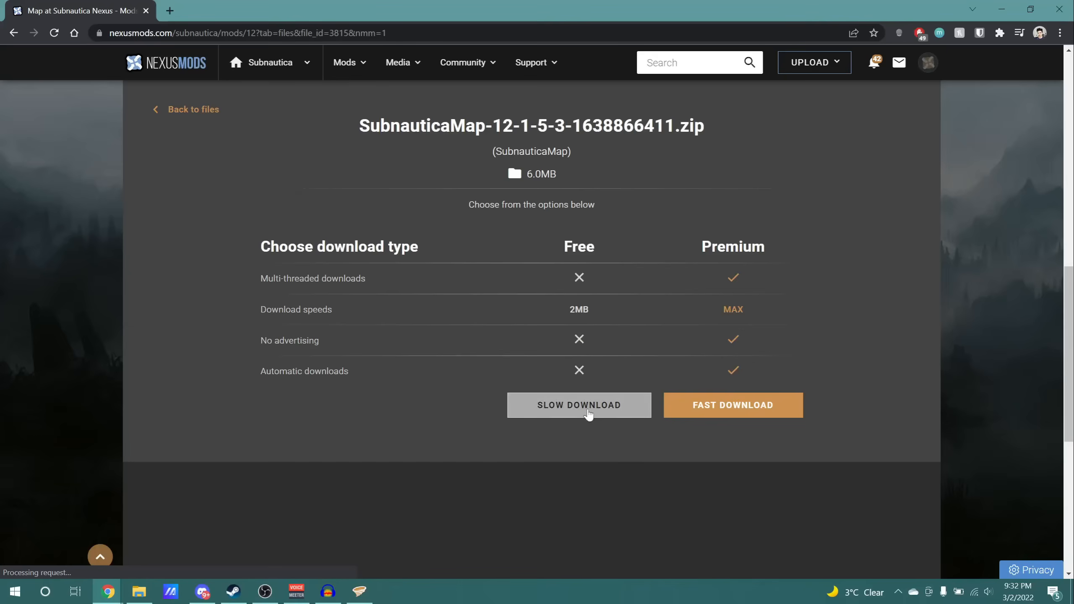
left_click(578, 405)
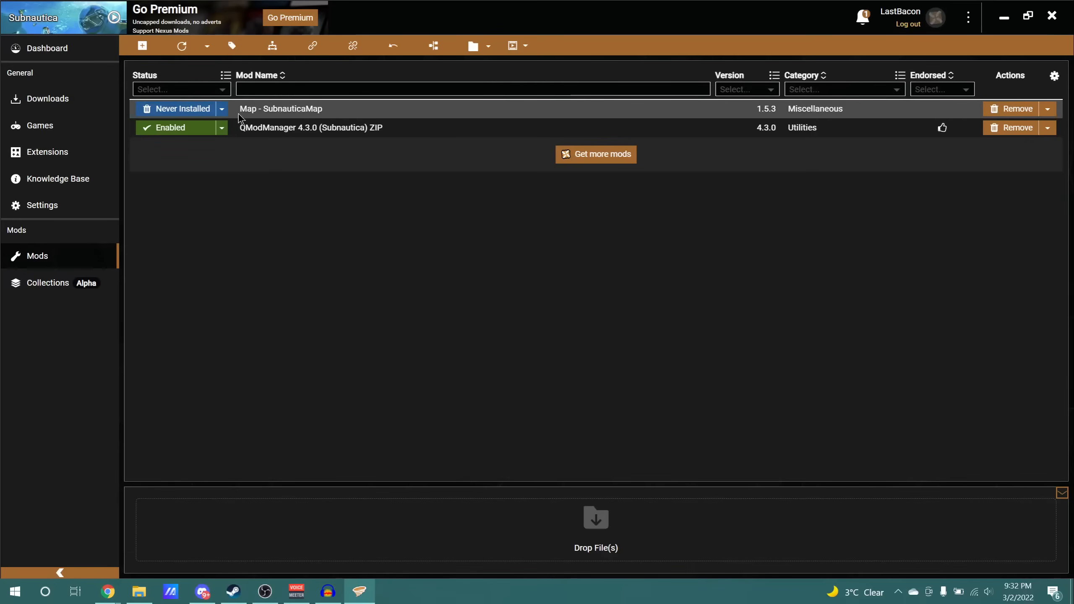
mouse_move(350, 118)
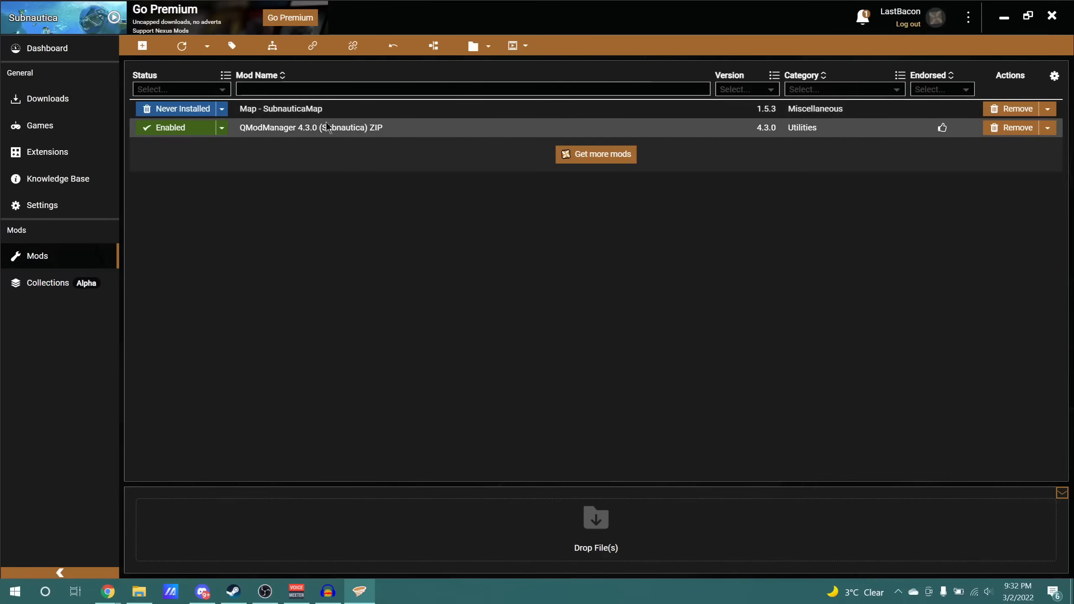
- Change Map - SubnauticaMap from Never Installed to Enabled and accept the elevation prompt
left_click(221, 128)
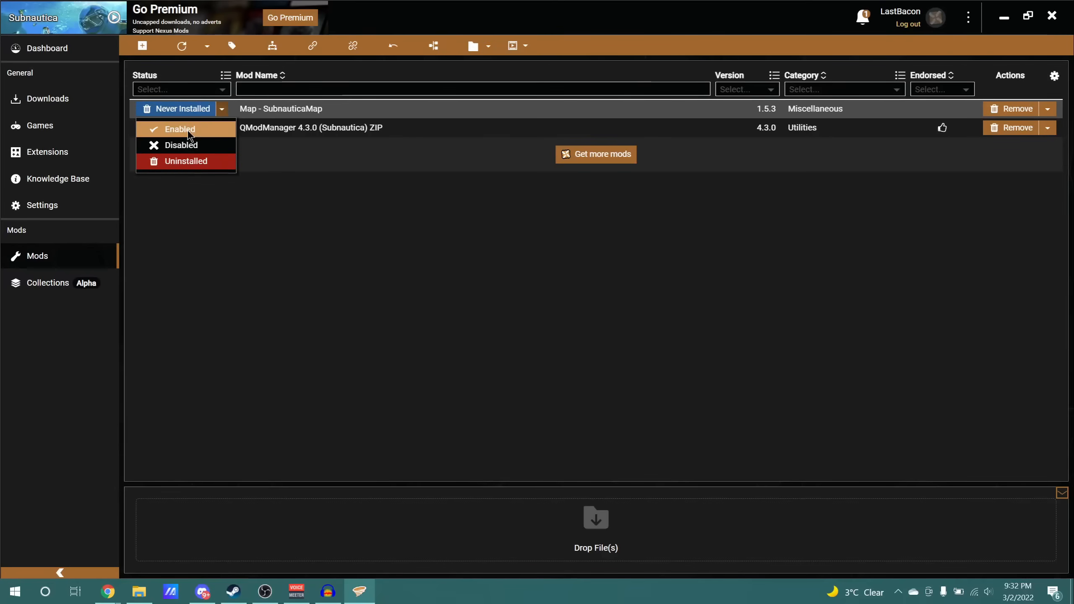
left_click(180, 129)
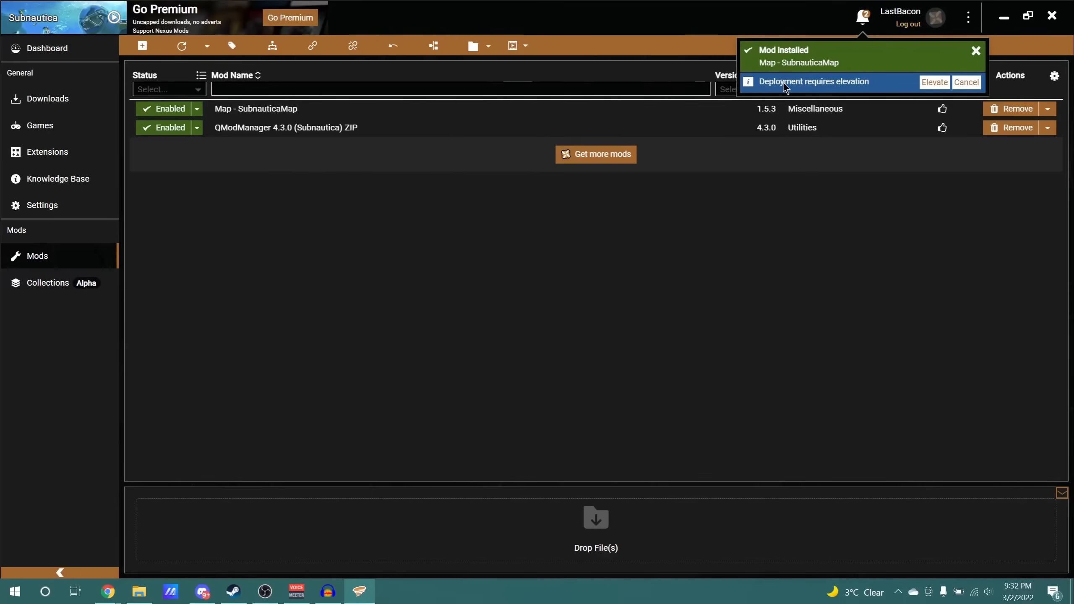
left_click(976, 49)
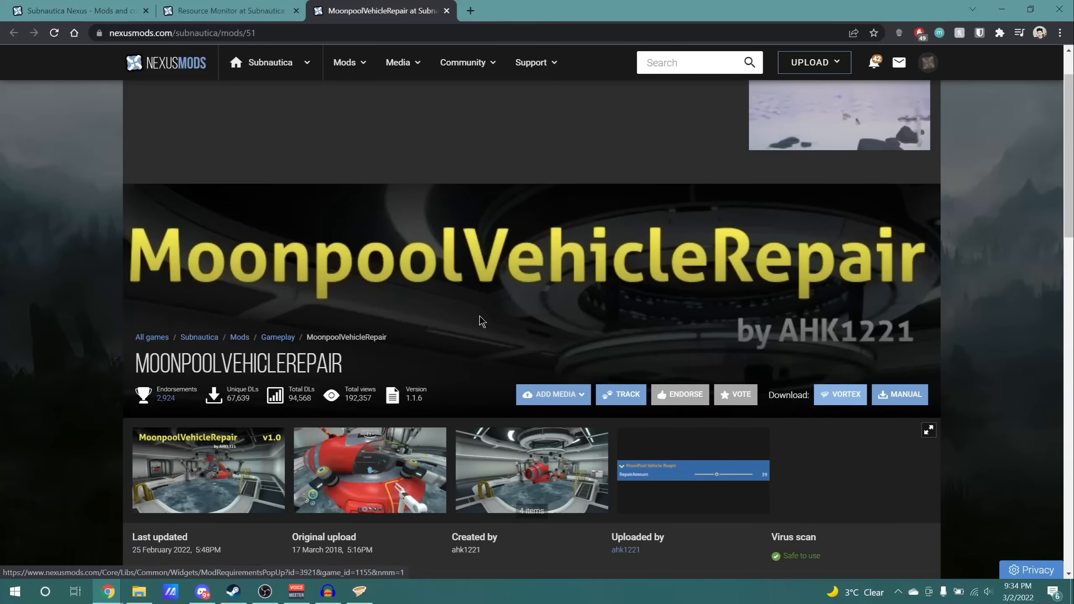
left_click(839, 395)
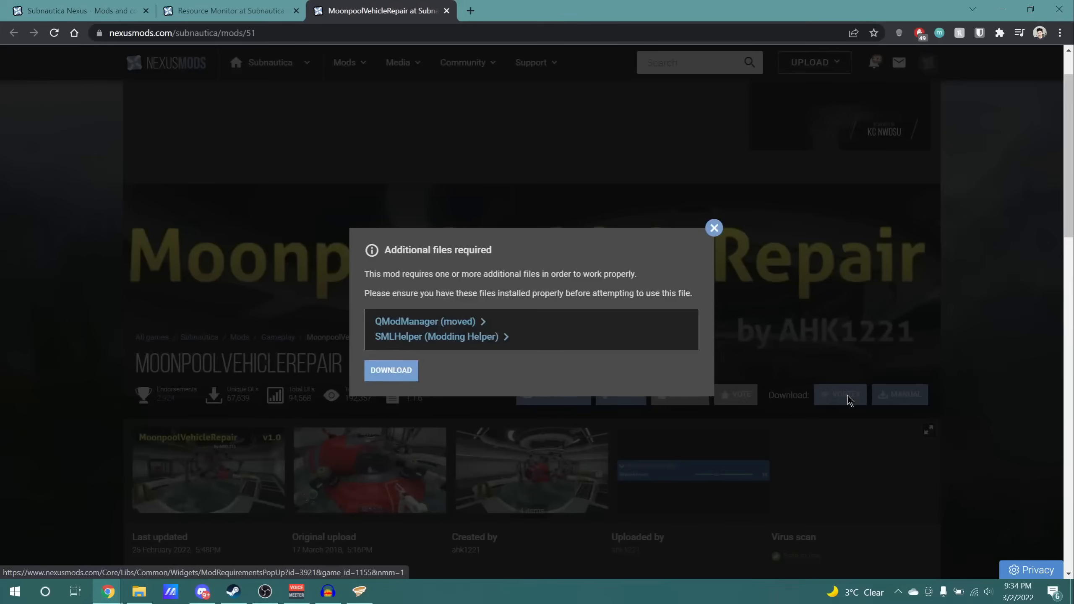
mouse_move(510, 310)
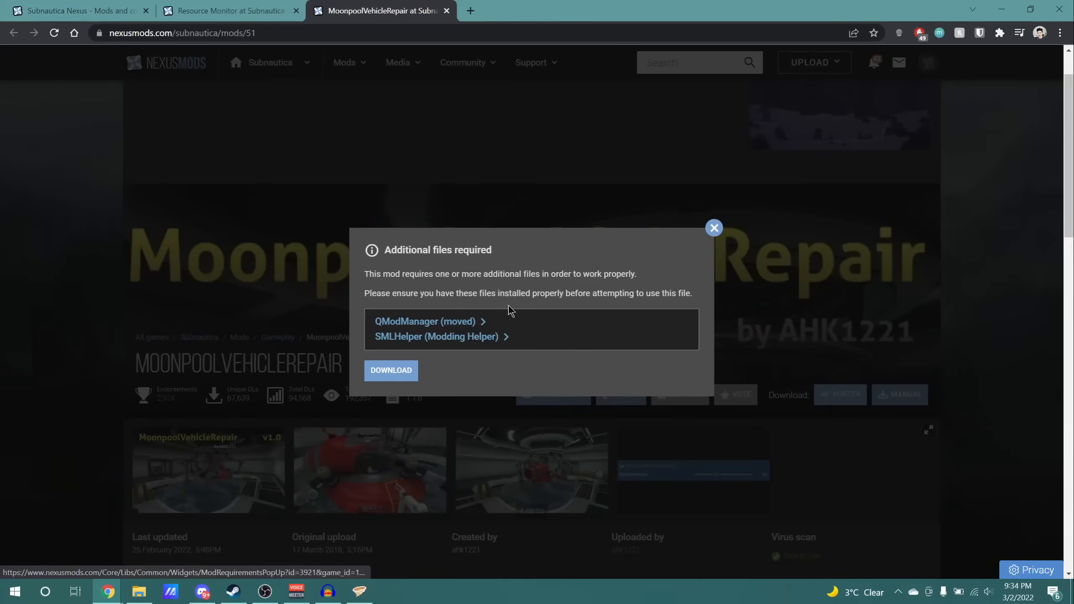
key("ctrl+plus")
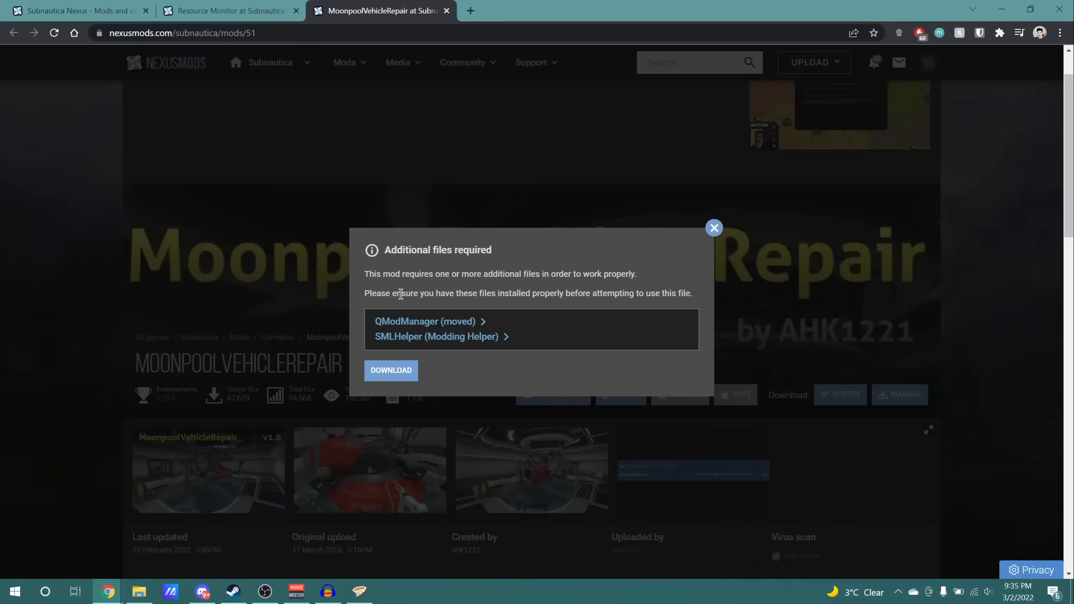
mouse_move(426, 312)
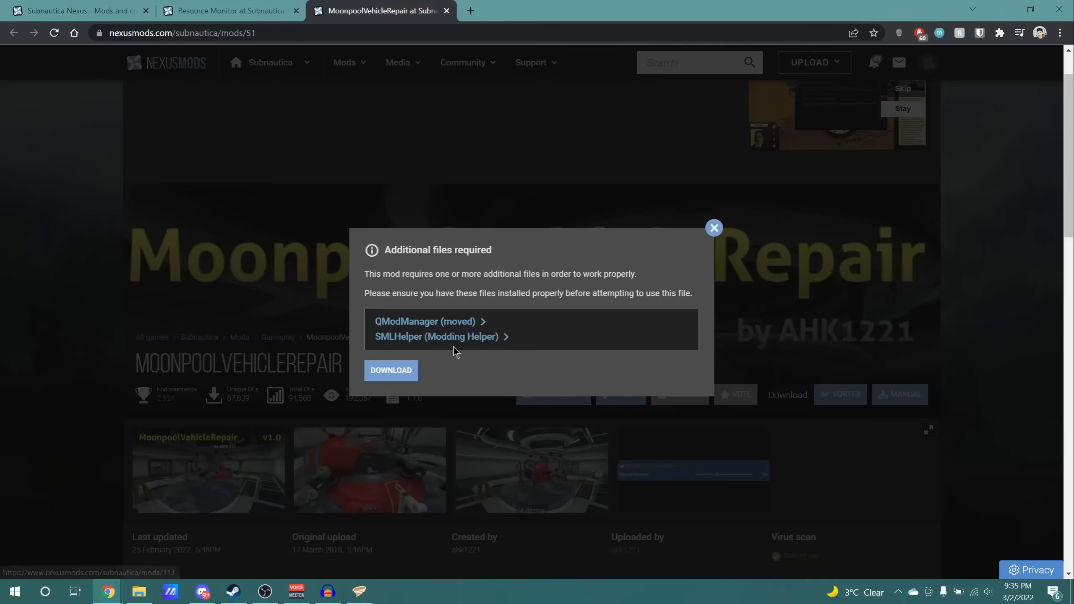
mouse_move(435, 346)
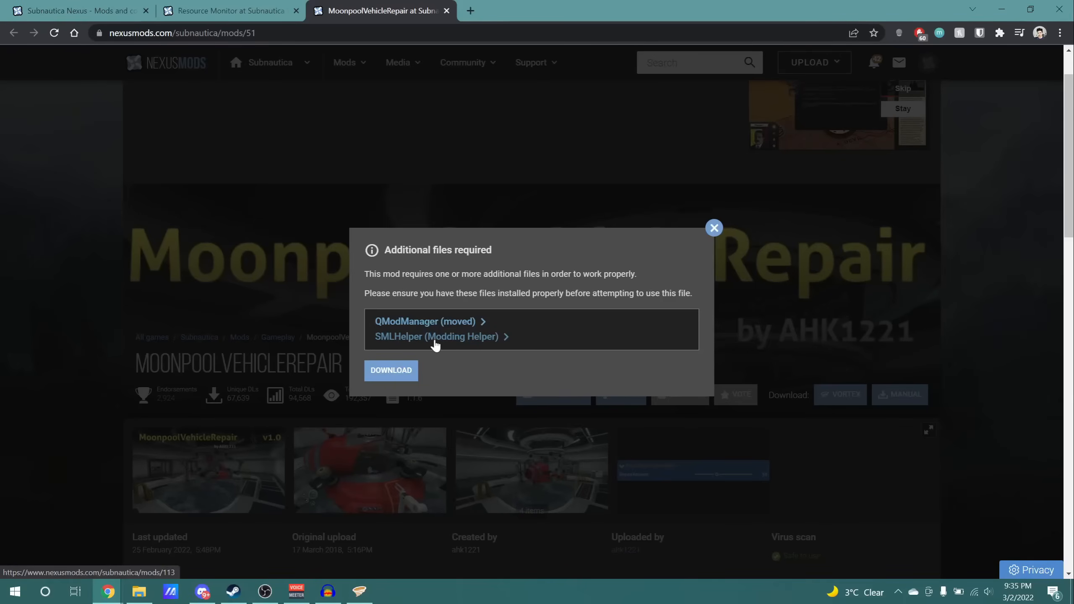
left_click(436, 336)
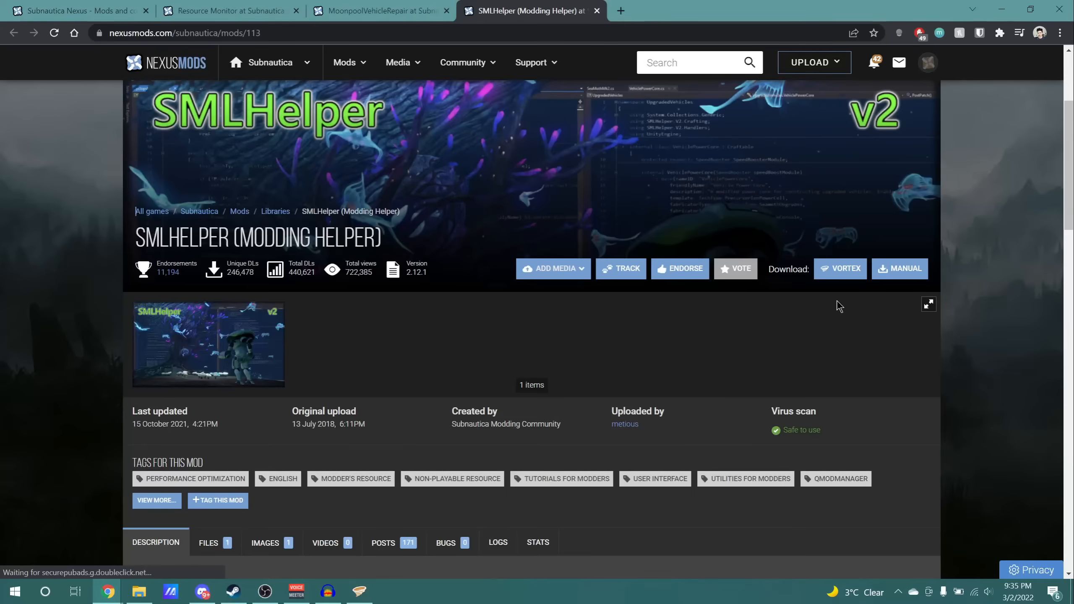
left_click(840, 268)
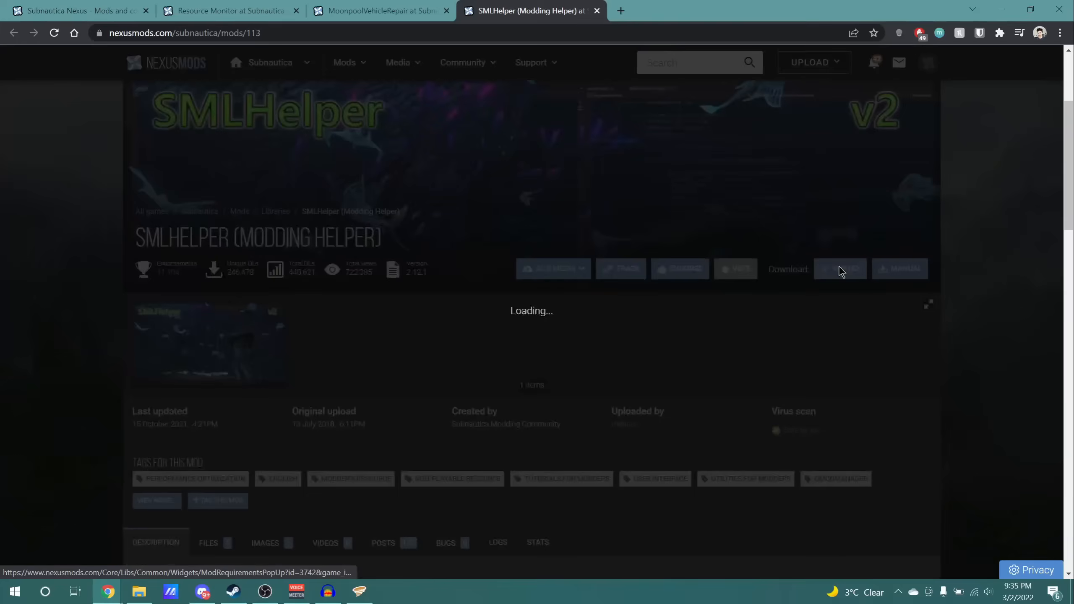
left_click(840, 268)
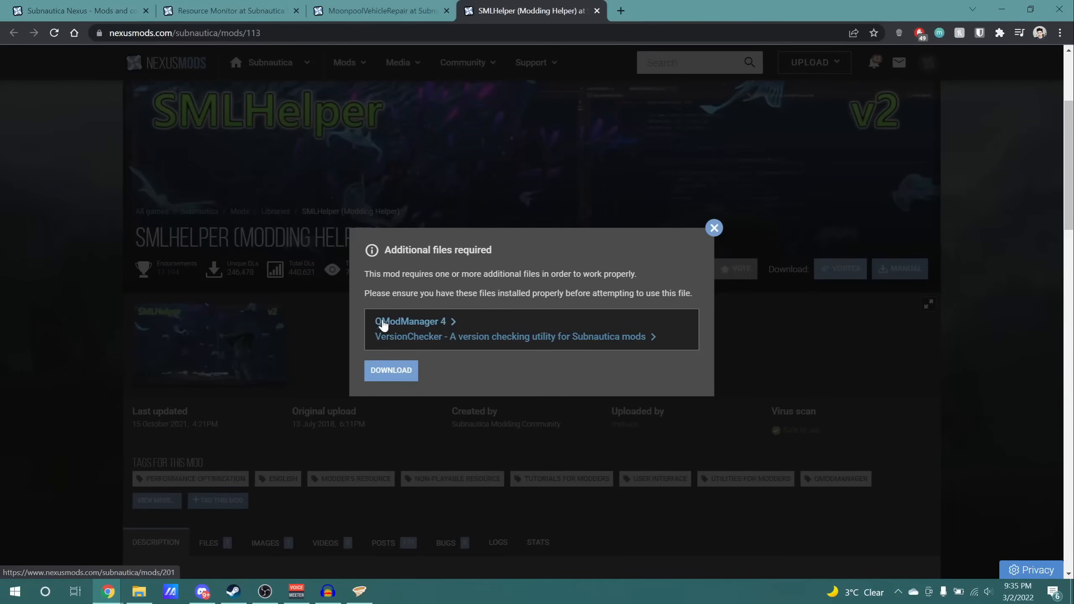
mouse_move(409, 342)
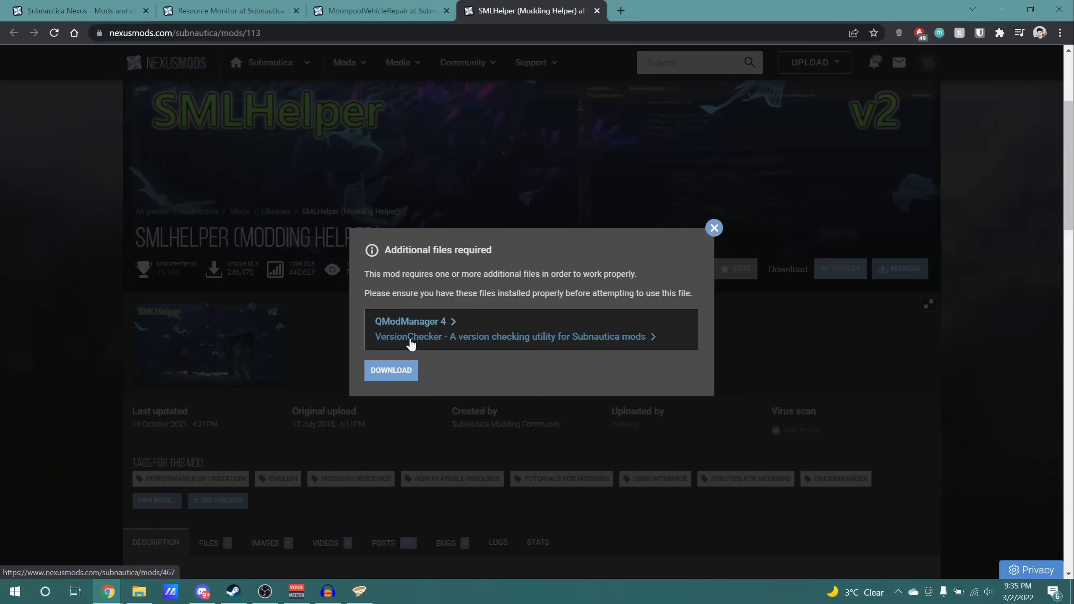
mouse_move(633, 370)
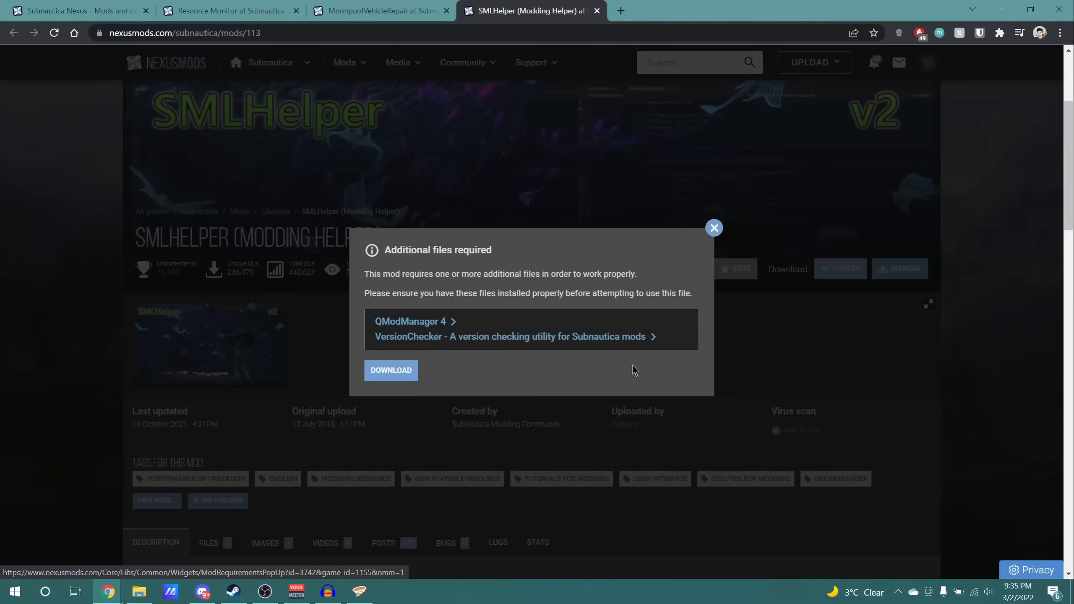
left_click(713, 227)
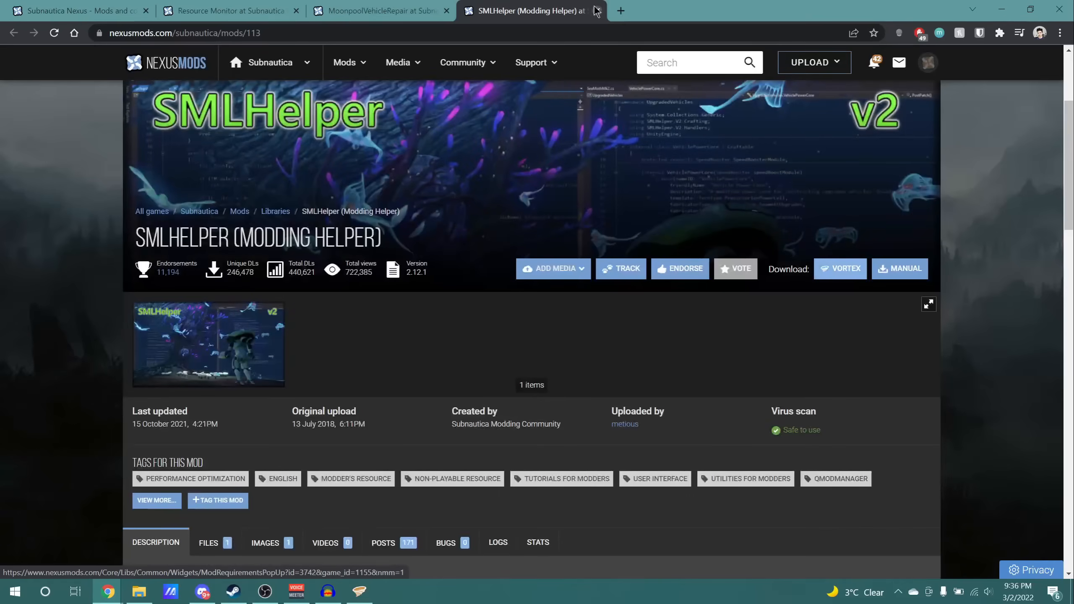
left_click(595, 12)
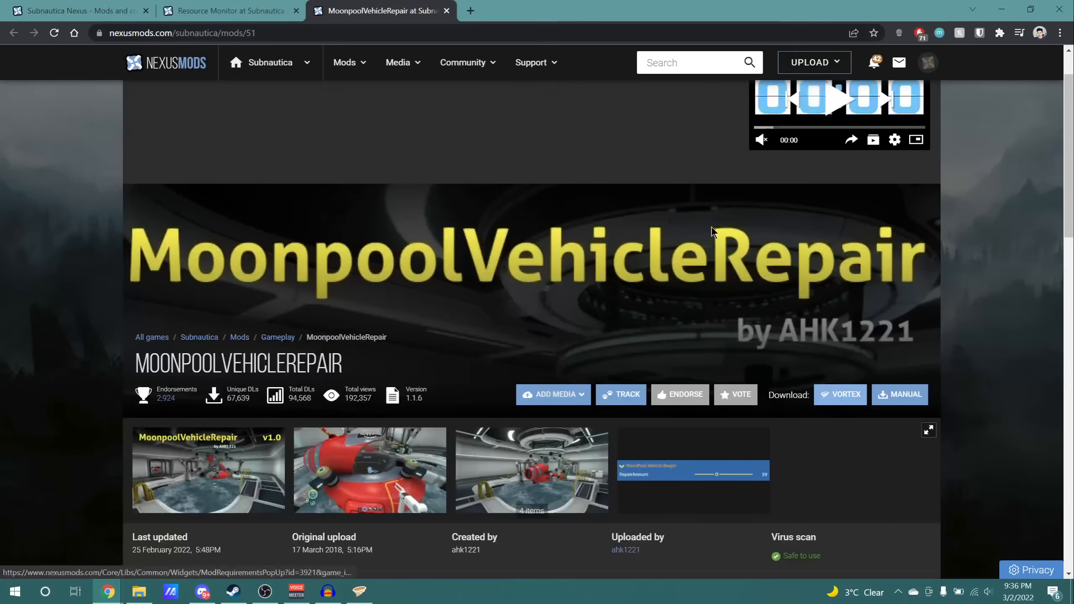
mouse_move(904, 269)
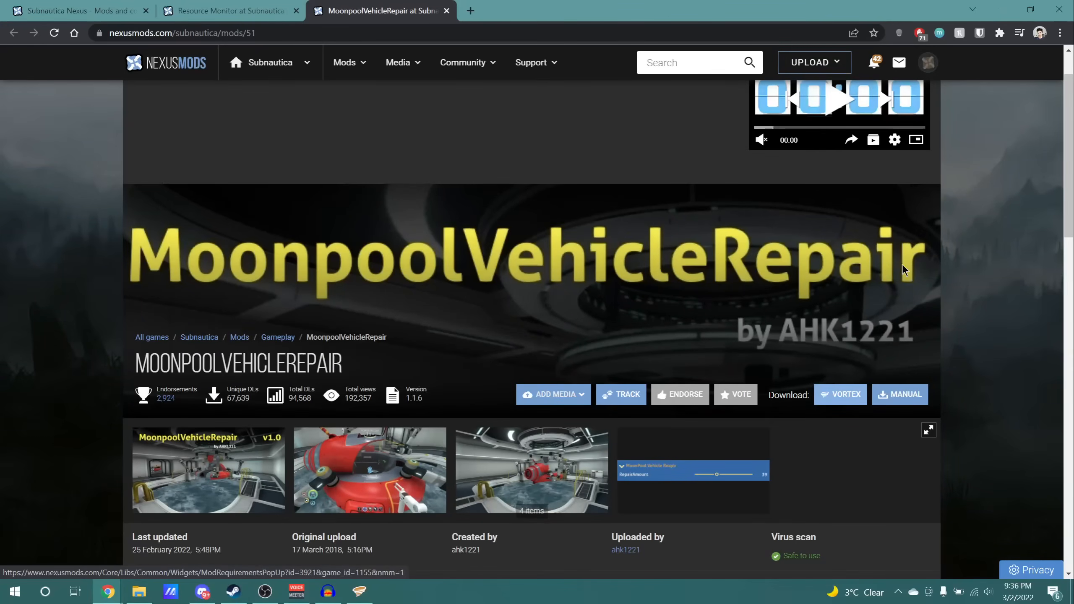
mouse_move(861, 266)
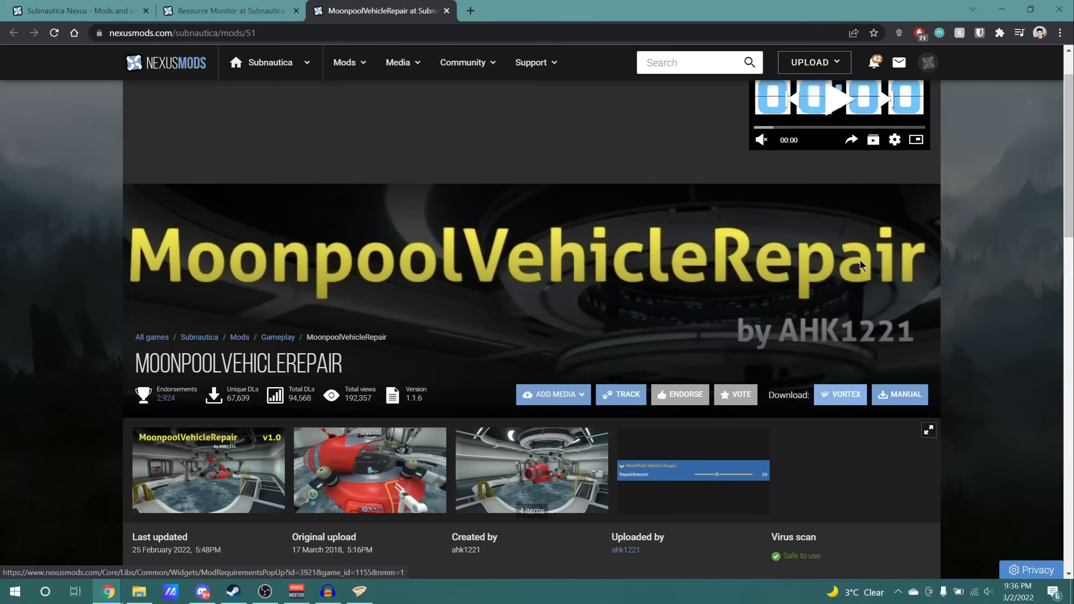
- Read MoonpoolVehicleRepair's requirements (QModManager, SMLHelper 2.9) and its installation steps
scroll("down", 3)
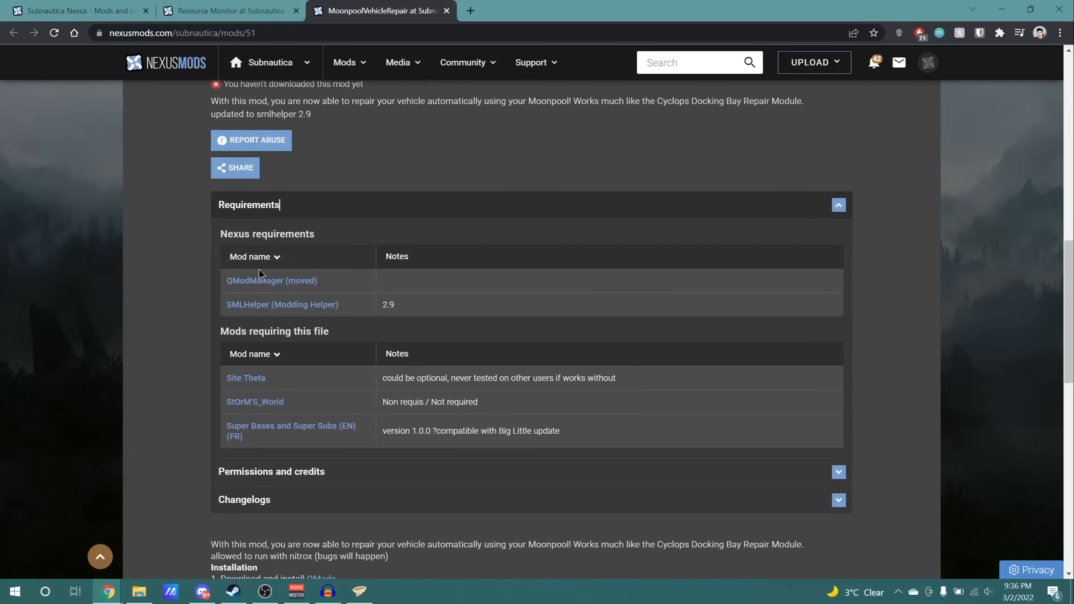
mouse_move(219, 340)
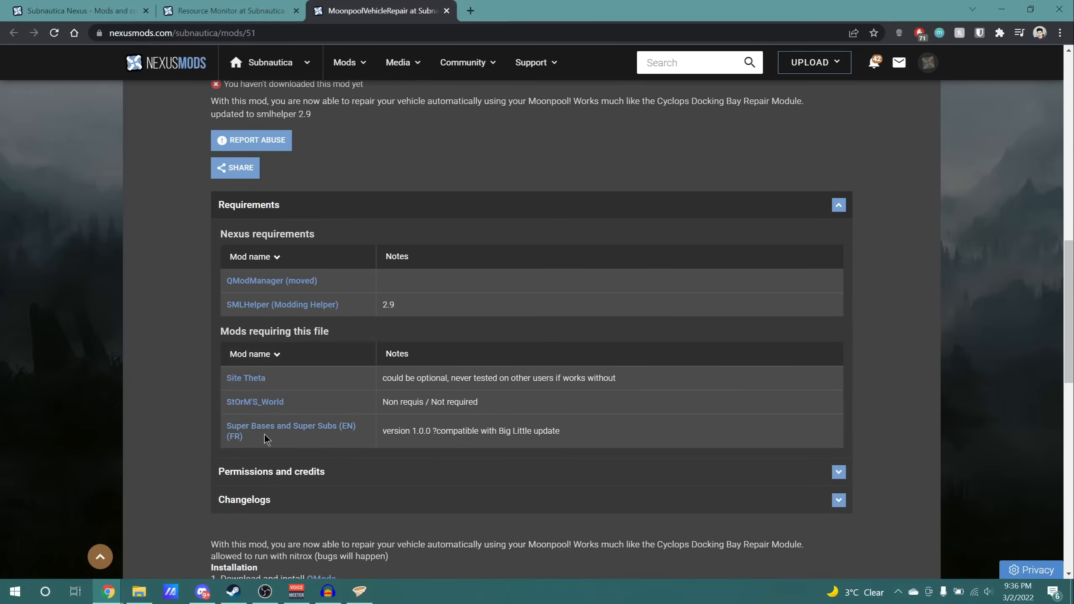
left_click(837, 205)
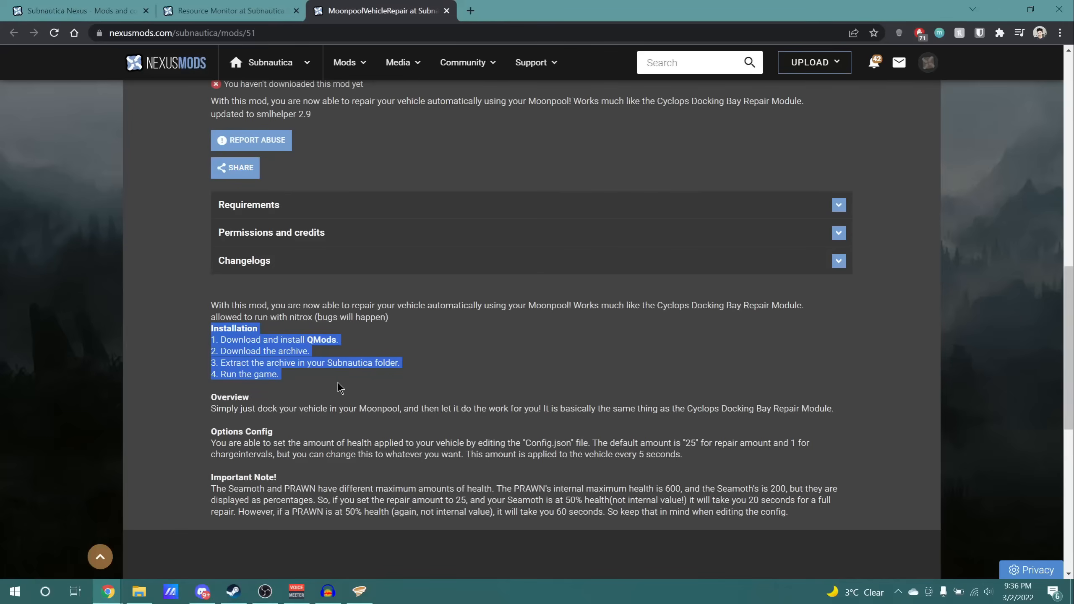
left_click(288, 377)
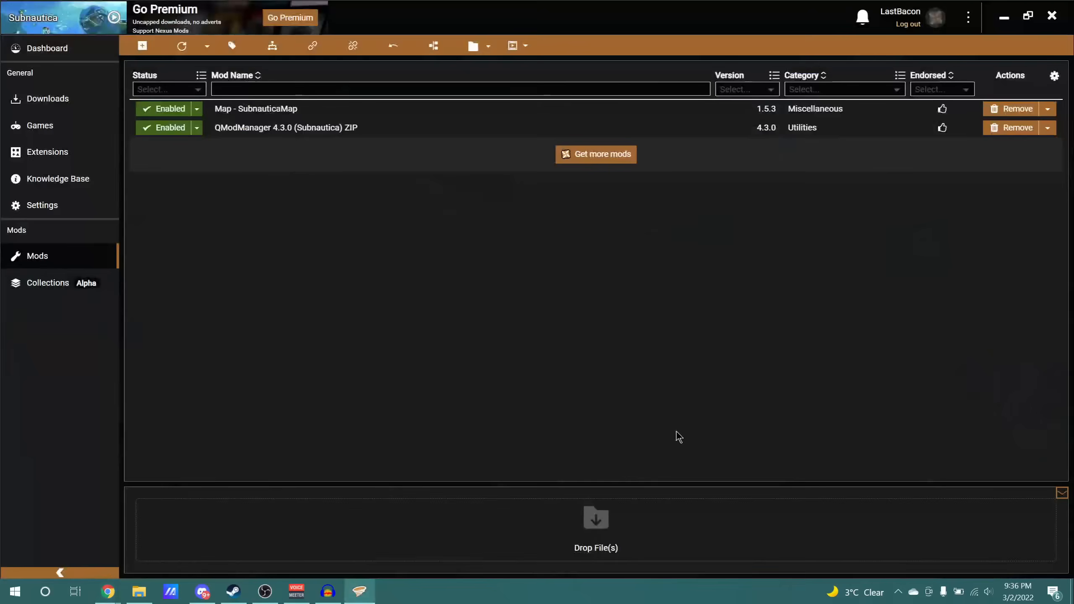
mouse_move(723, 414)
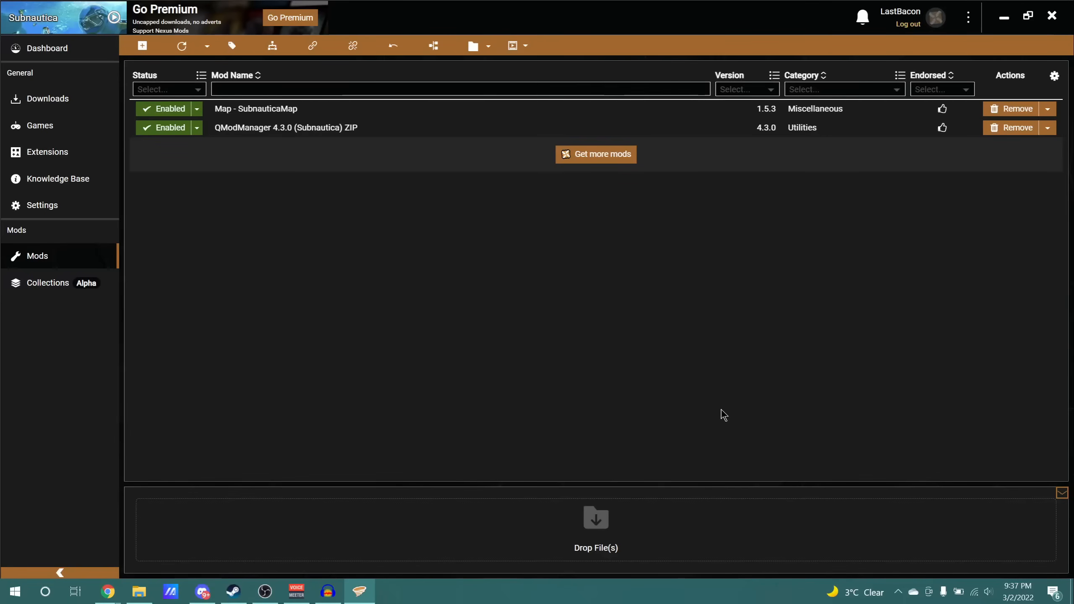
- Return to the MoonpoolVehicleRepair Chrome tab after checking Map and QModManager are enabled
left_click(196, 108)
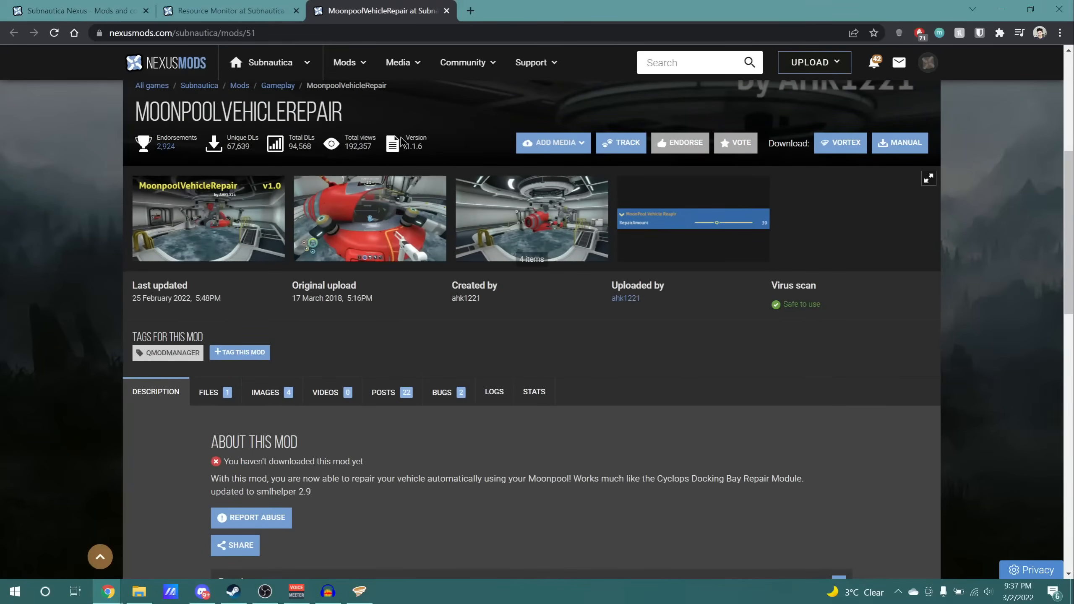
- Reread MoonpoolVehicleRepair's installation steps, then switch to the Resource Monitor tab
scroll("down", 3)
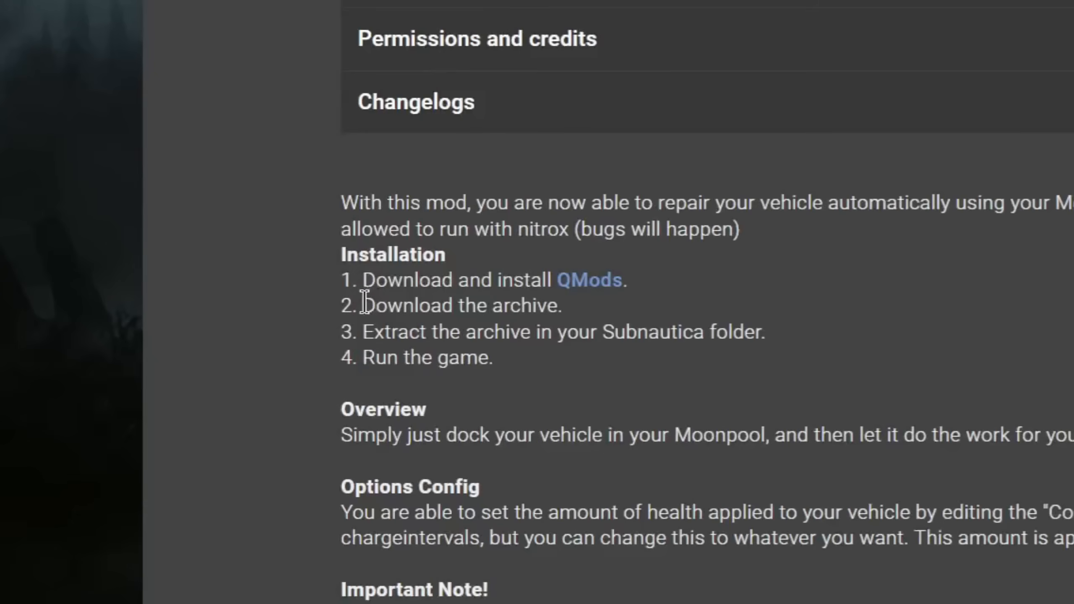
mouse_move(353, 323)
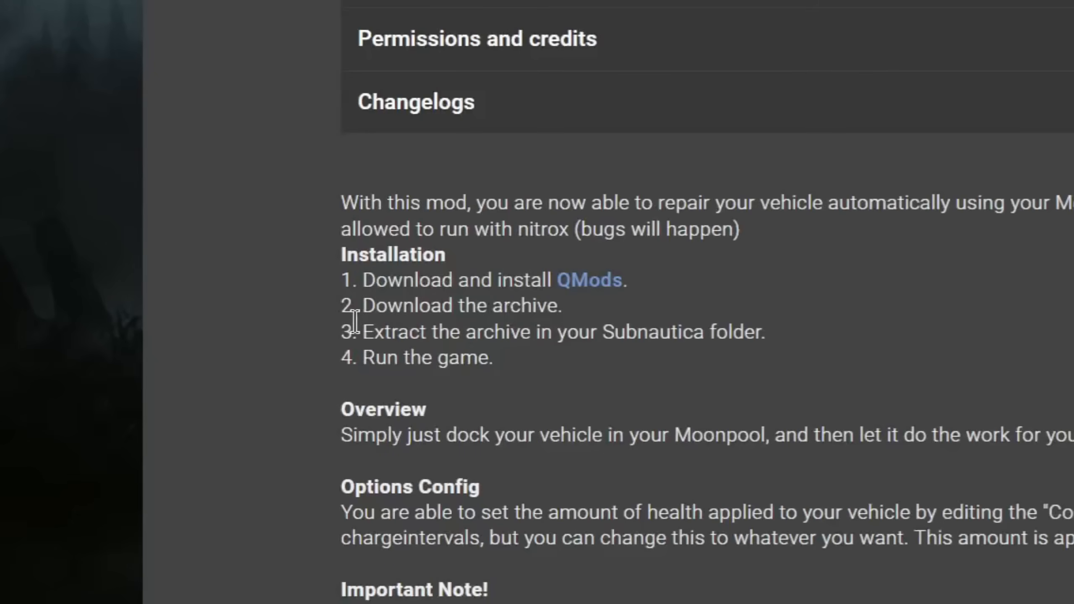
mouse_move(834, 374)
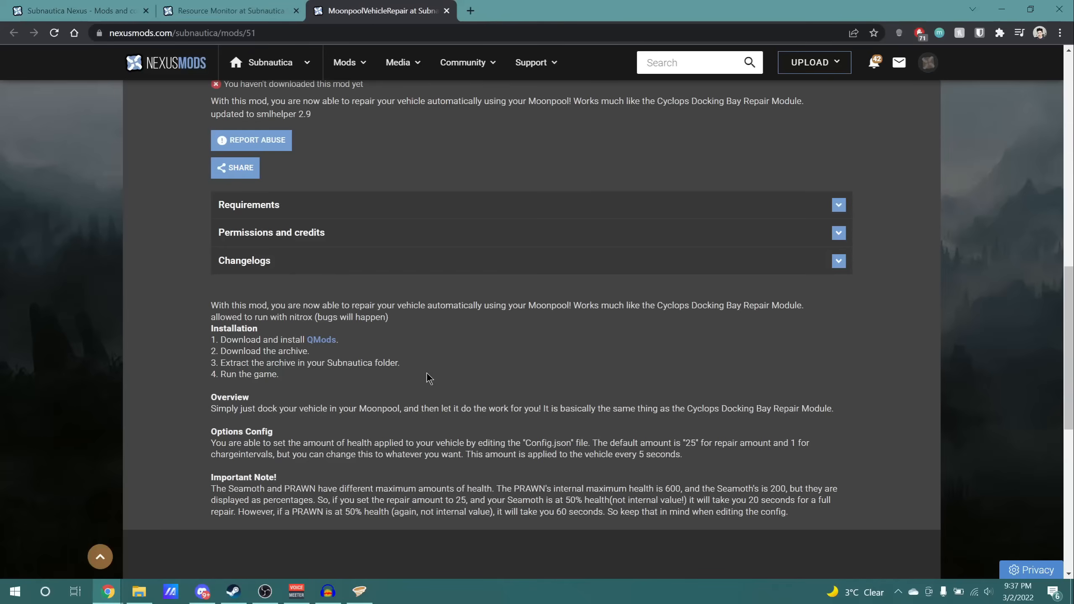
left_click(230, 10)
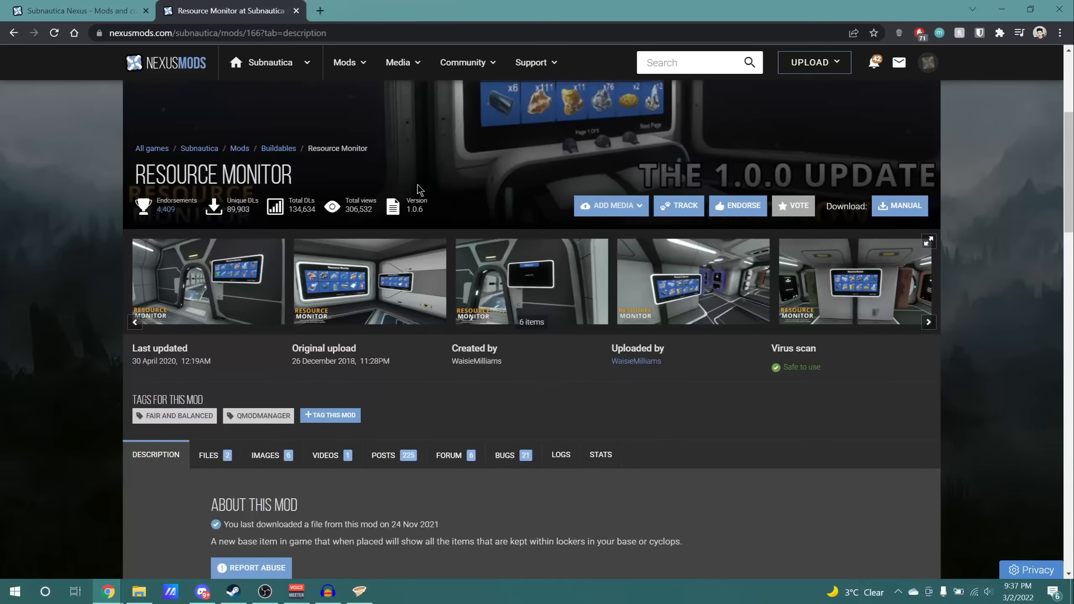
mouse_move(312, 187)
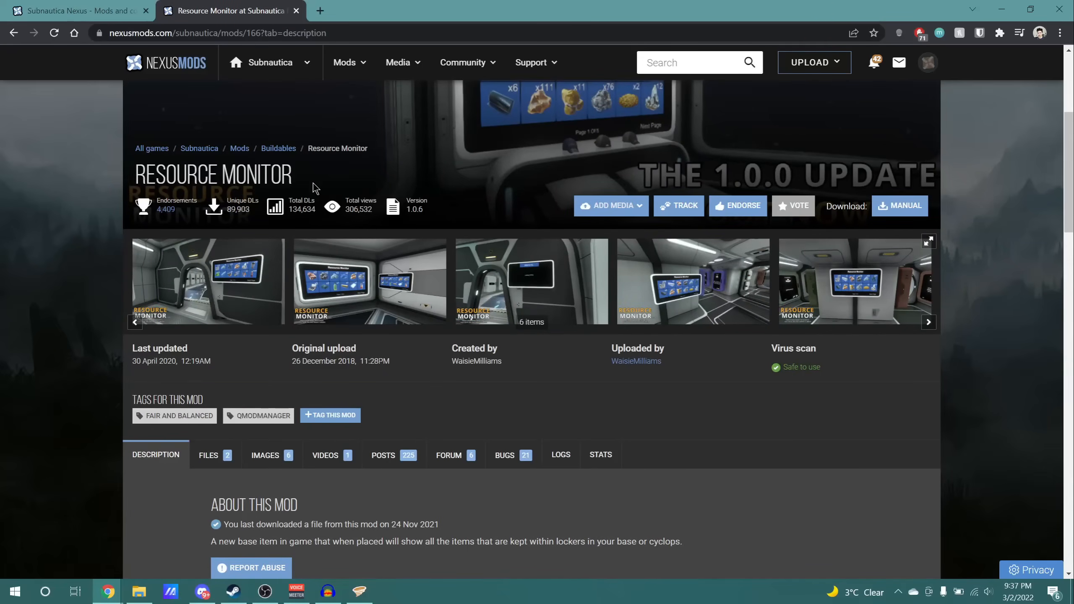
- Get the 295 KB Resource Monitor RAR through Manual download and Slow Download, saving to Downloads
scroll("down", 3)
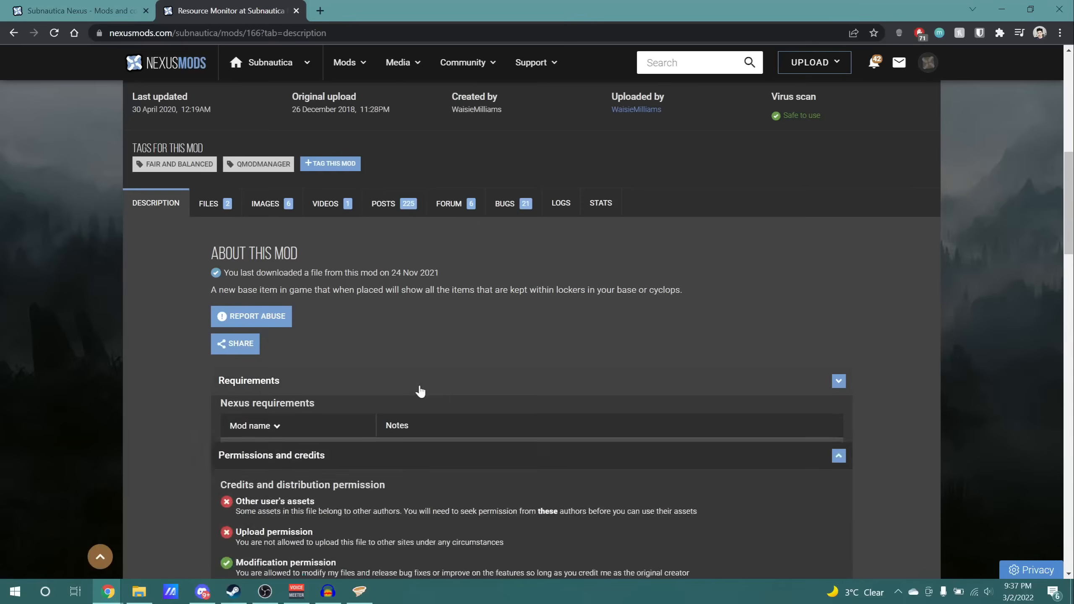
scroll("up", 3)
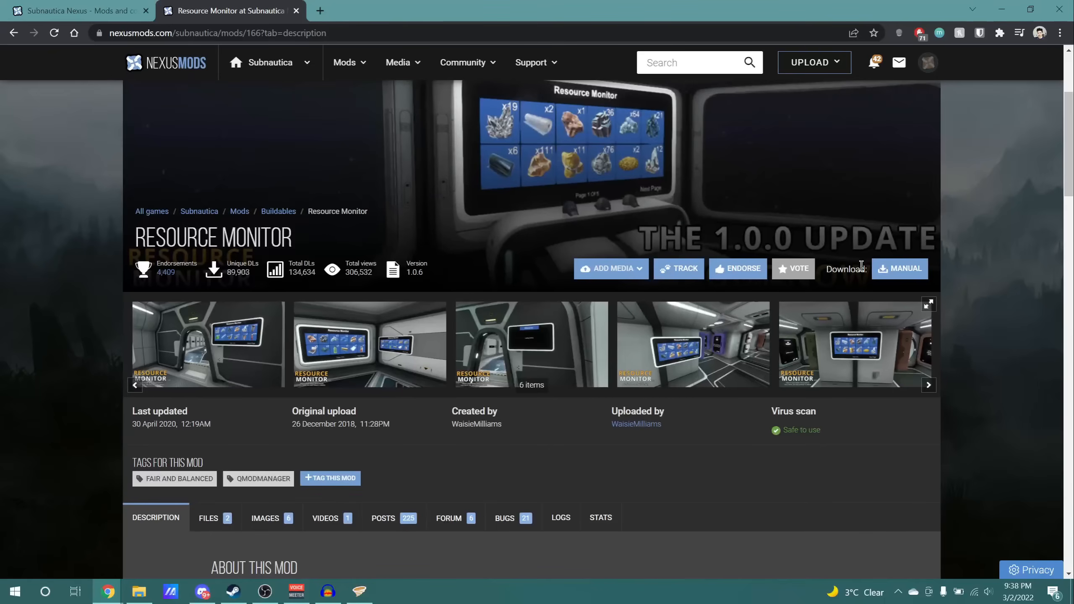
mouse_move(903, 268)
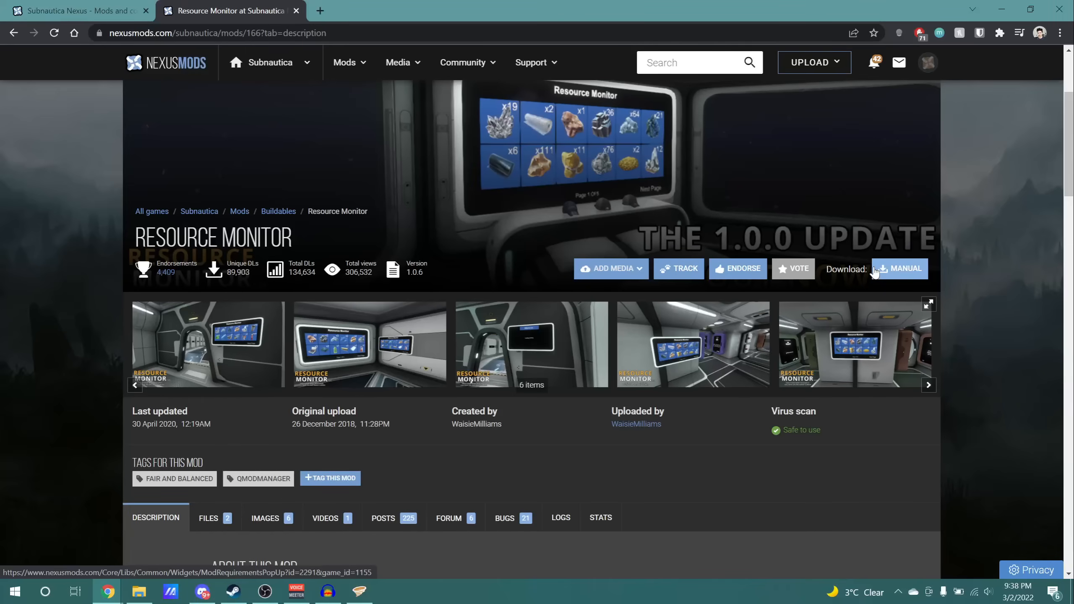
left_click(904, 269)
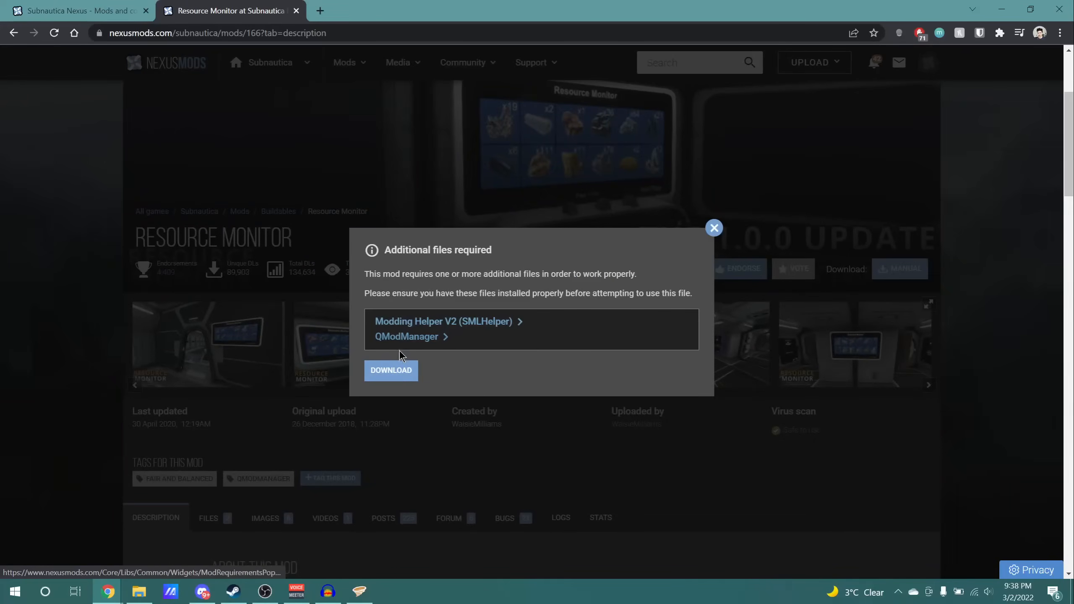
left_click(391, 370)
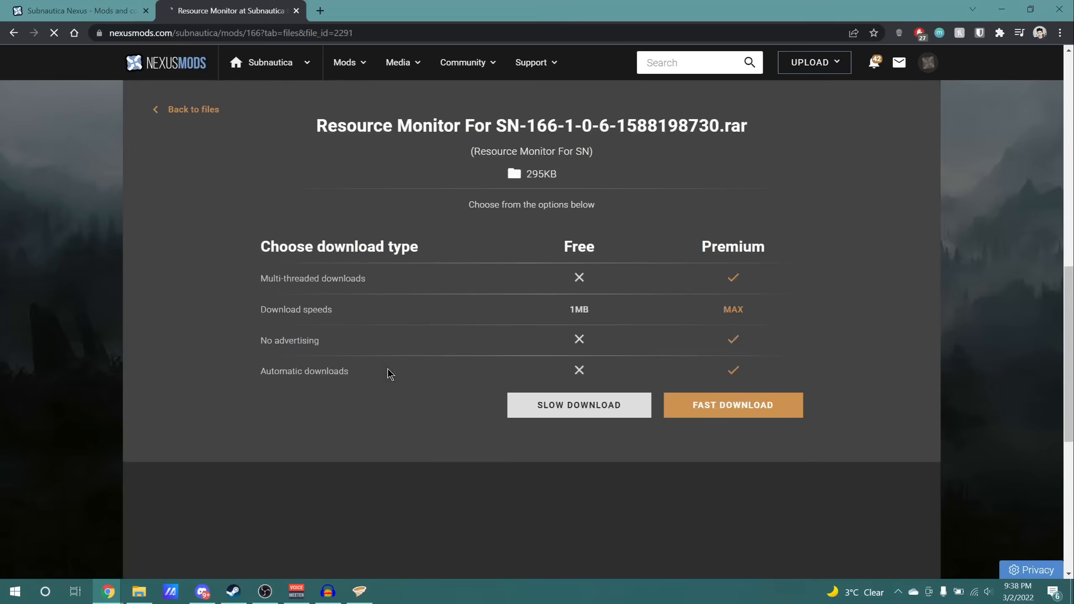
left_click(579, 404)
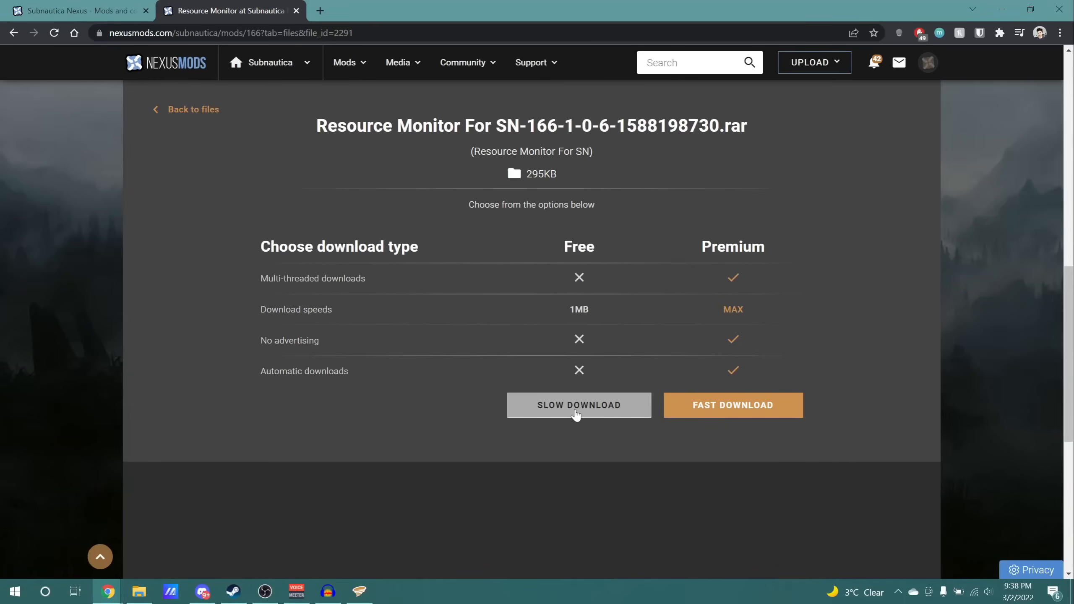
left_click(578, 405)
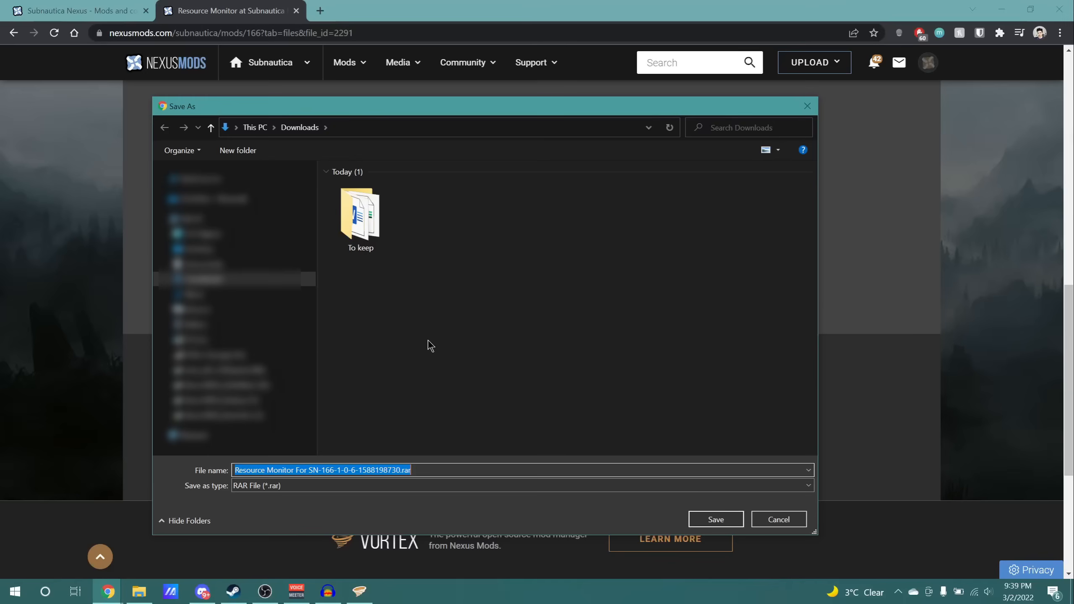
left_click(714, 522)
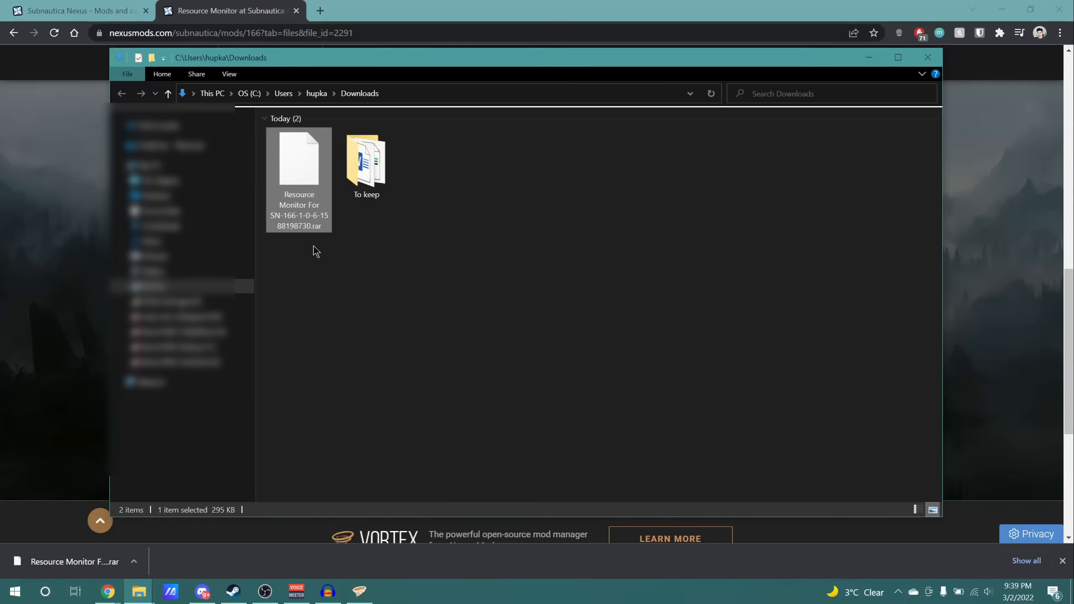
mouse_move(315, 231)
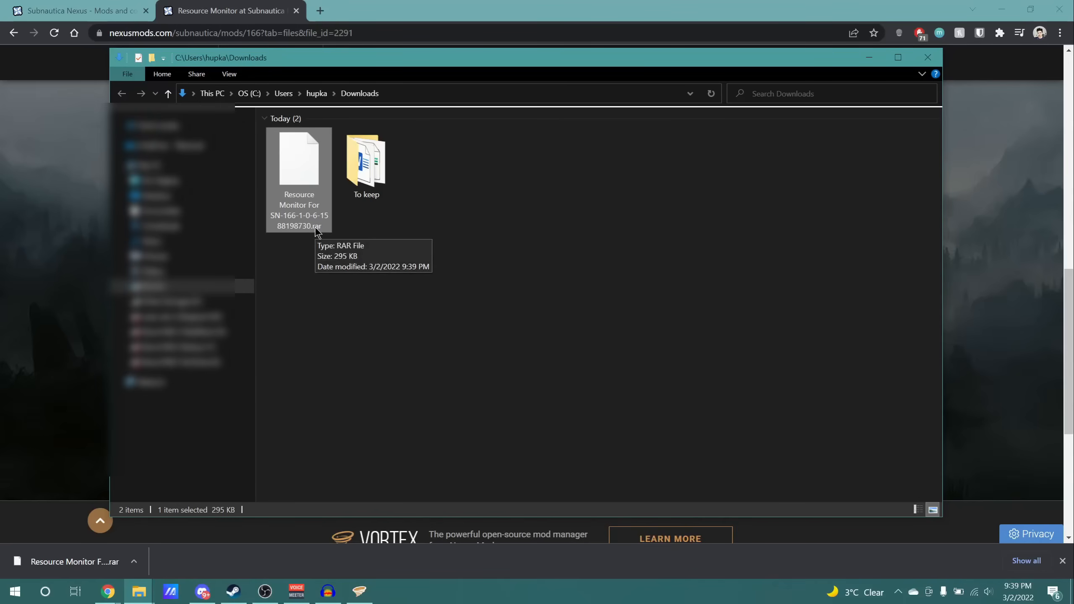
mouse_move(302, 188)
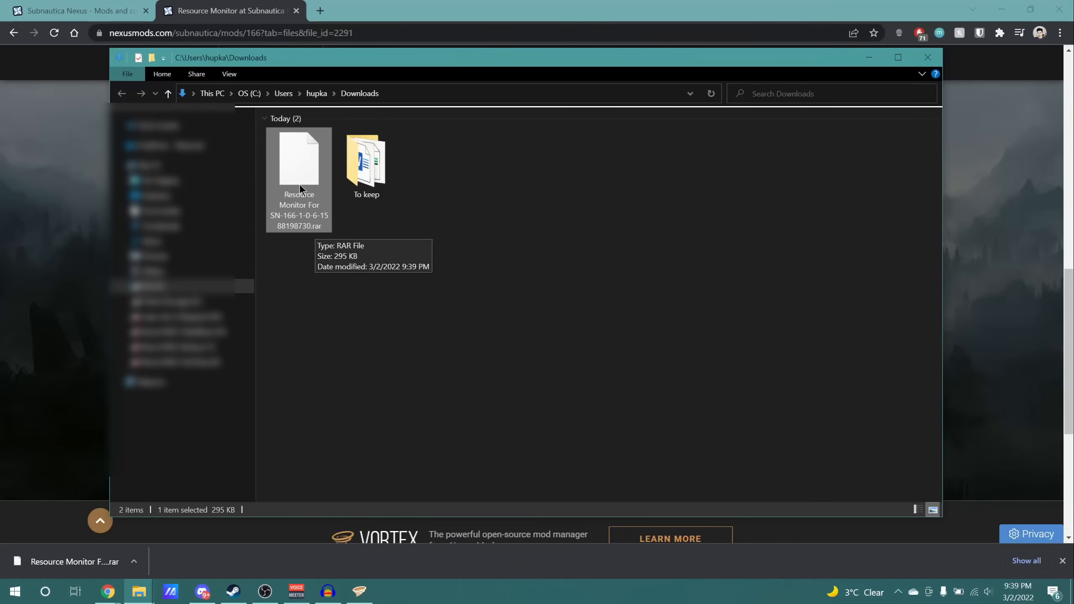
mouse_move(369, 245)
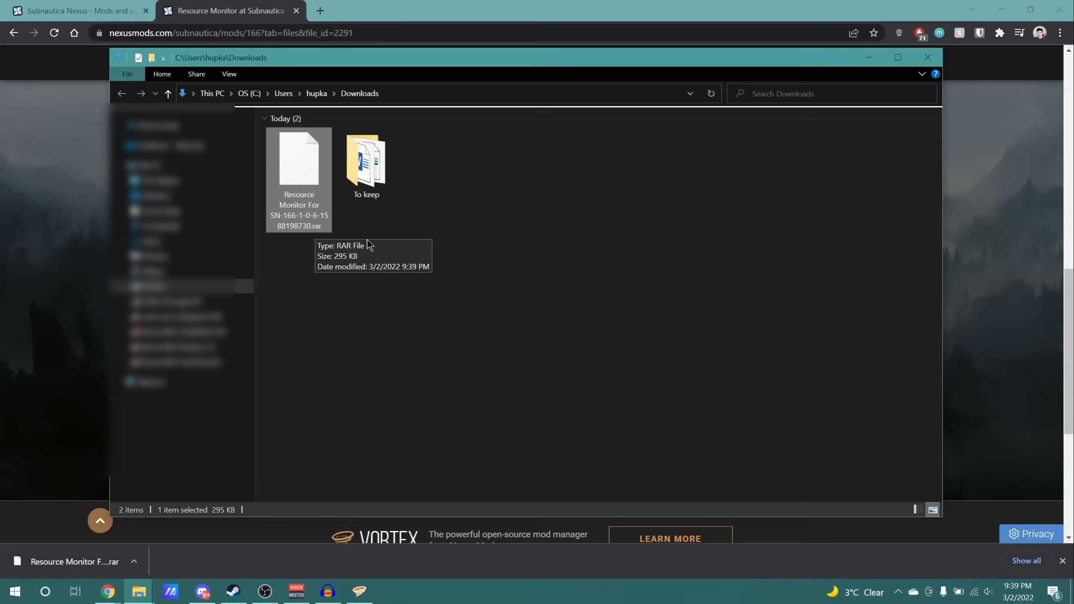
- Confirm the Resource Monitor RAR in Downloads, then switch to Vortex from the taskbar
left_click(359, 590)
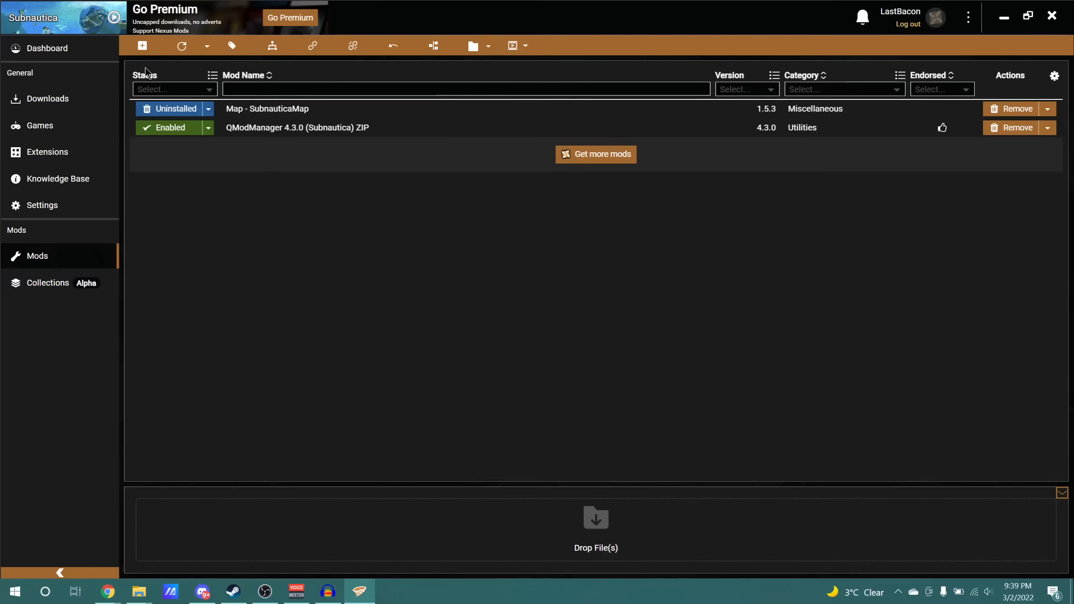
- Install the Resource Monitor .rar from Downloads as a local-file mod
left_click(142, 45)
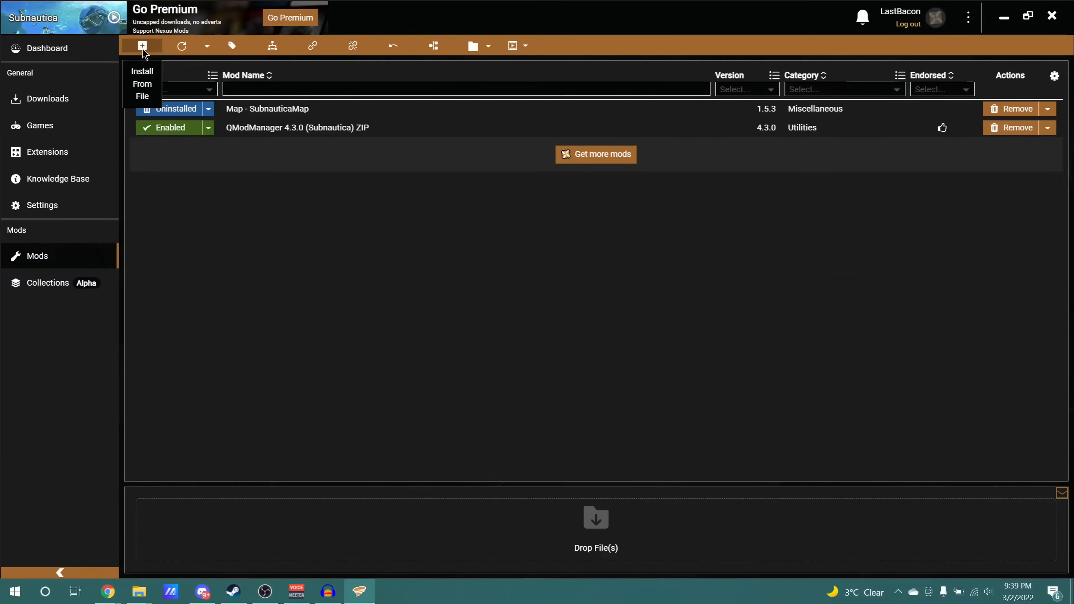
left_click(142, 84)
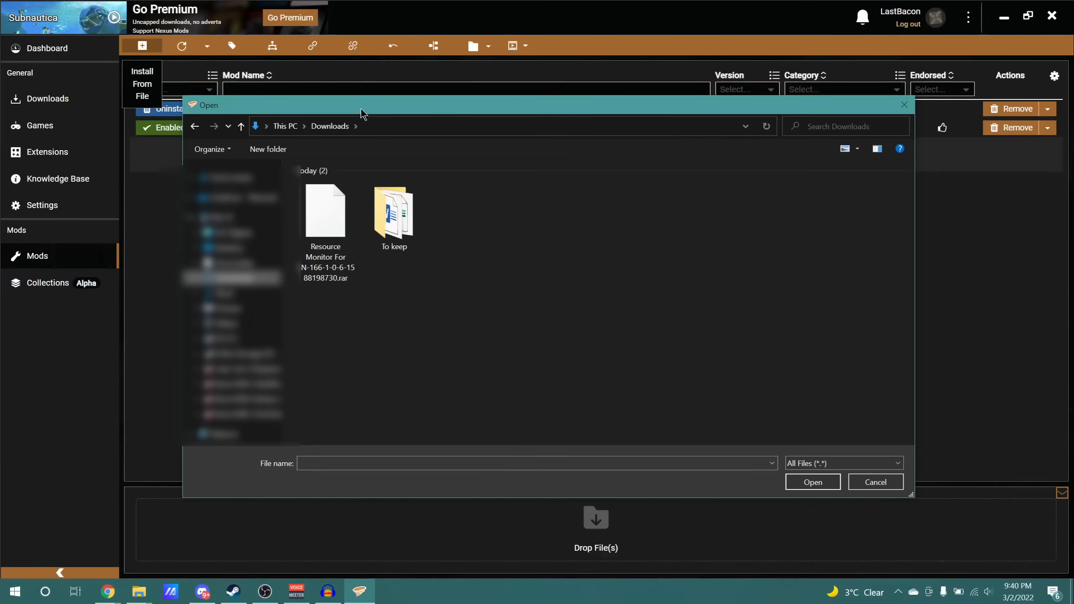
mouse_move(479, 308)
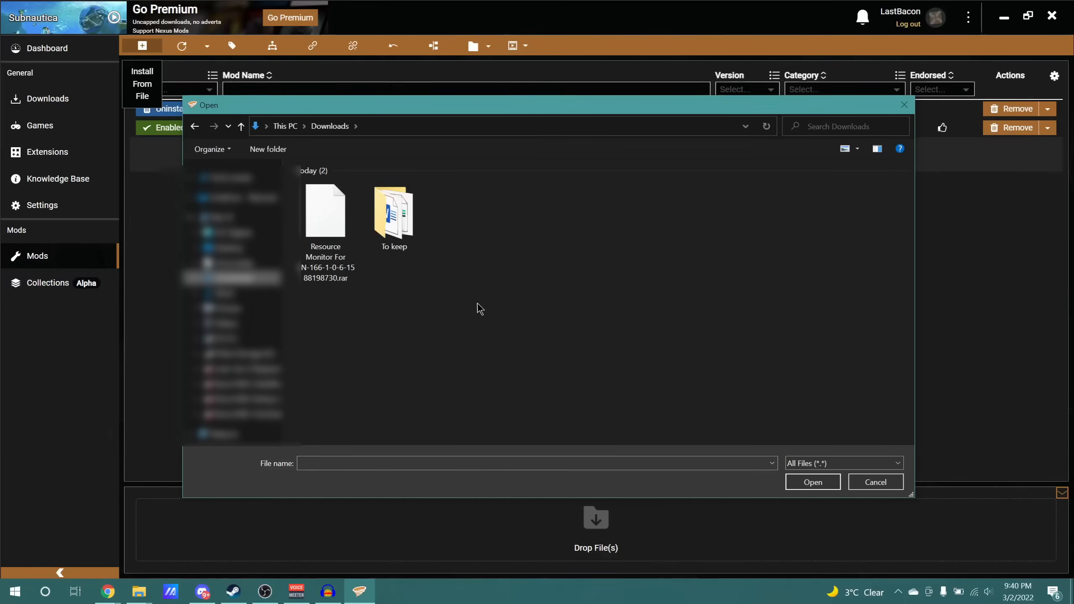
left_click(325, 213)
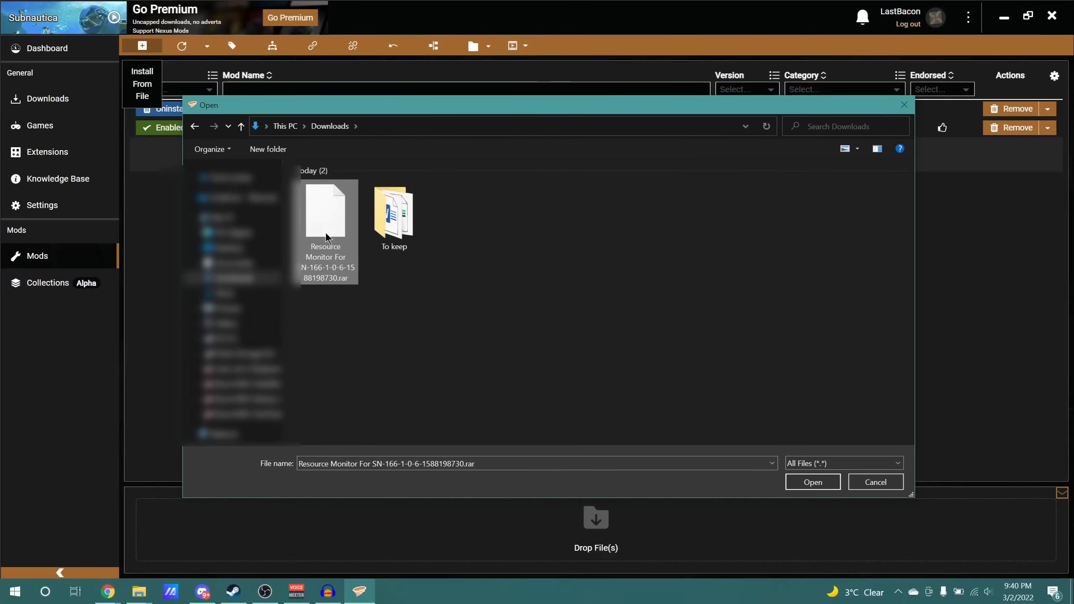
left_click(813, 482)
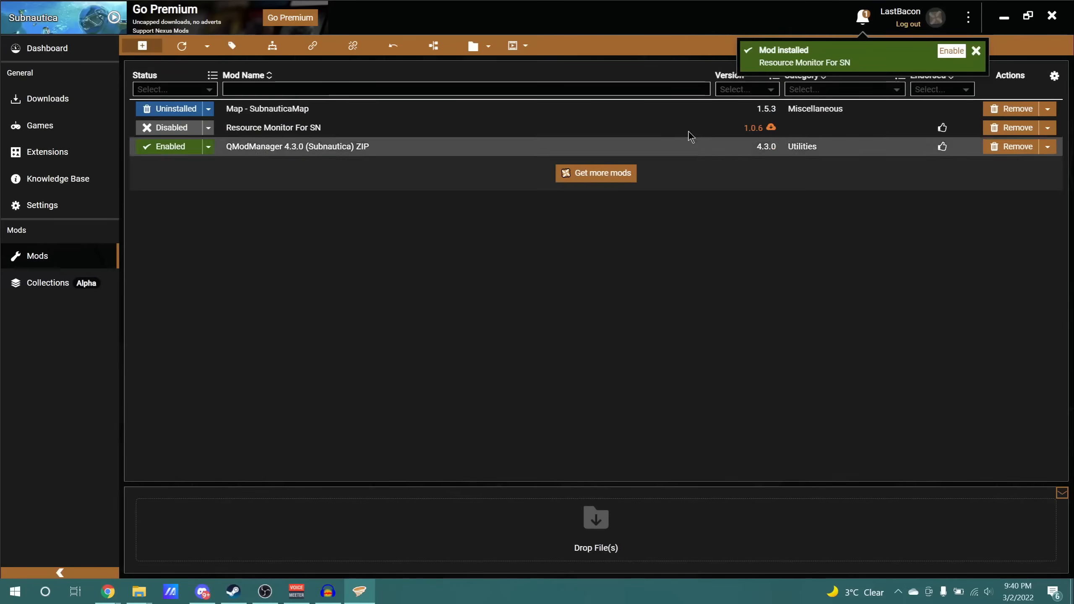
mouse_move(812, 64)
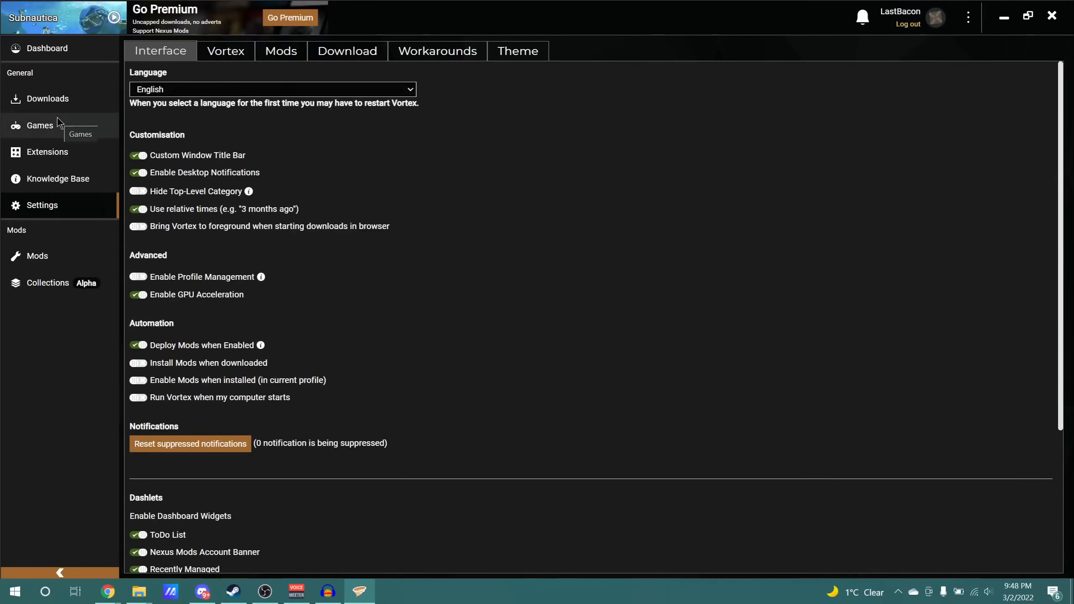
- Start Subnautica from its card in Vortex's managed games list
left_click(40, 125)
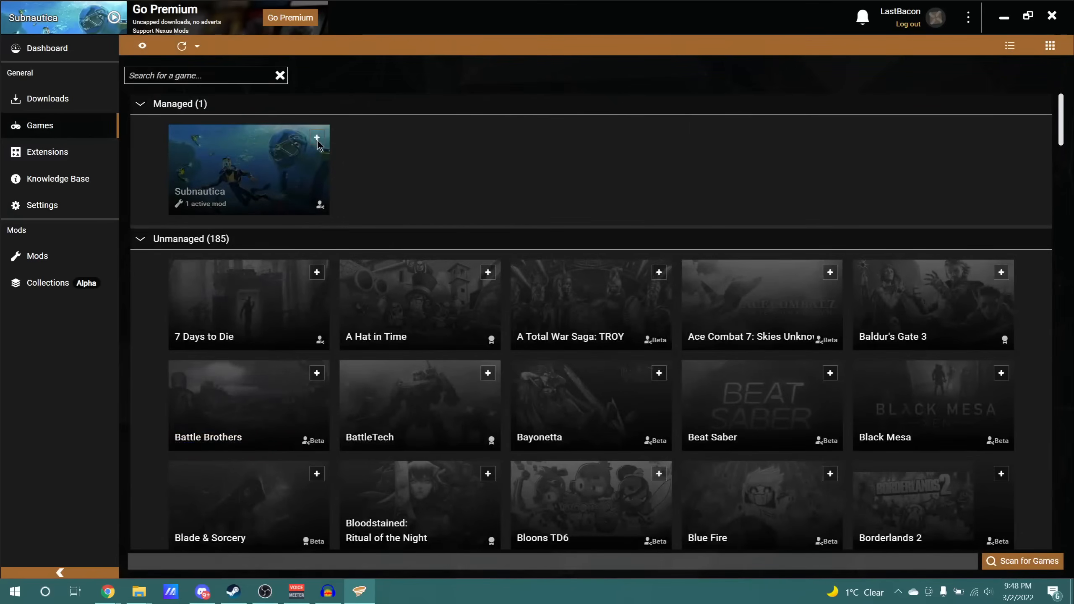
left_click(317, 138)
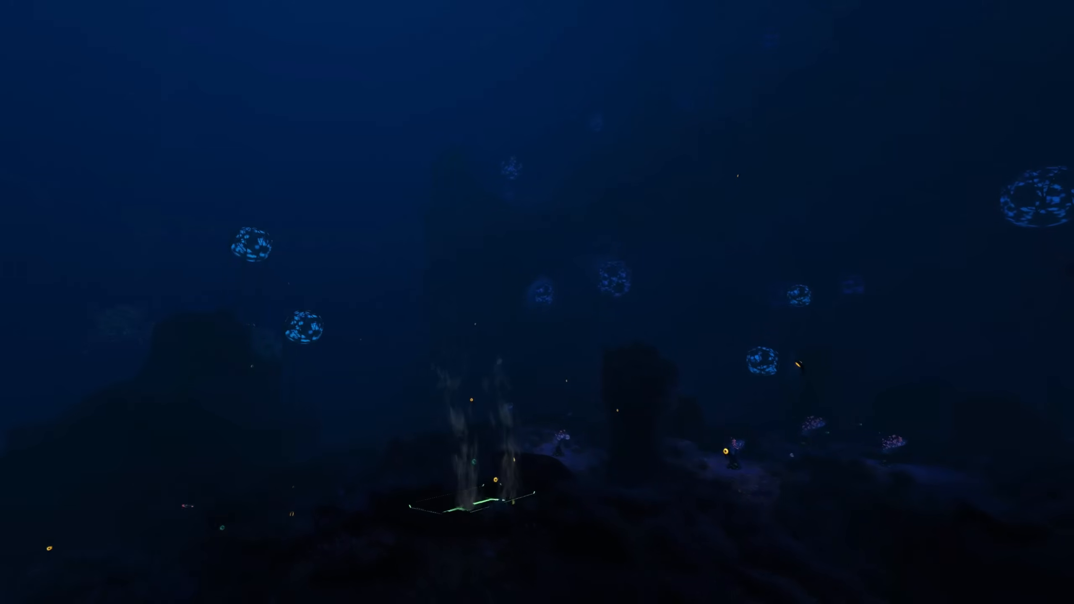
mouse_move(537, 302)
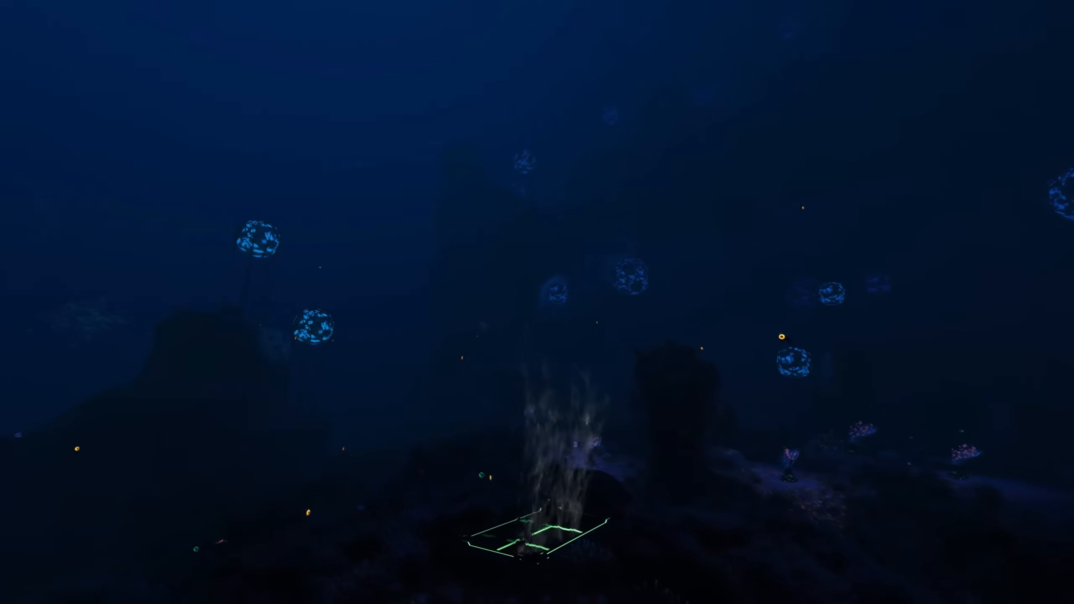
mouse_move(537, 302)
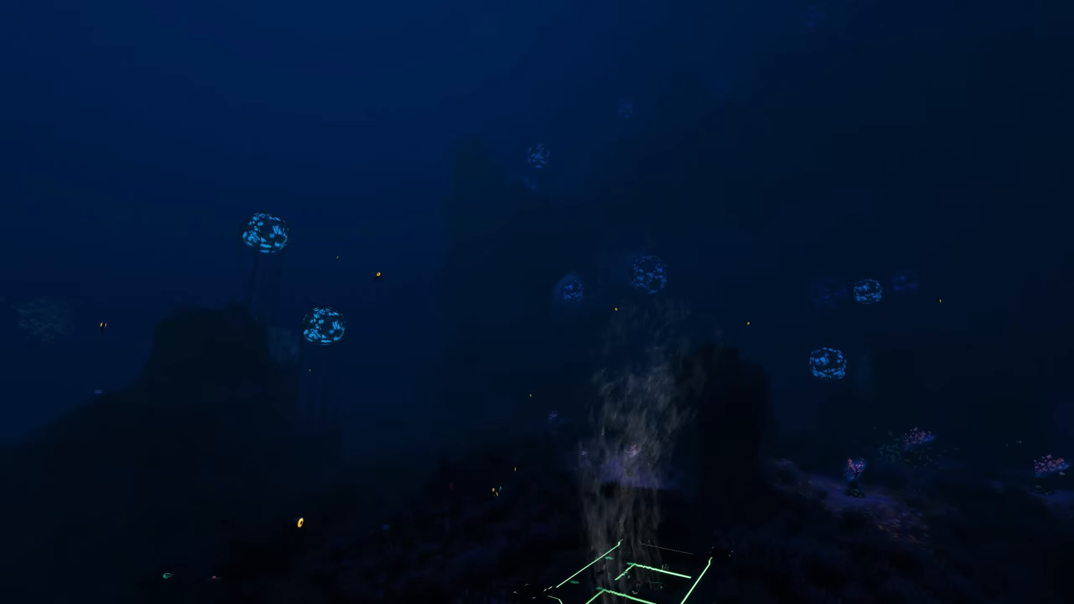